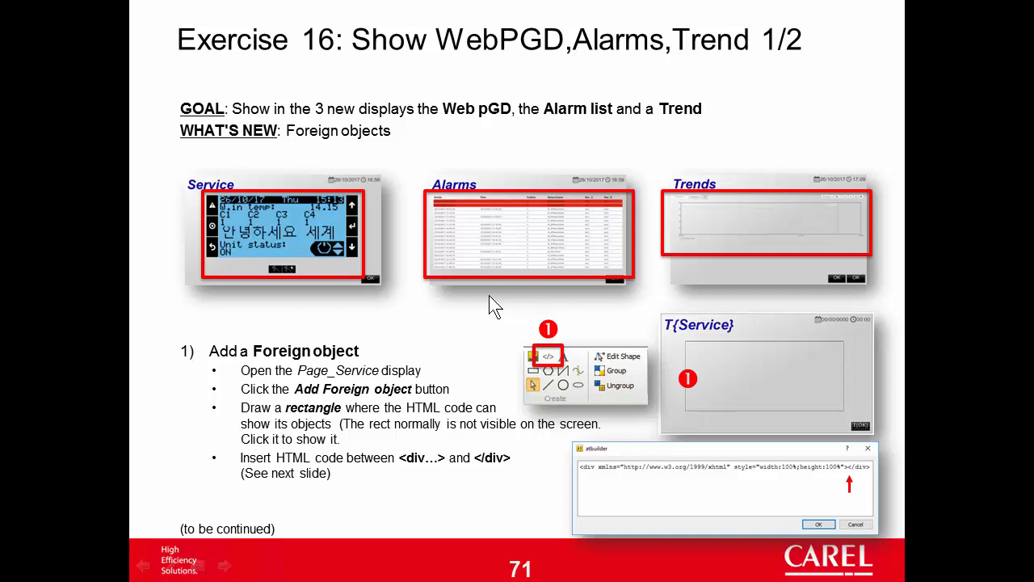
pyautogui.moveTo(202, 193)
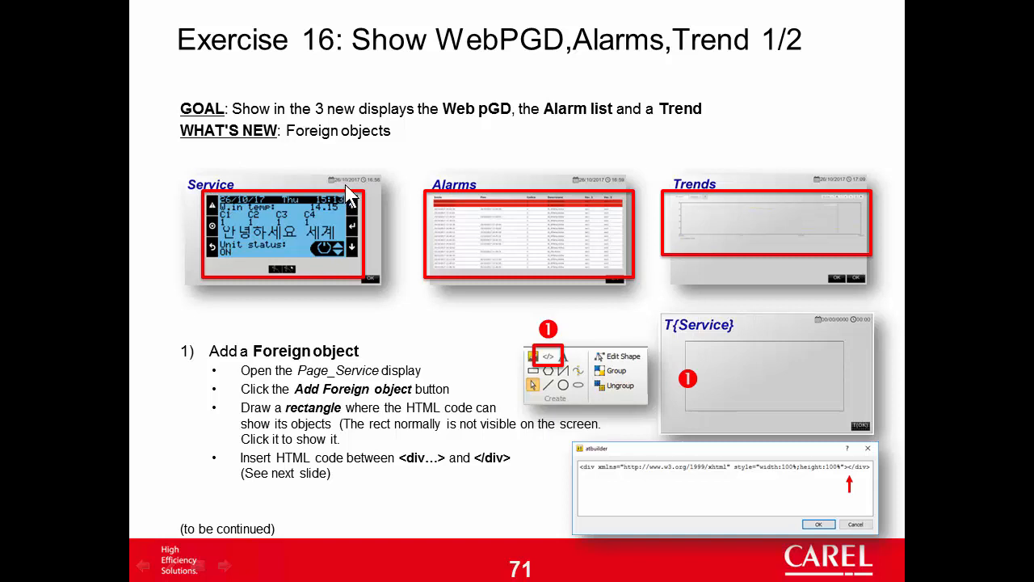
pyautogui.moveTo(378, 292)
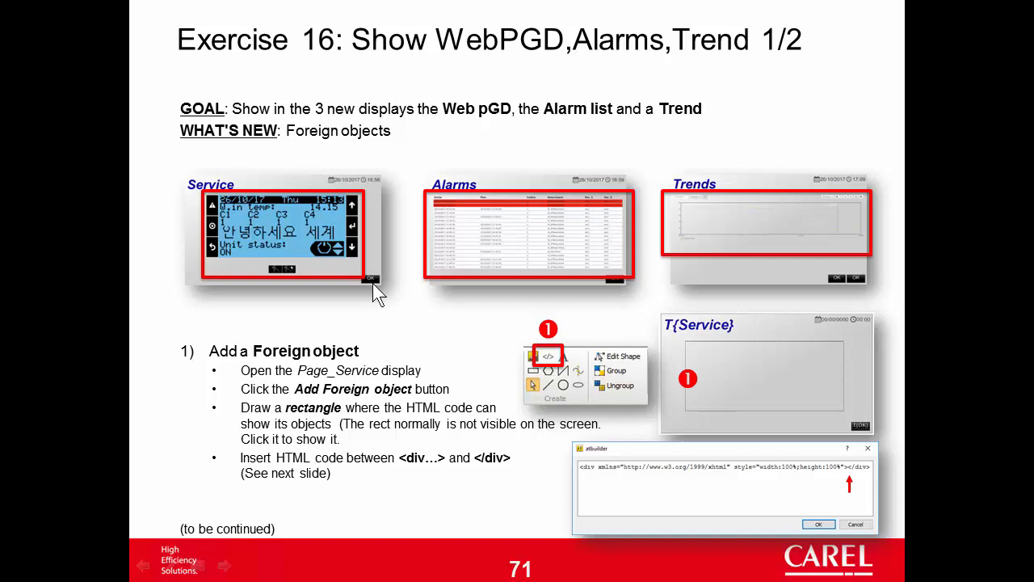
pyautogui.moveTo(303, 250)
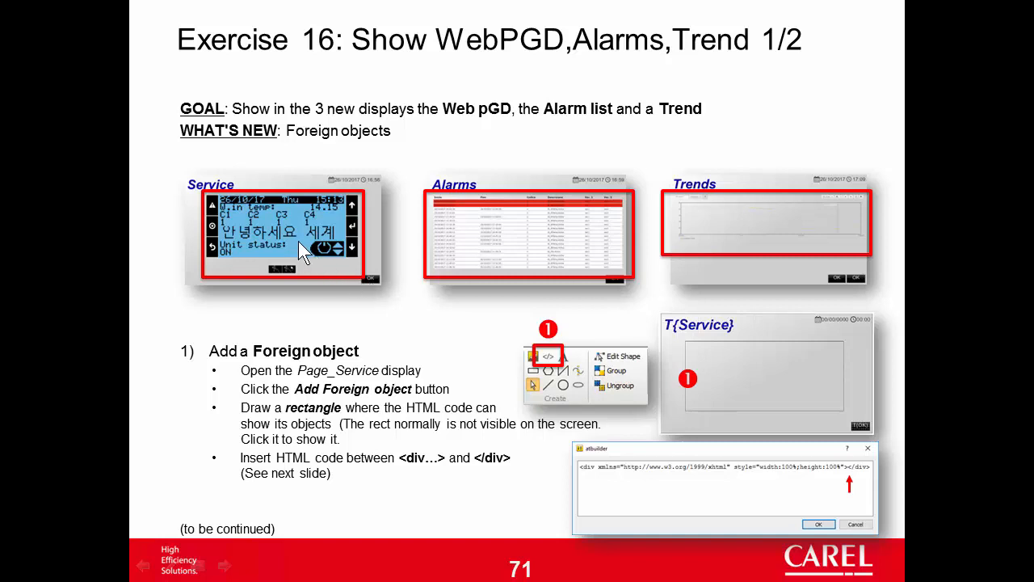
pyautogui.moveTo(338, 238)
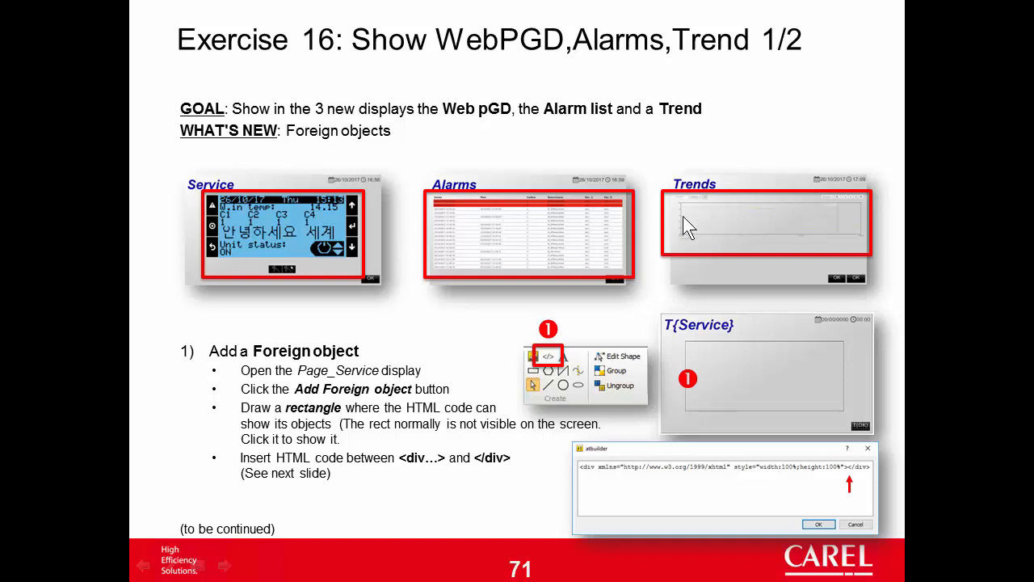
pyautogui.moveTo(720, 201)
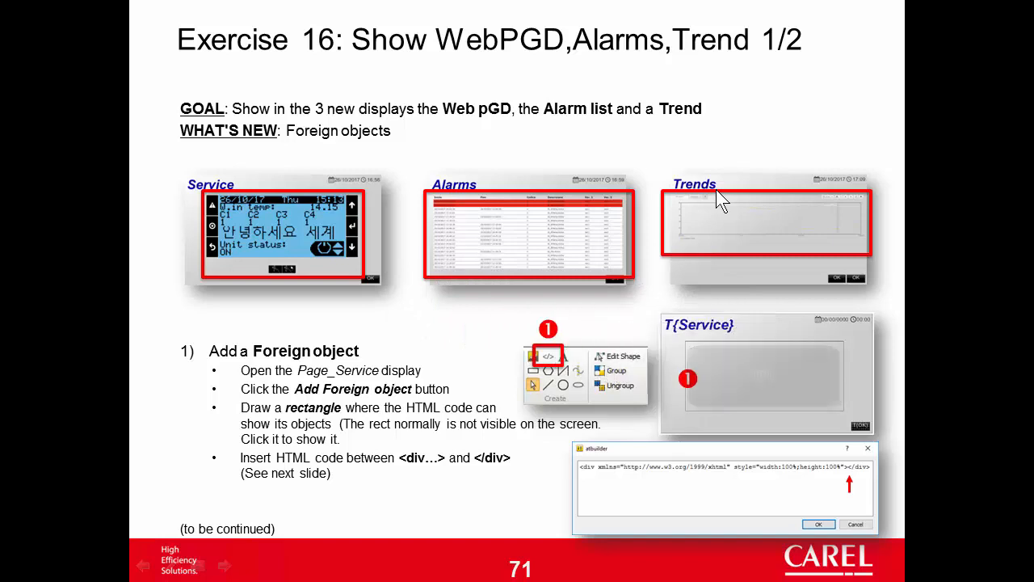
pyautogui.moveTo(366, 376)
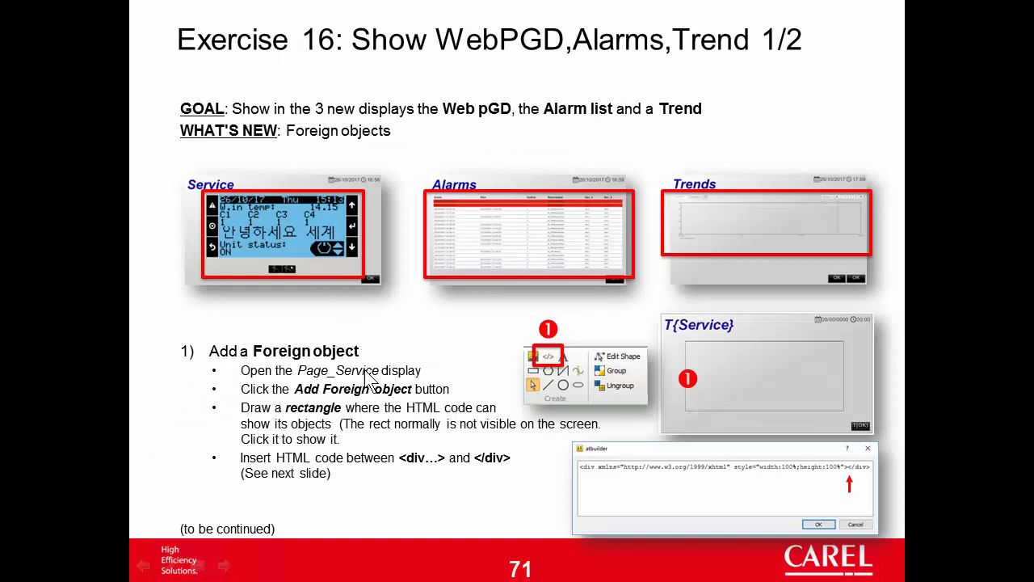
pyautogui.moveTo(361, 402)
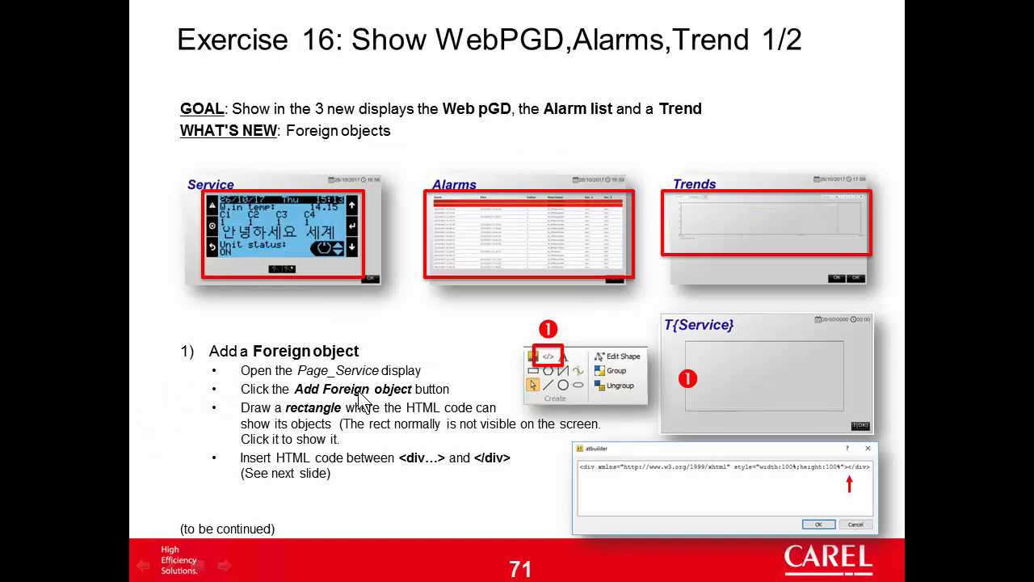
# Draw a foreign-object rectangle across the body of the Page_Service display.
pyautogui.click(111, 199)
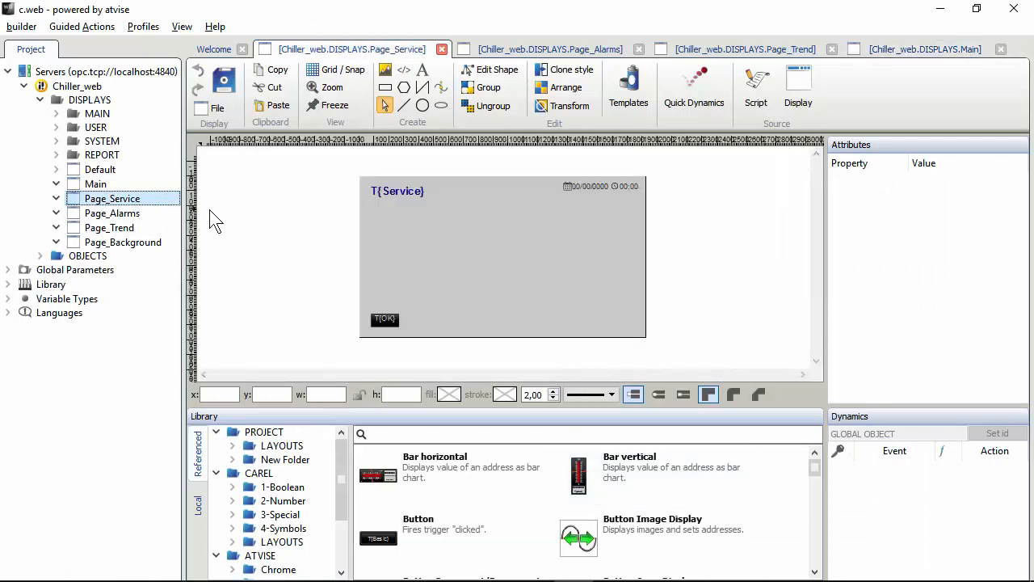
pyautogui.moveTo(400, 137)
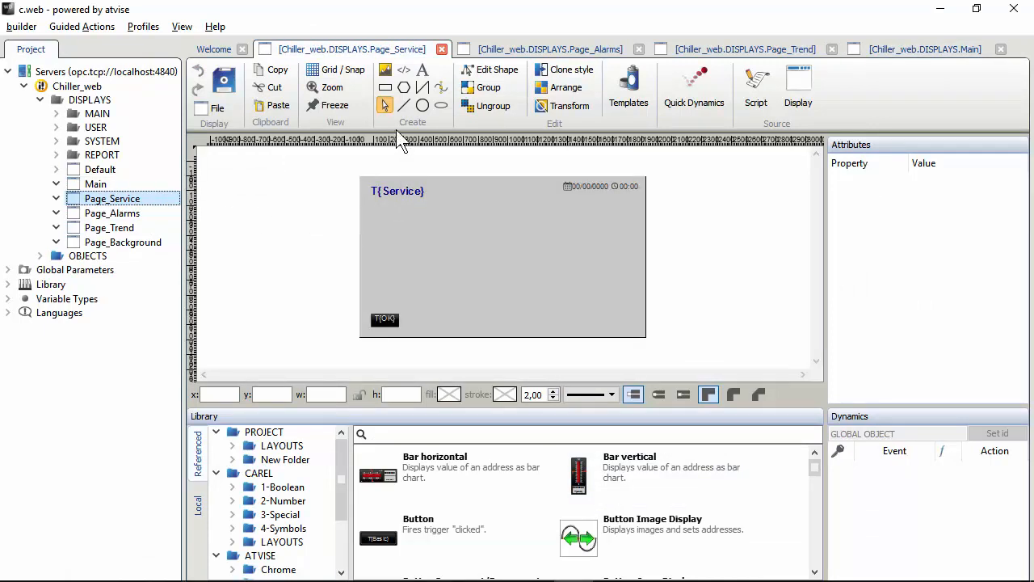
pyautogui.moveTo(404, 76)
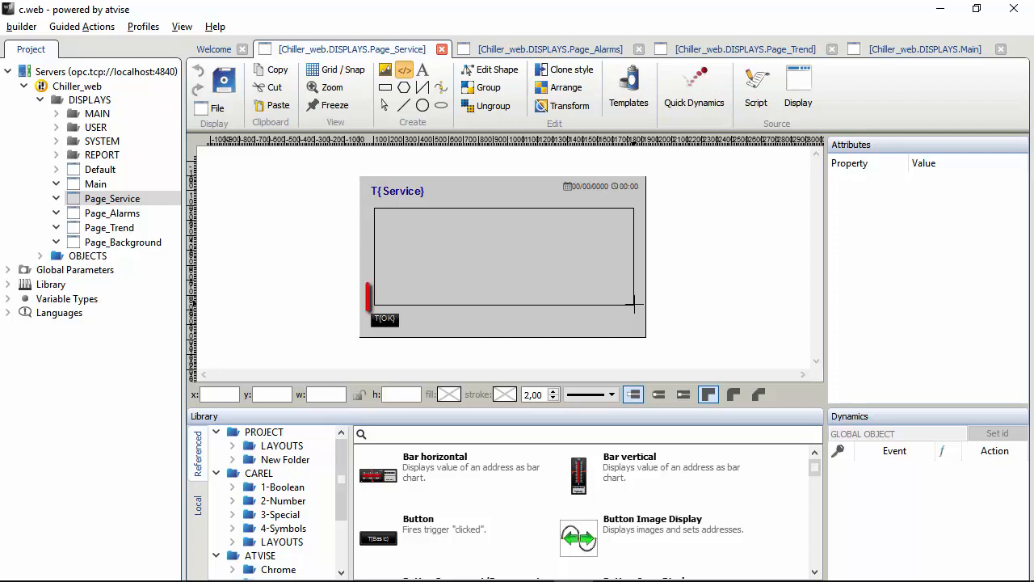
pyautogui.click(505, 257)
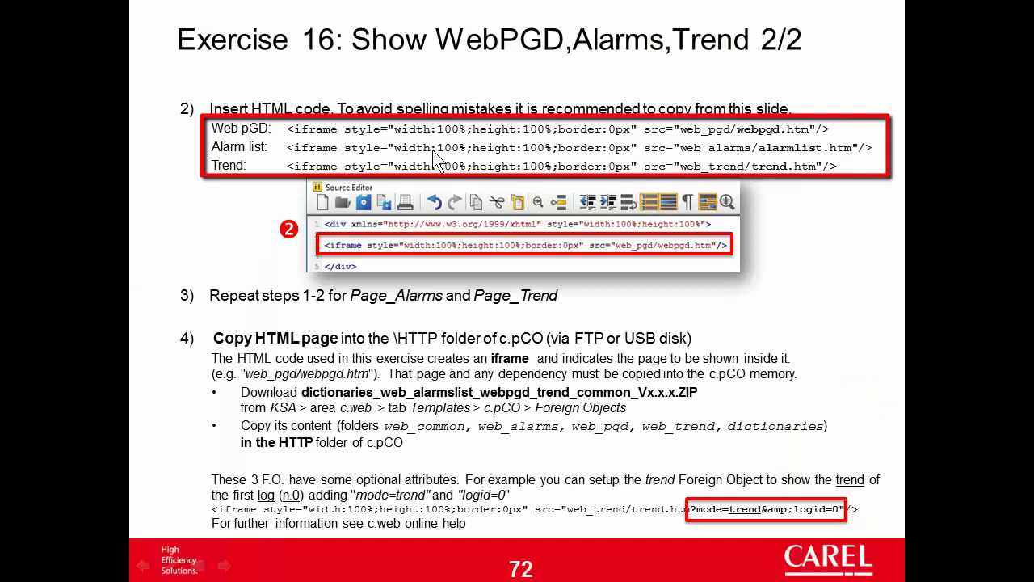
pyautogui.moveTo(342, 165)
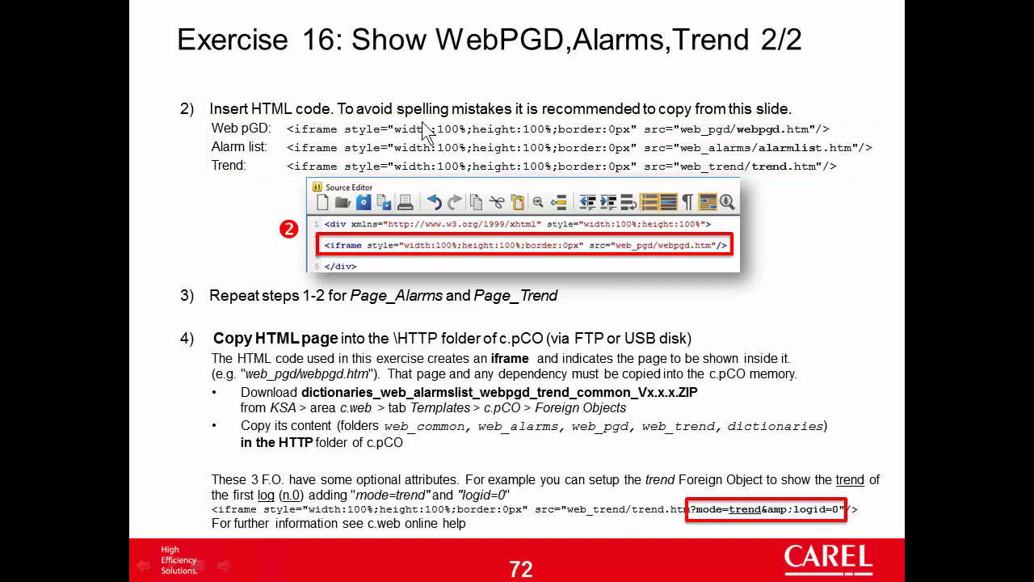
pyautogui.moveTo(667, 136)
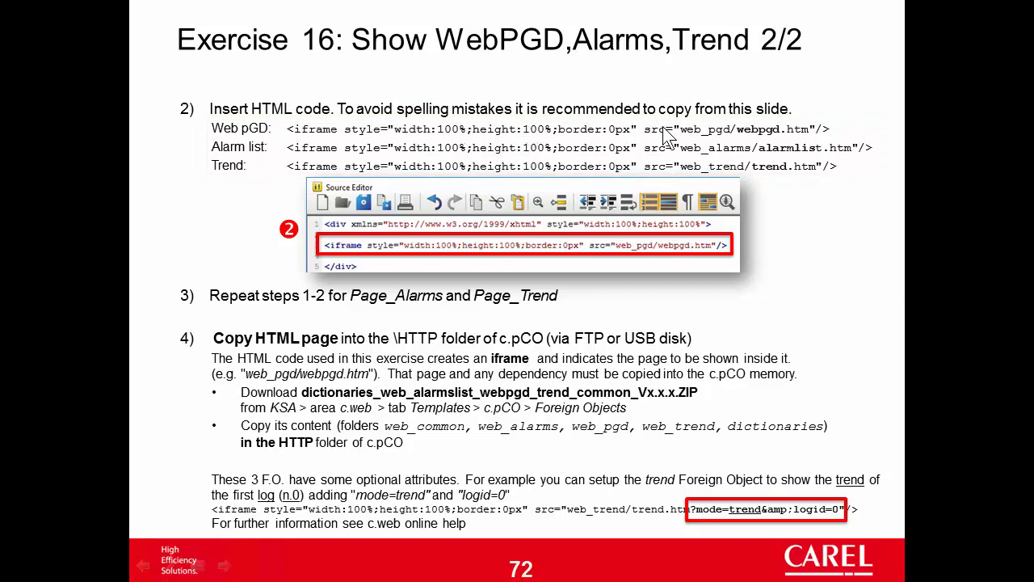
pyautogui.moveTo(719, 131)
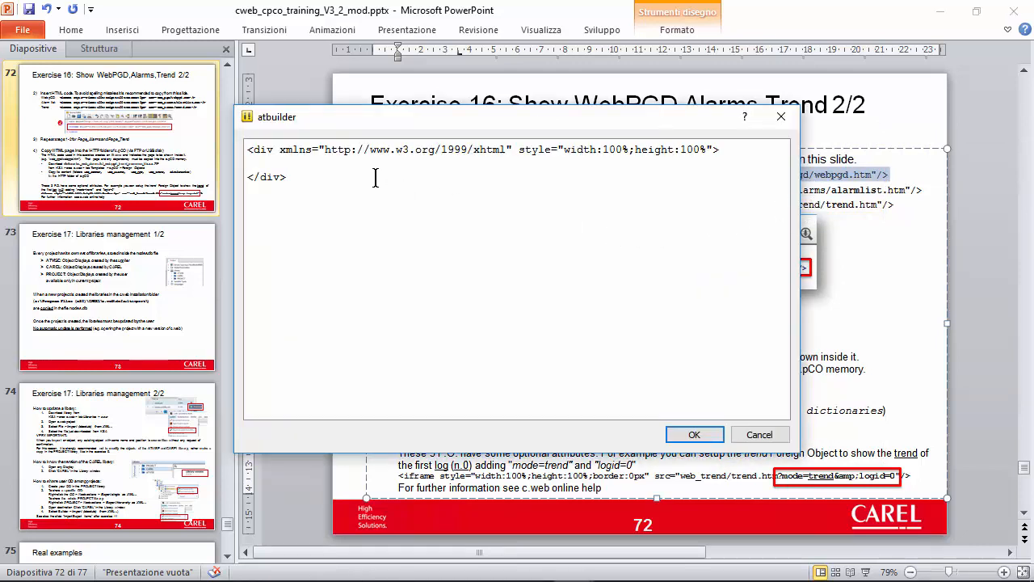
# Paste the Web pGD iframe line into Page_Service's foreign object, confirm it, and close the source view.
pyautogui.rightClick(375, 177)
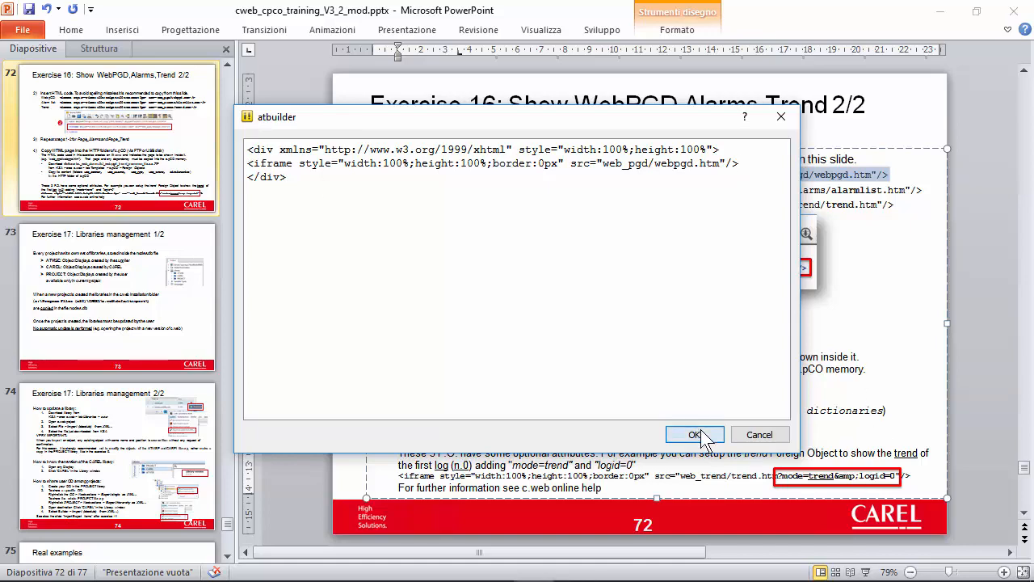
pyautogui.click(693, 434)
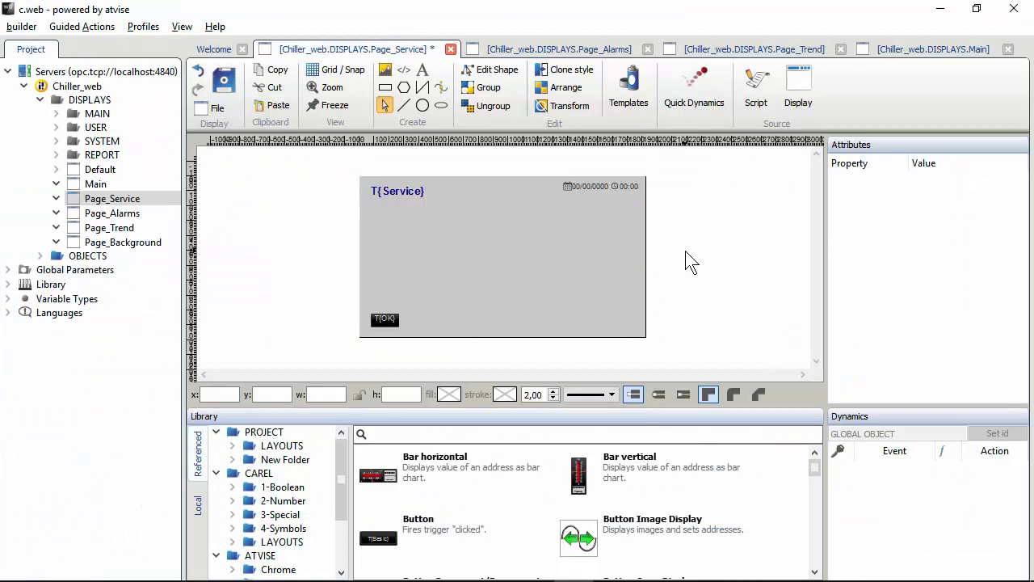
pyautogui.moveTo(582, 249)
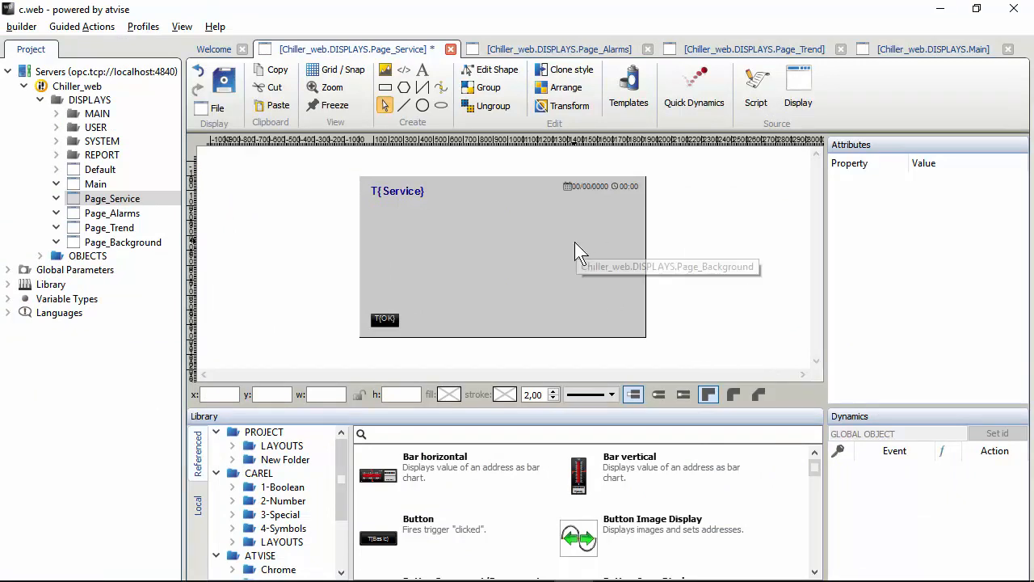
pyautogui.moveTo(412, 210)
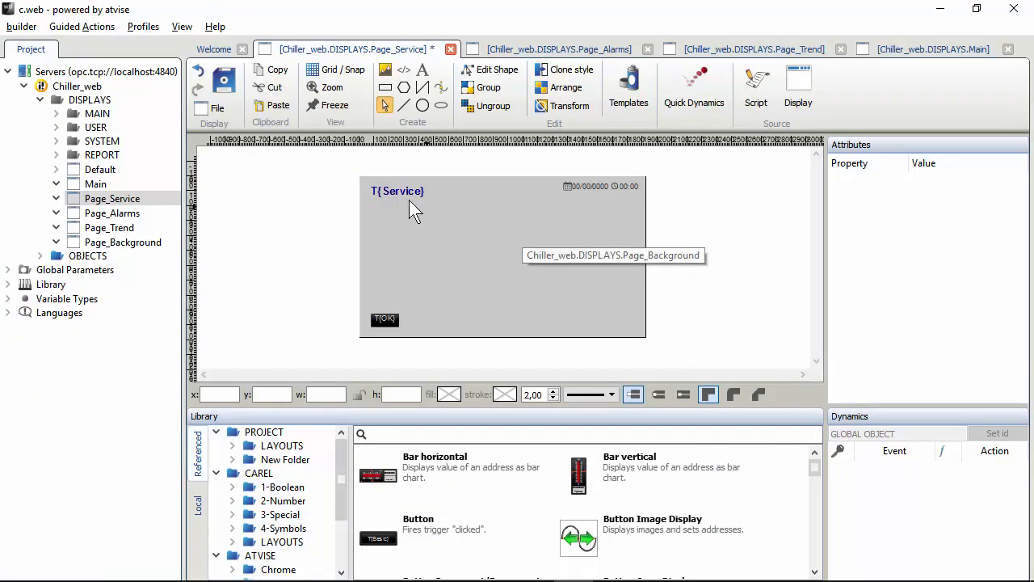
pyautogui.moveTo(616, 310)
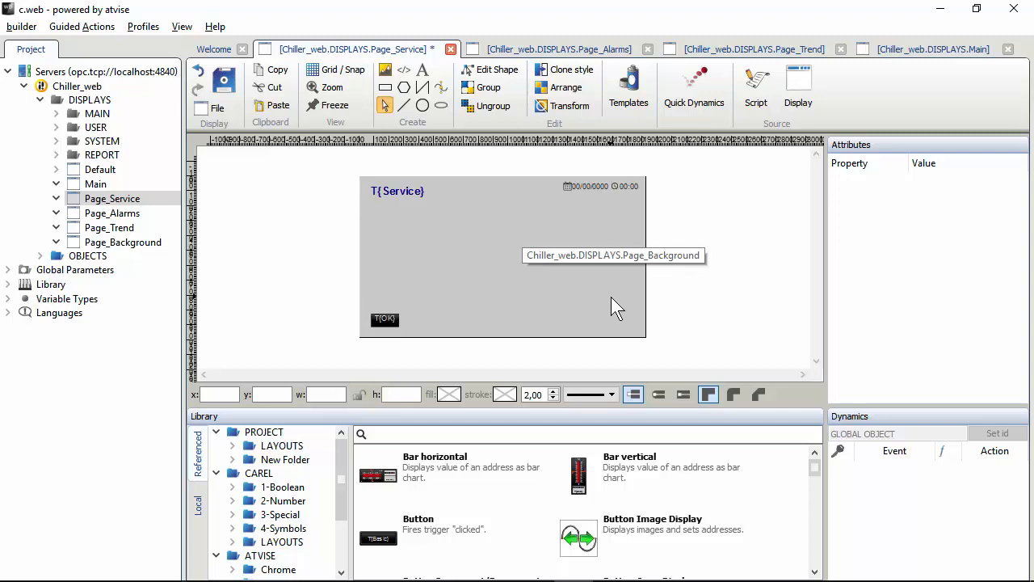
pyautogui.moveTo(709, 257)
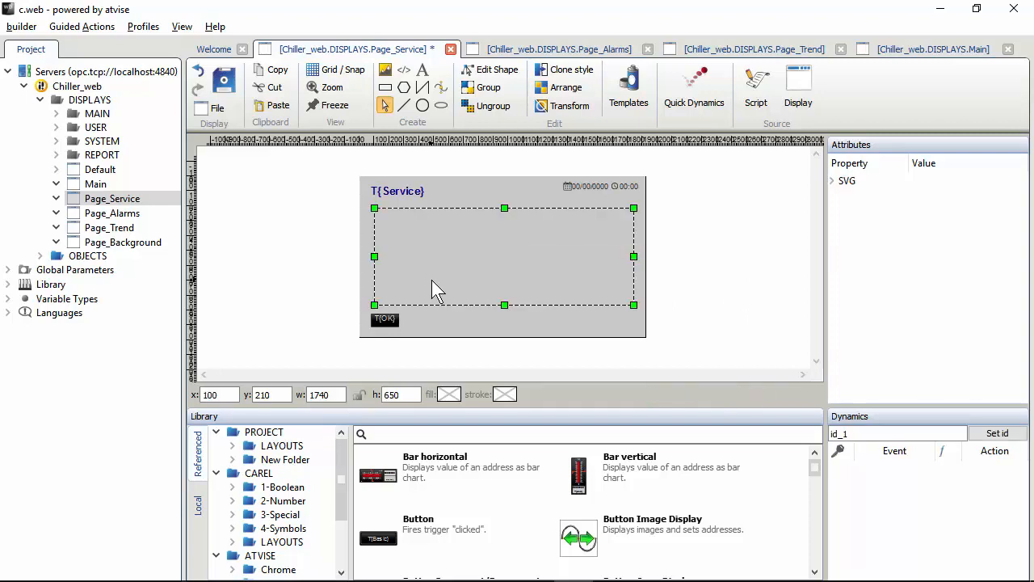
pyautogui.moveTo(598, 266)
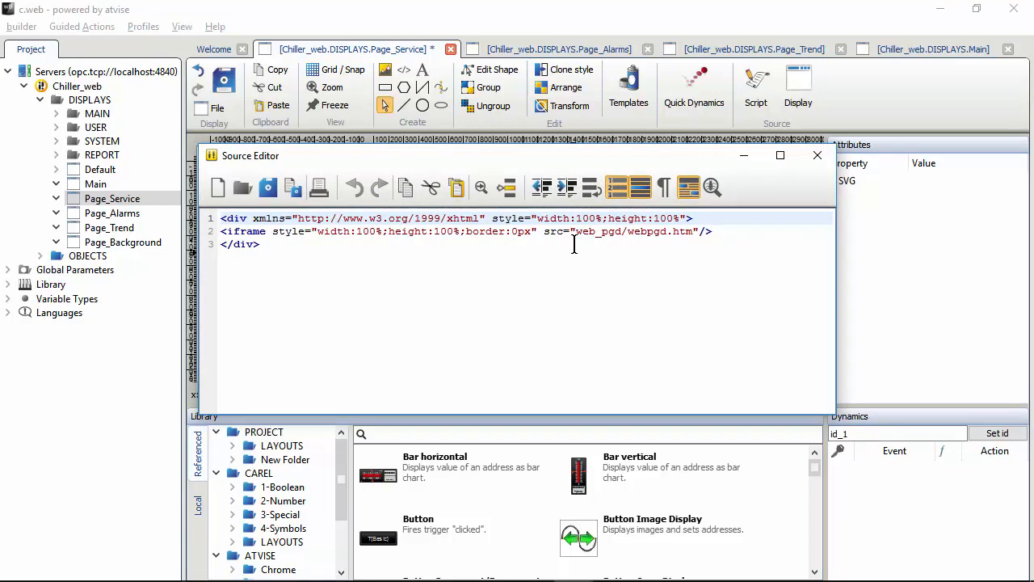
pyautogui.click(816, 155)
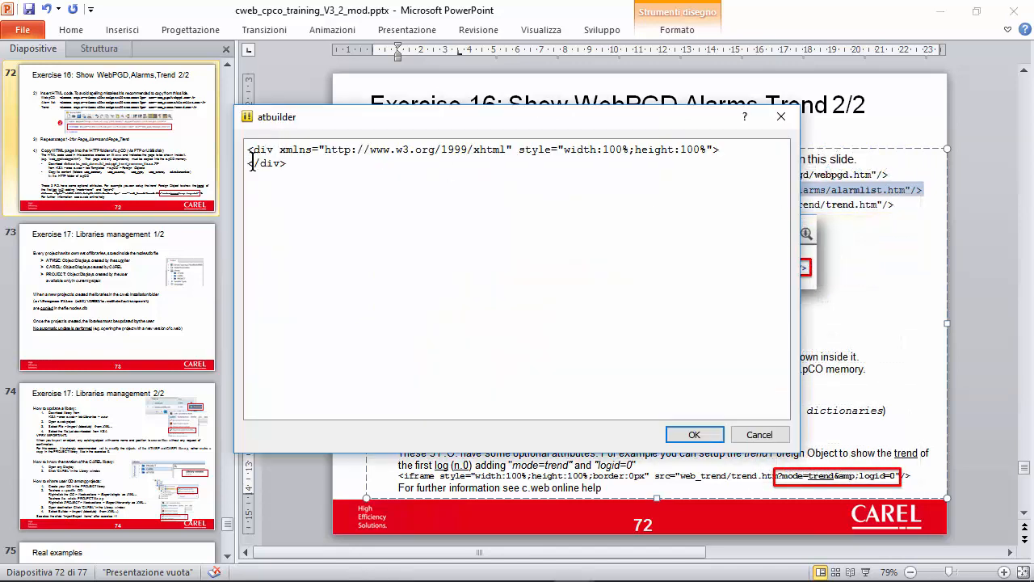
# Insert the web_alarms/alarmlist.htm iframe into Page_Alarms and the web_trend/trend.htm iframe into Page_Trend.
pyautogui.write('<iframe style="width:100%;height:100%;border:0px" src="web_alarms/alarmlist.htm"/>')
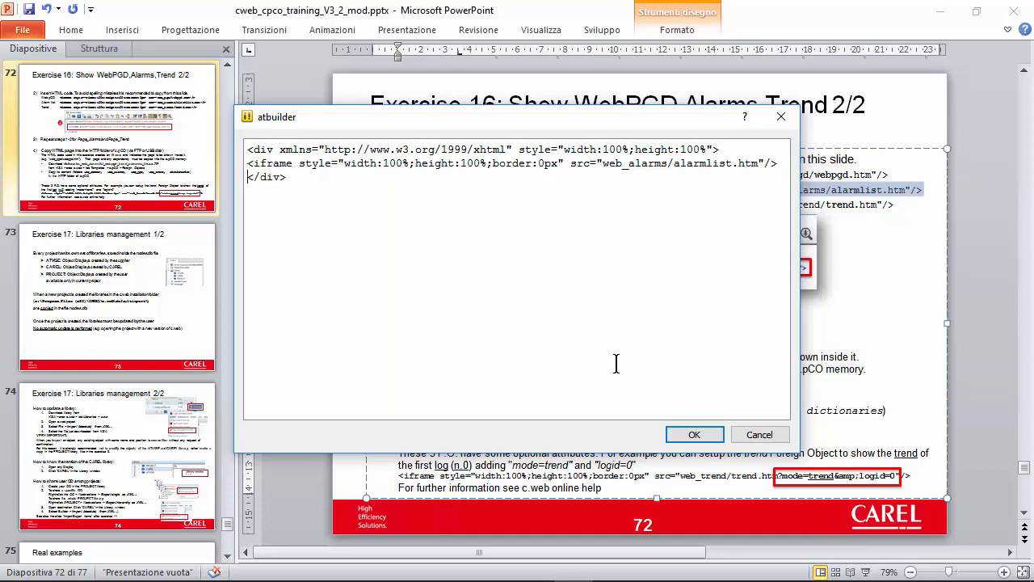
pyautogui.click(693, 434)
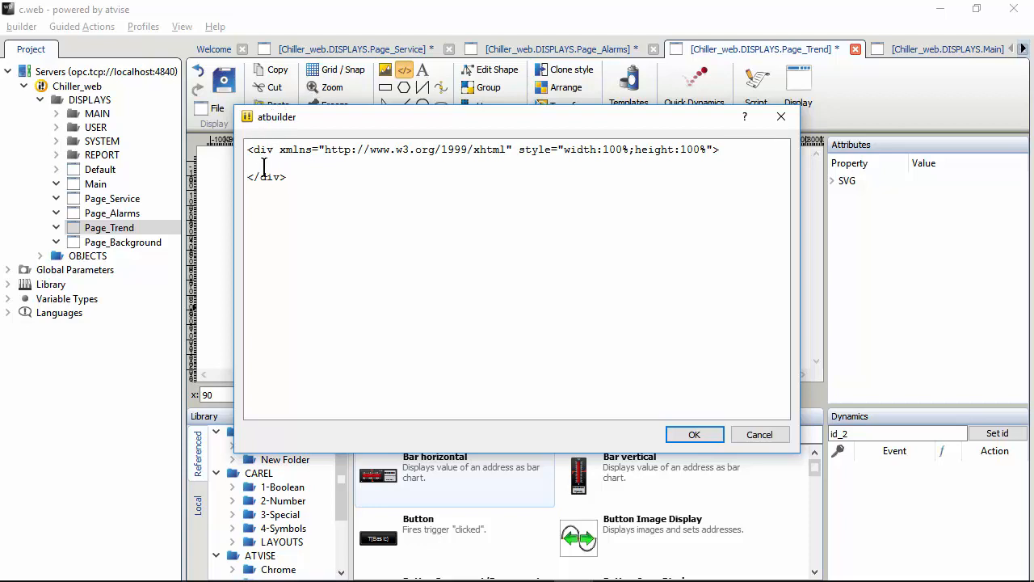
pyautogui.write('<iframe style="width:100%;height:100%;border:0px" src="web_trend/trend.htm"/>')
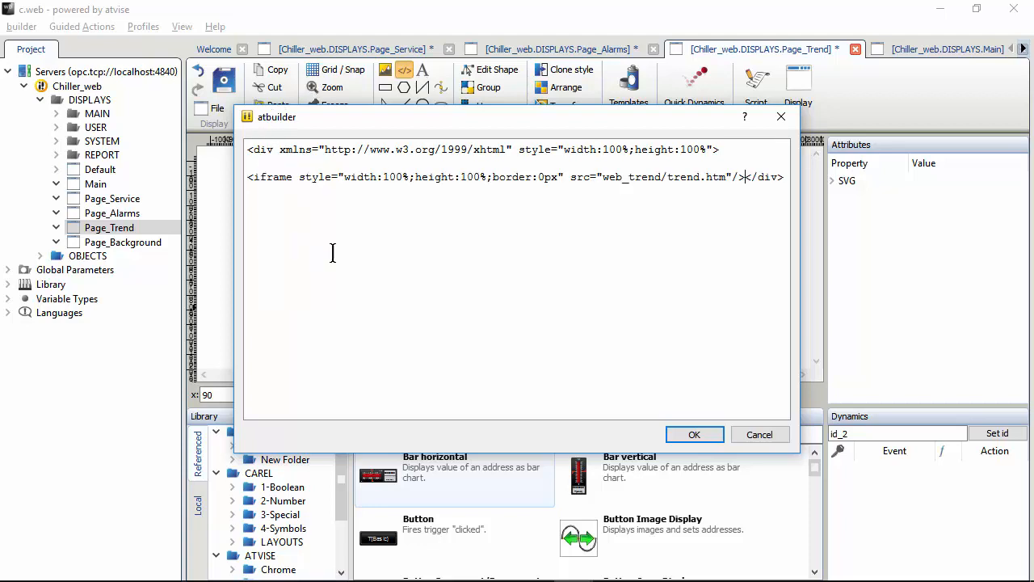
pyautogui.press('Enter')
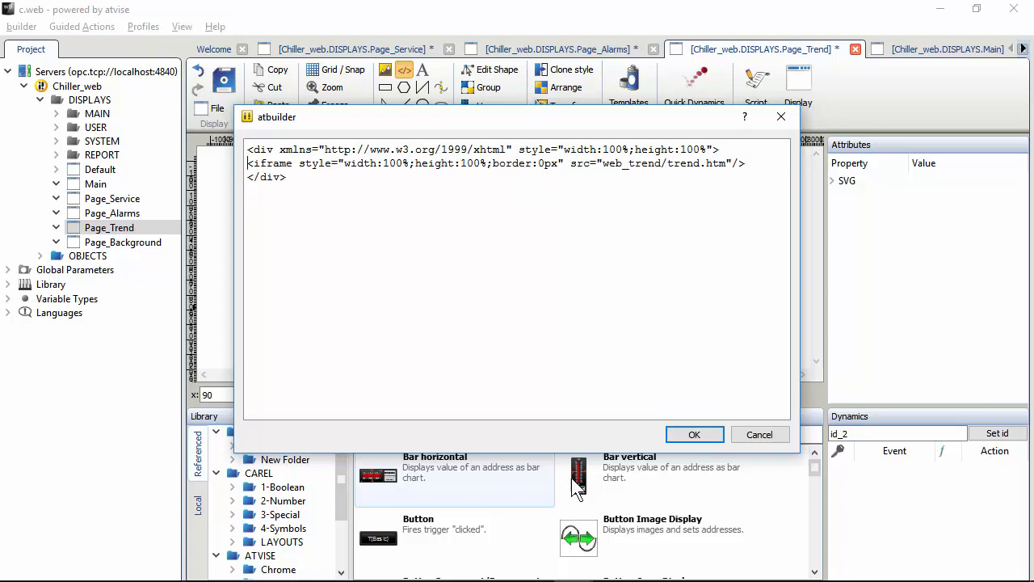
# Confirm Page_Trend's trend iframe and distribute the Chiller_web project to the controller.
pyautogui.click(694, 434)
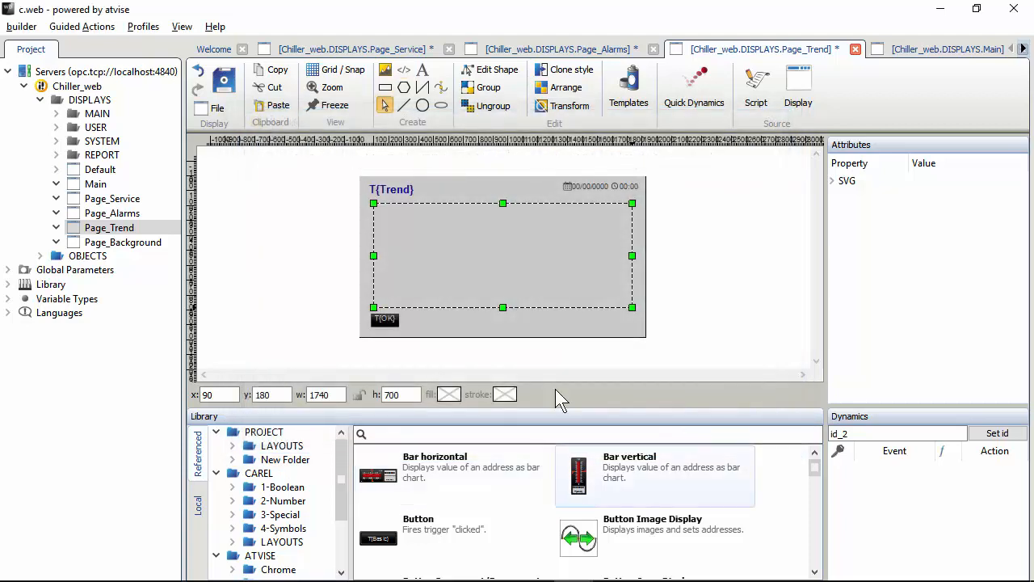
pyautogui.rightClick(76, 85)
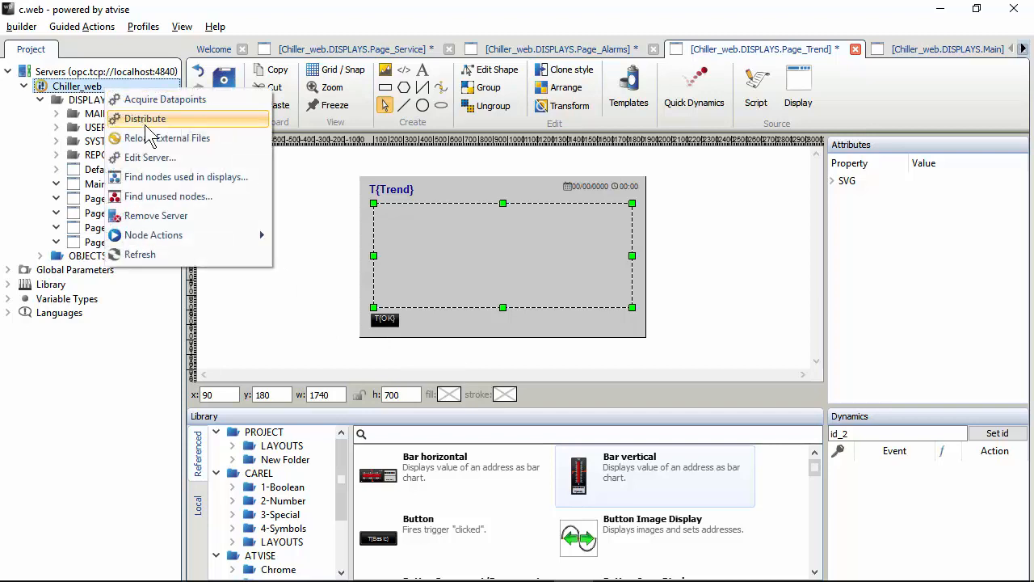
pyautogui.click(143, 118)
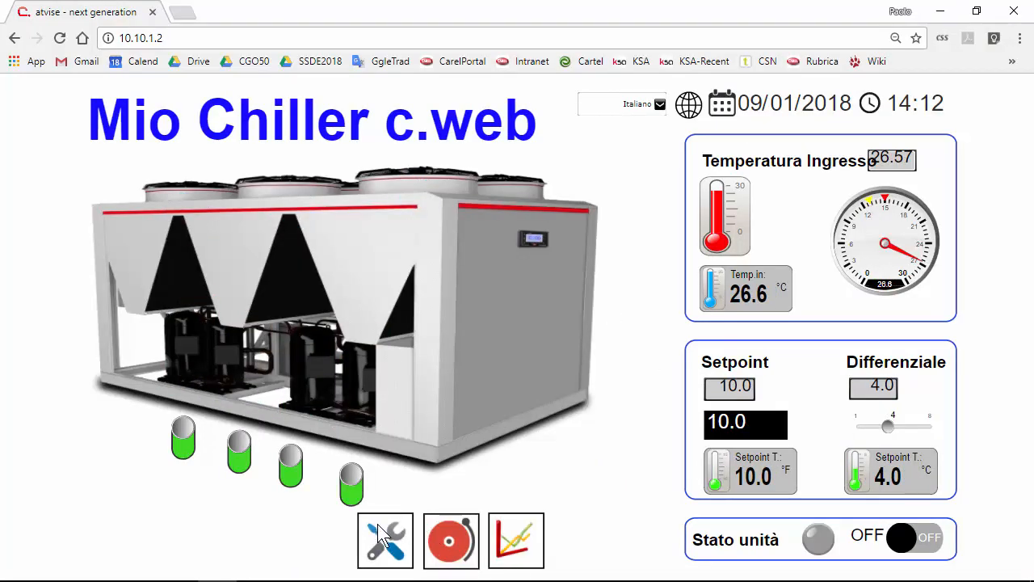
# Open the Service page at 10.10.1.2 in Chrome, note the Not Found frame, and return to c.web.
pyautogui.click(385, 540)
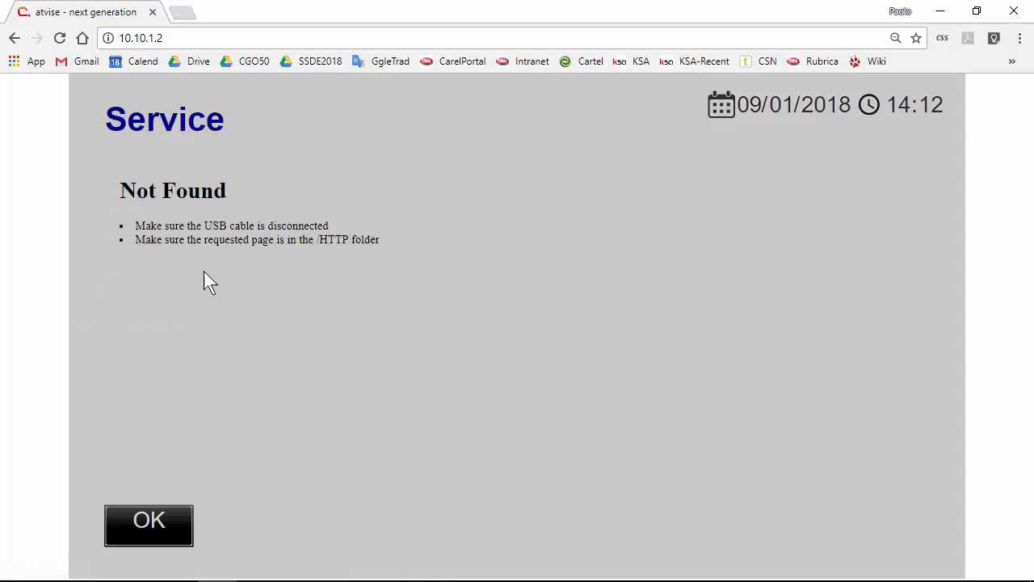
pyautogui.moveTo(209, 273)
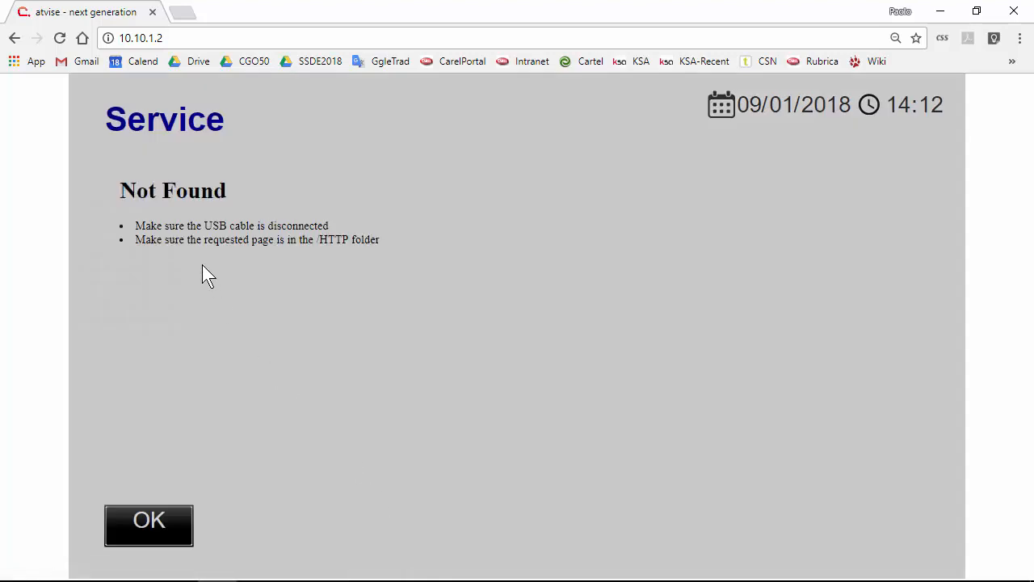
pyautogui.moveTo(204, 288)
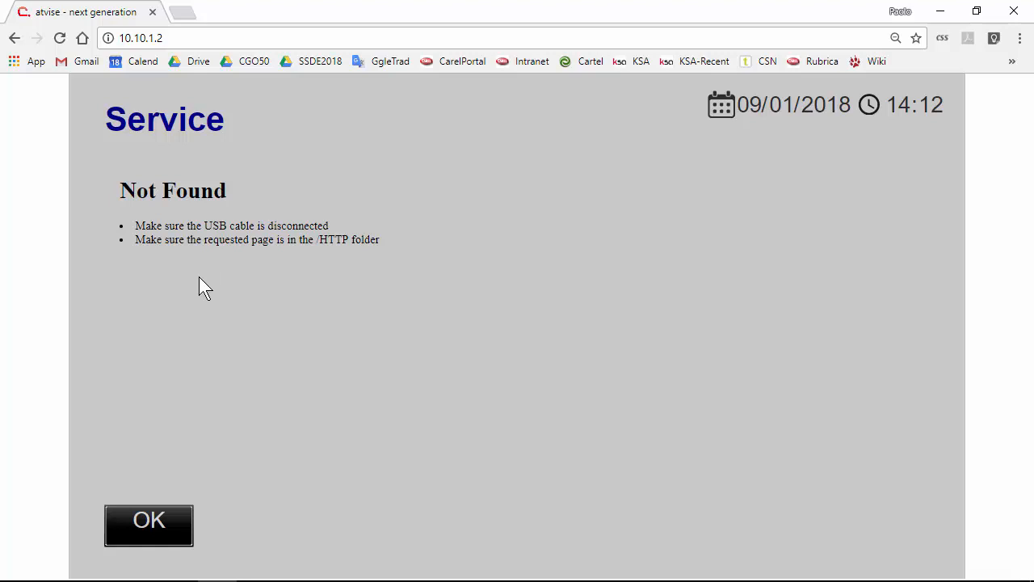
pyautogui.click(149, 524)
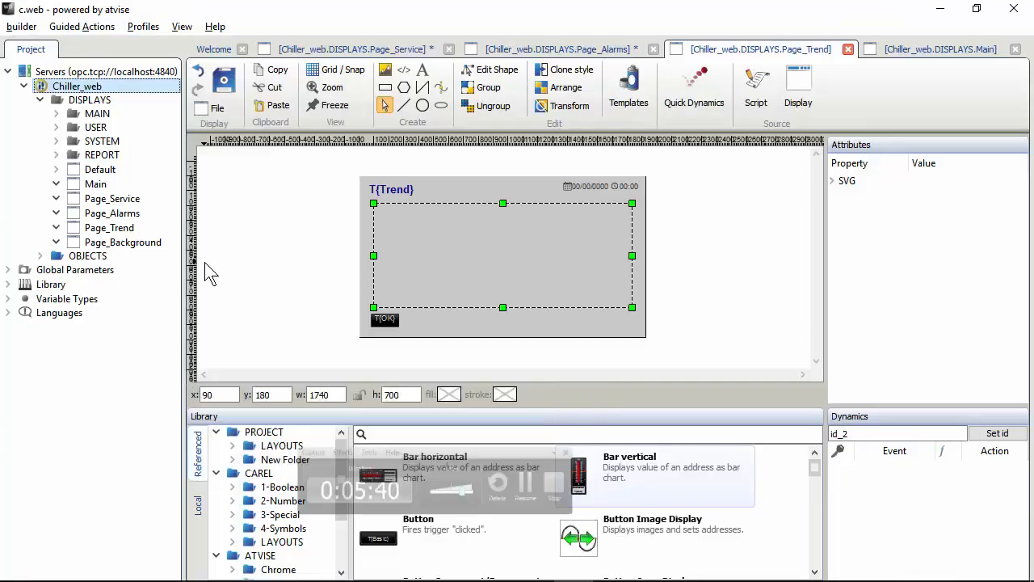
# View Page_Service's source and highlight webpgd in the web_pgd/webpgd.htm iframe src.
pyautogui.click(112, 198)
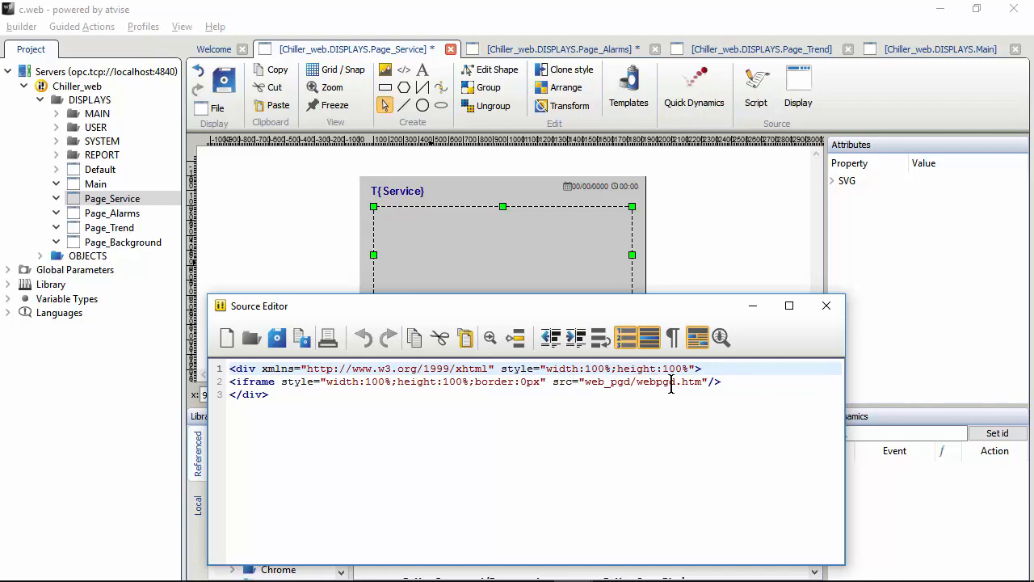
pyautogui.doubleClick(656, 381)
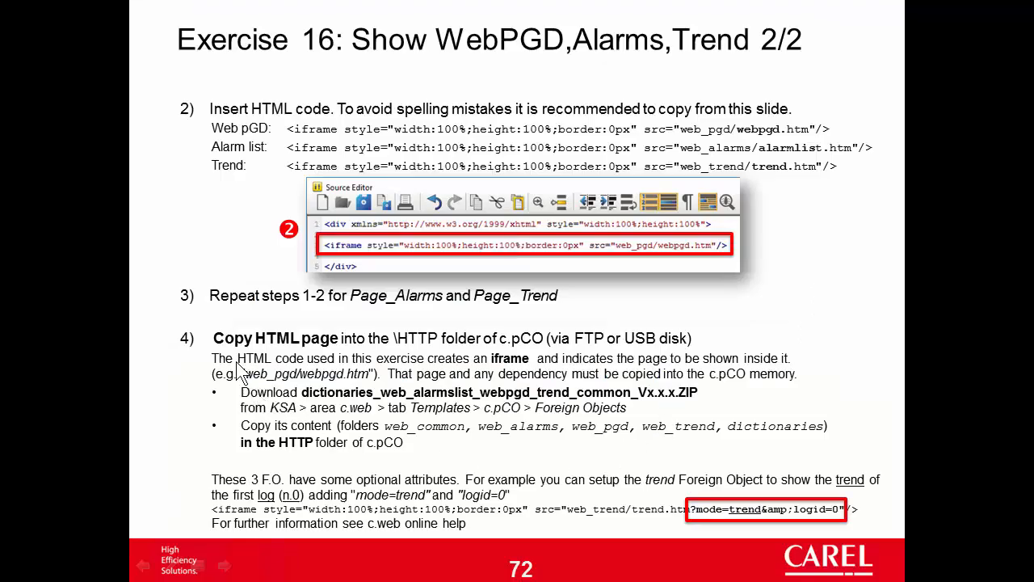
pyautogui.moveTo(337, 361)
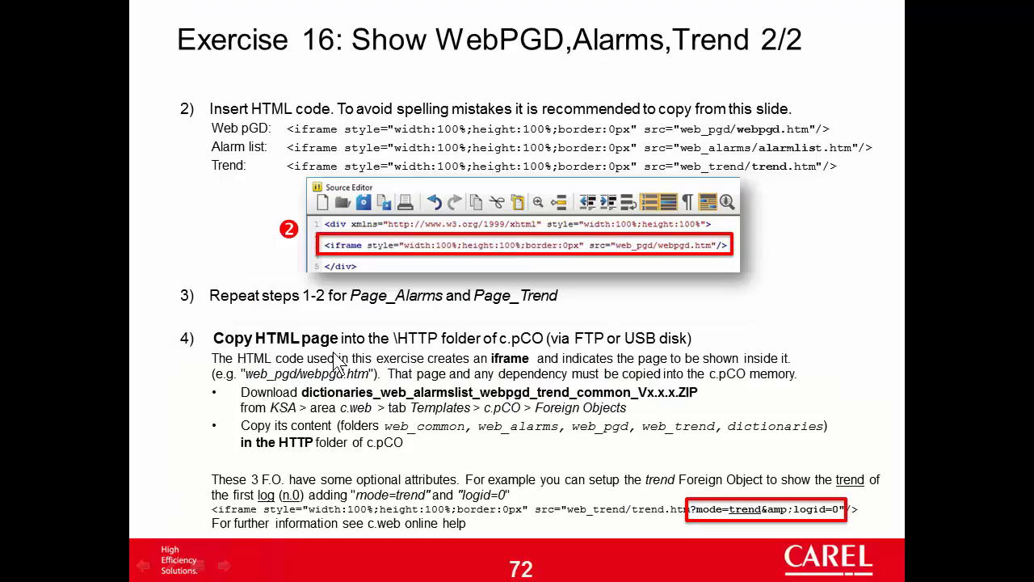
pyautogui.moveTo(408, 349)
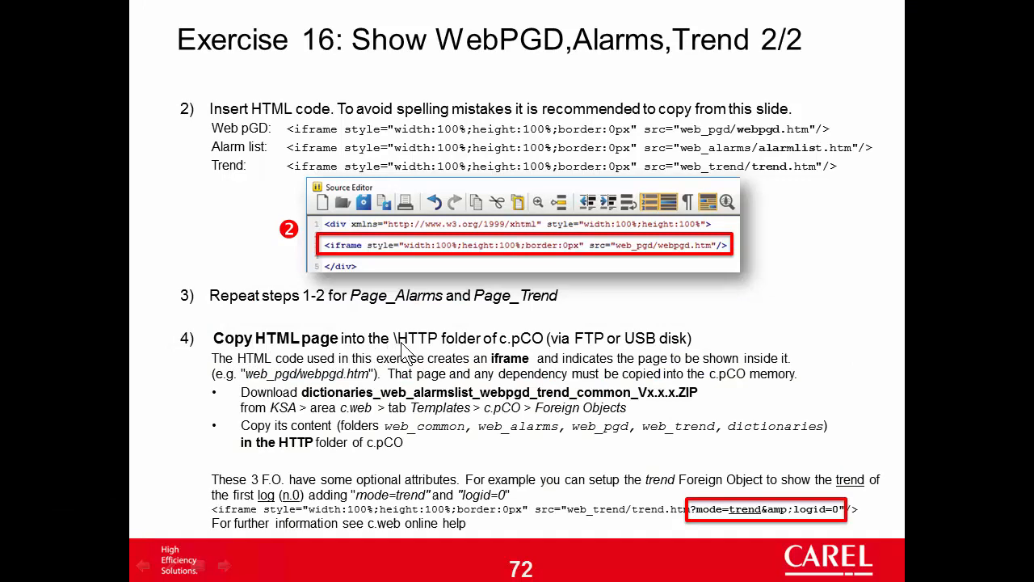
pyautogui.moveTo(572, 361)
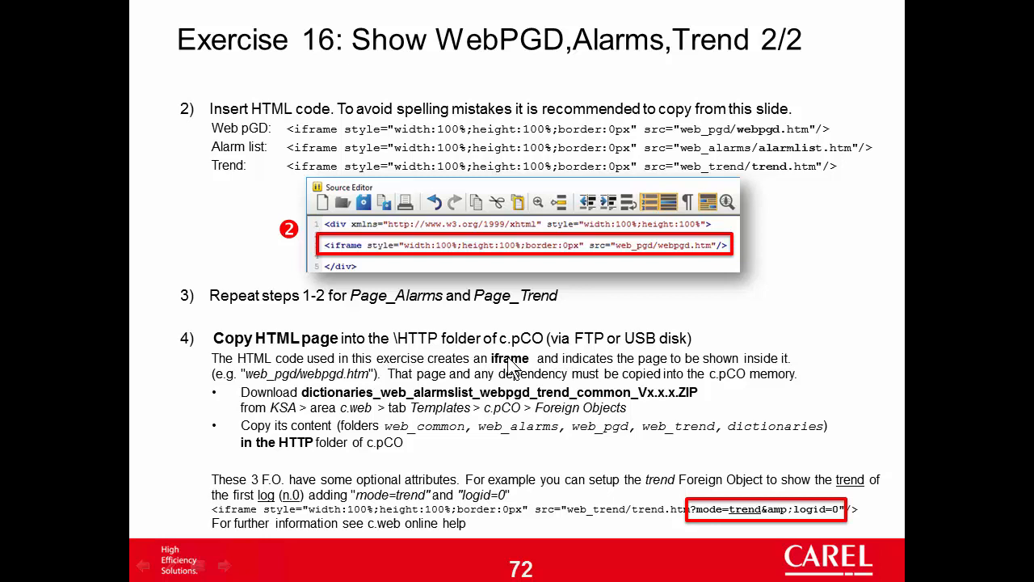
pyautogui.moveTo(287, 376)
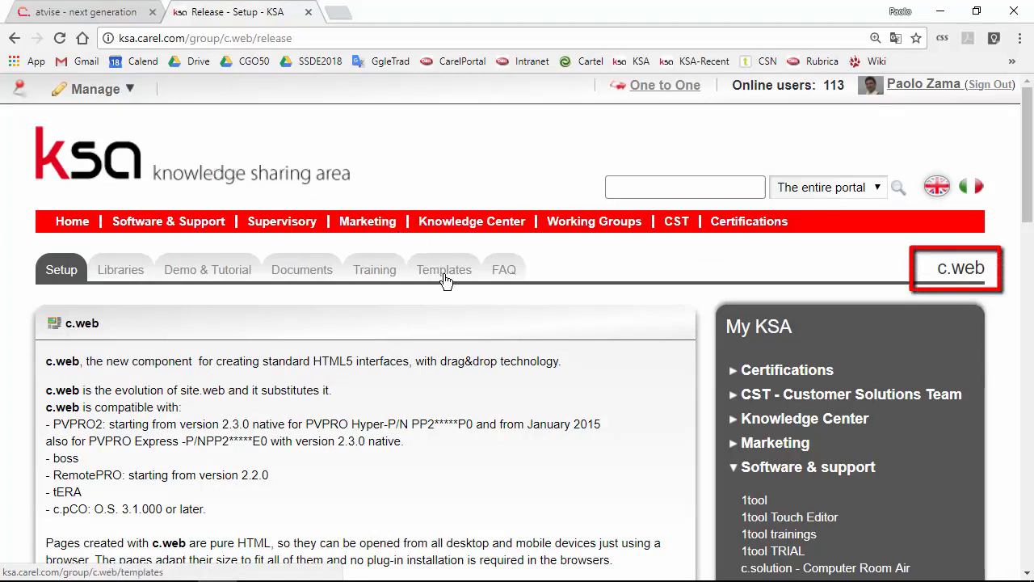
# Download the dictionaries_web_alarmslist_webpgd_trend_common V1.1.0 ZIP from Foreign Objects templates, accepting the licence.
pyautogui.click(443, 269)
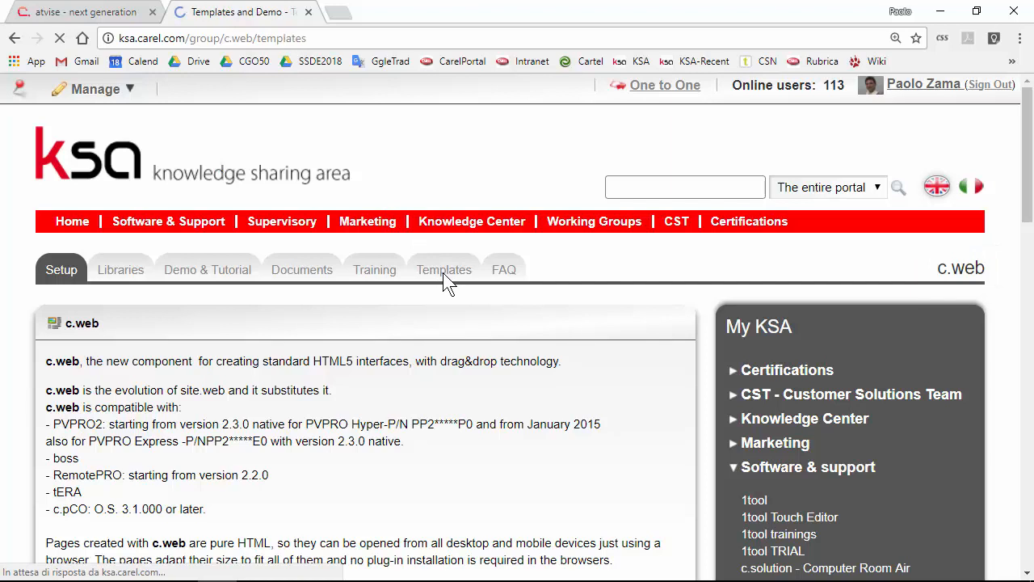
pyautogui.click(443, 269)
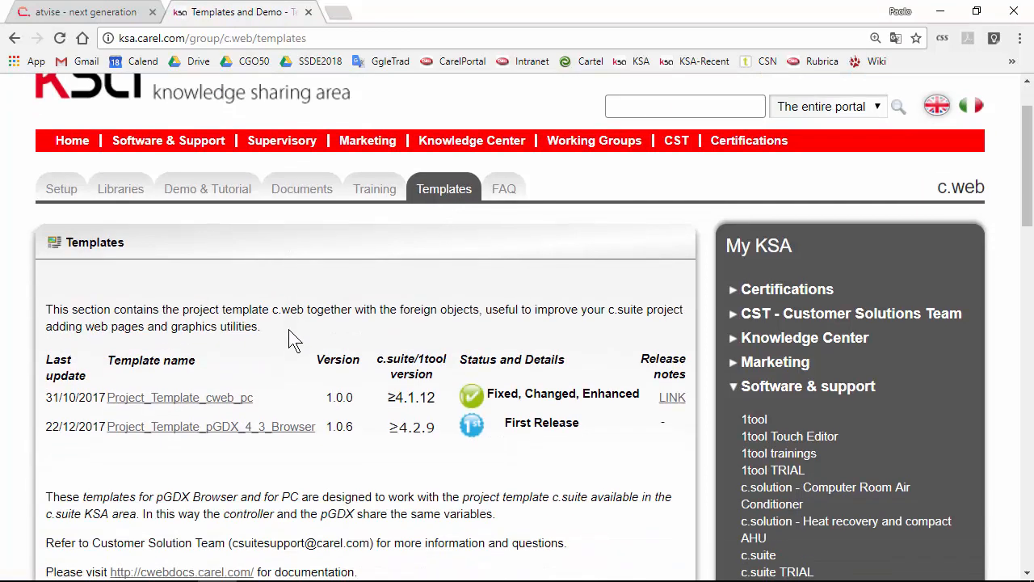
pyautogui.scroll(-3)
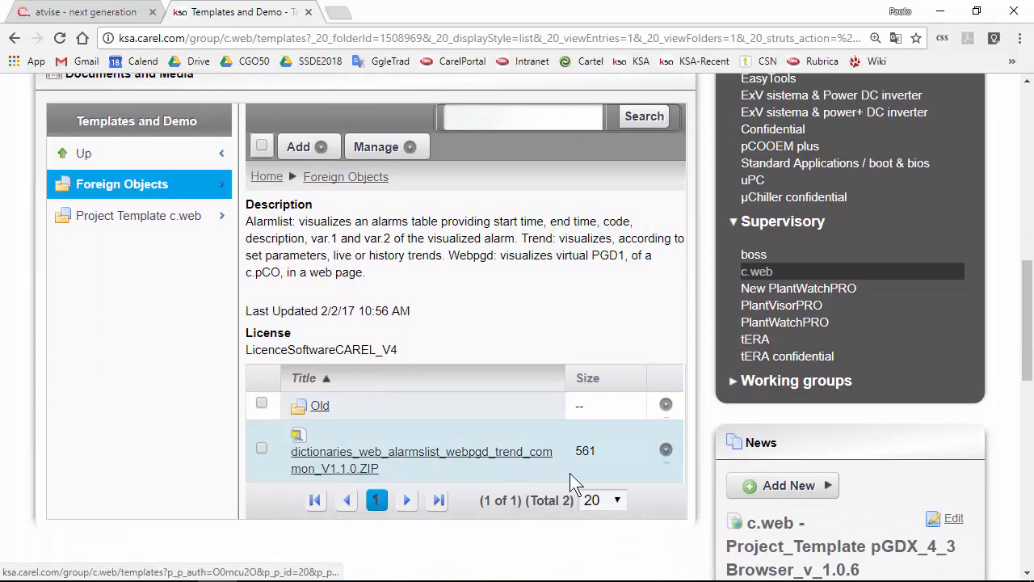
pyautogui.click(665, 449)
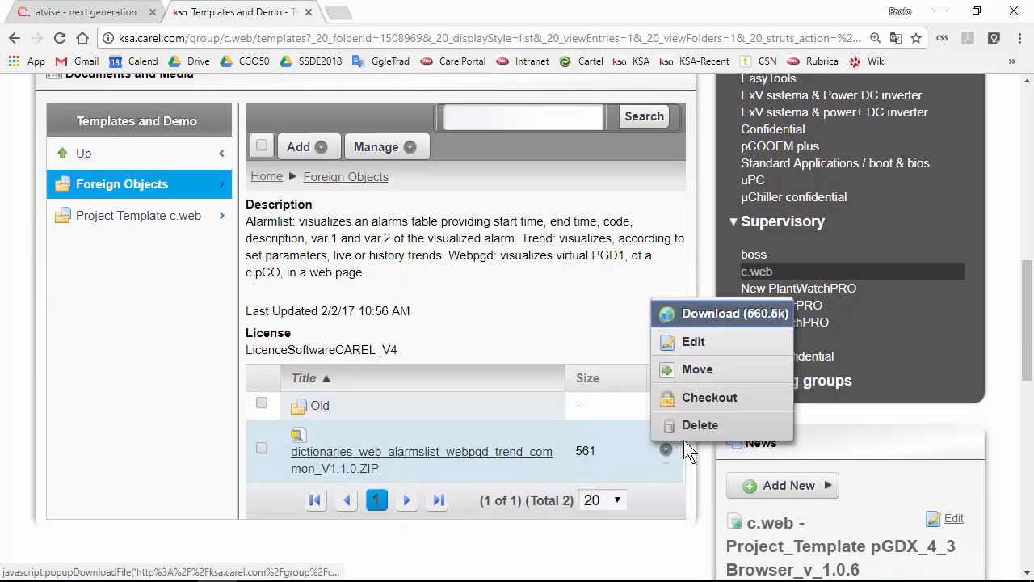
pyautogui.click(710, 313)
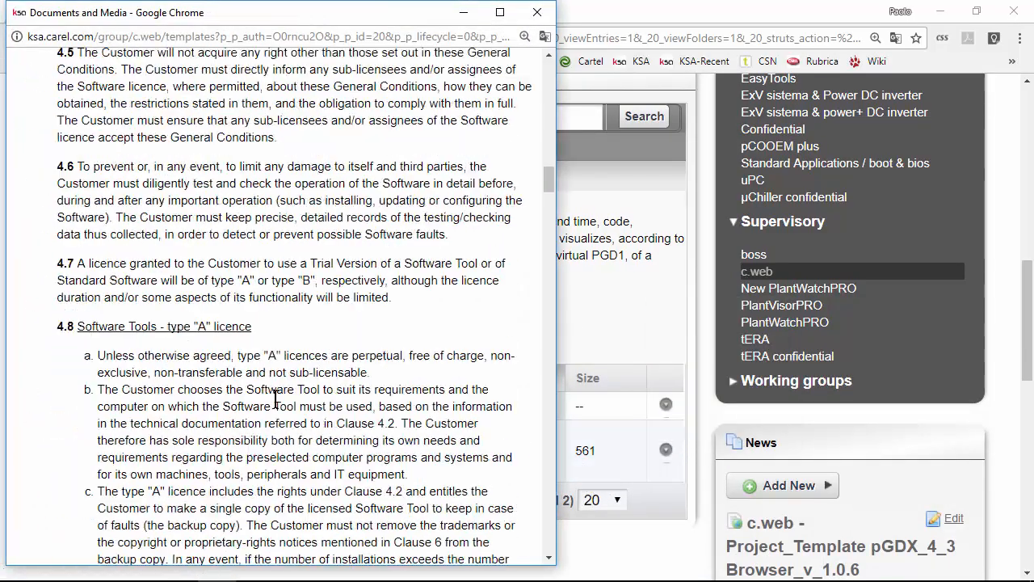
pyautogui.scroll(-3)
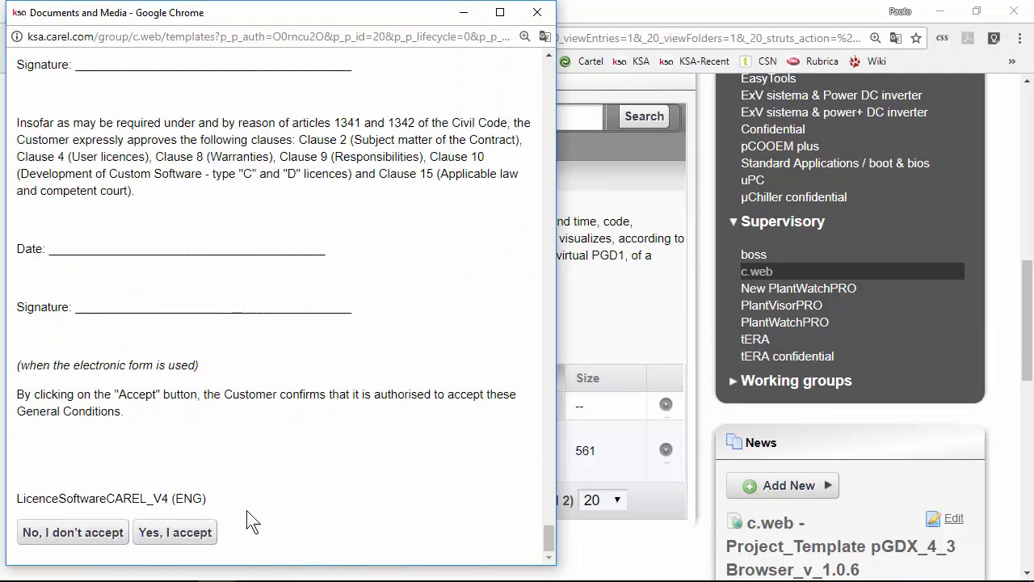
pyautogui.click(175, 532)
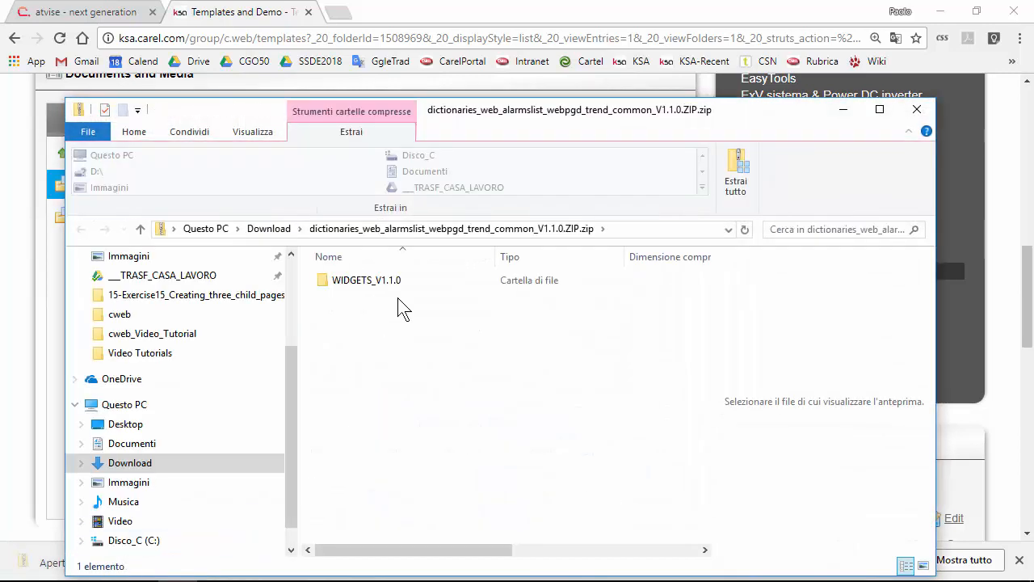
# Open WIDGETS_V1.1.0 in the ZIP and select all five folders, dictionaries through web_trend.
pyautogui.doubleClick(366, 279)
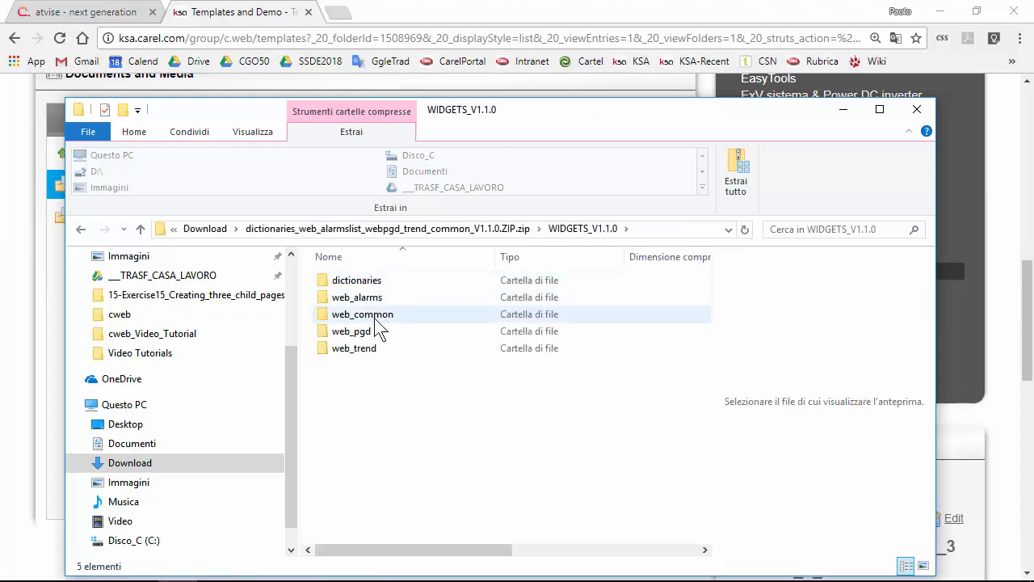
pyautogui.click(352, 330)
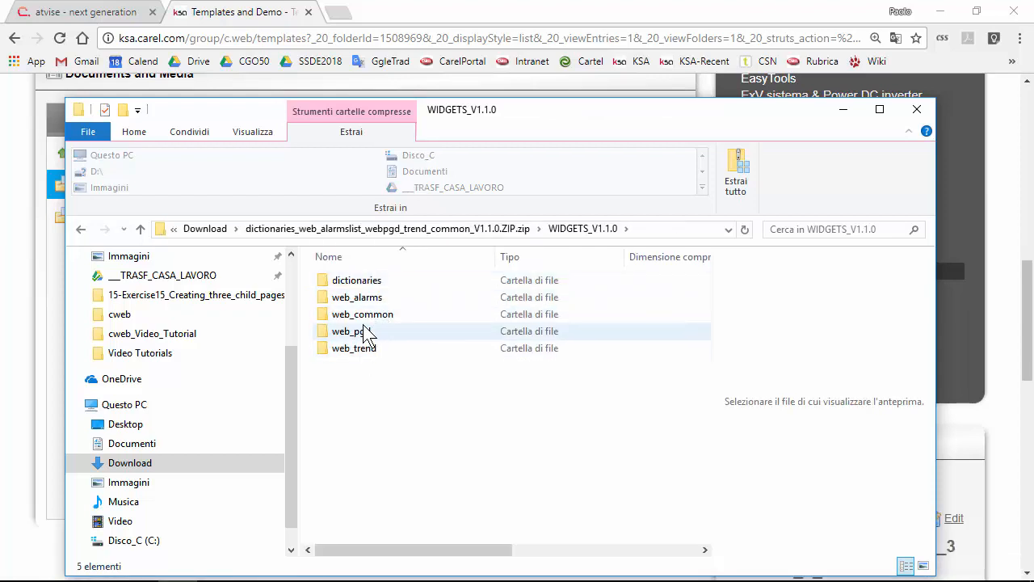
pyautogui.click(353, 347)
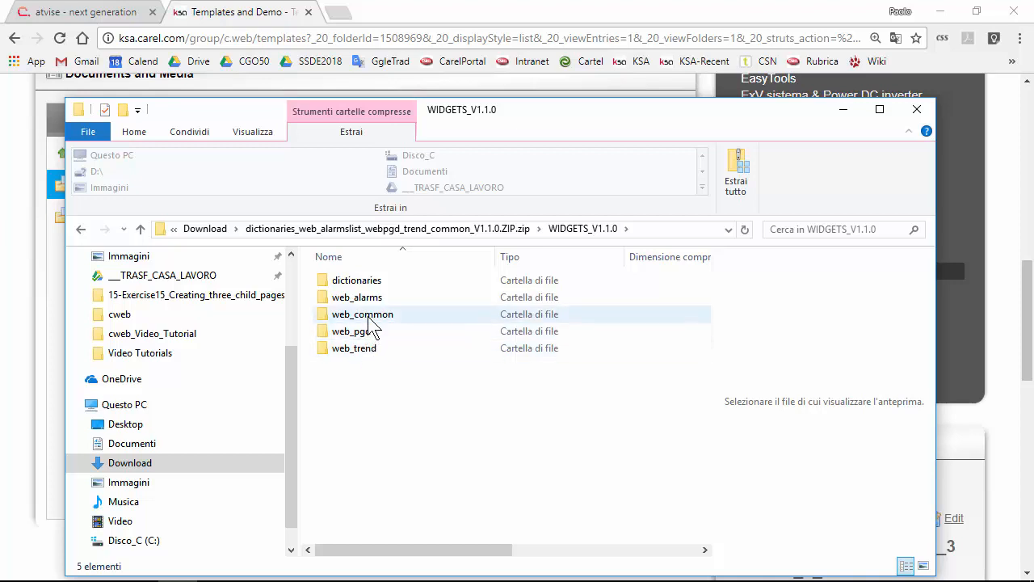
pyautogui.click(350, 330)
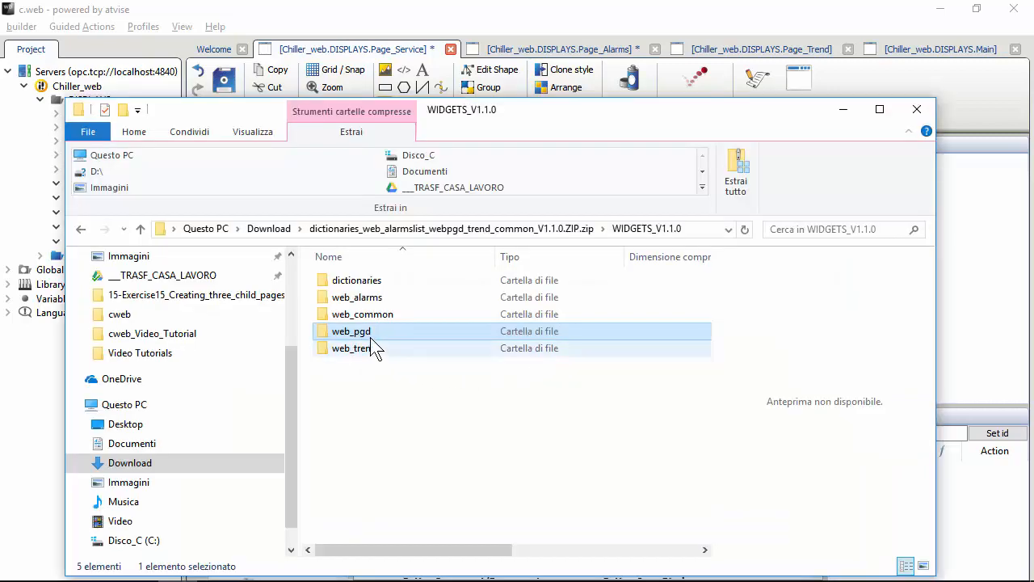
pyautogui.click(362, 313)
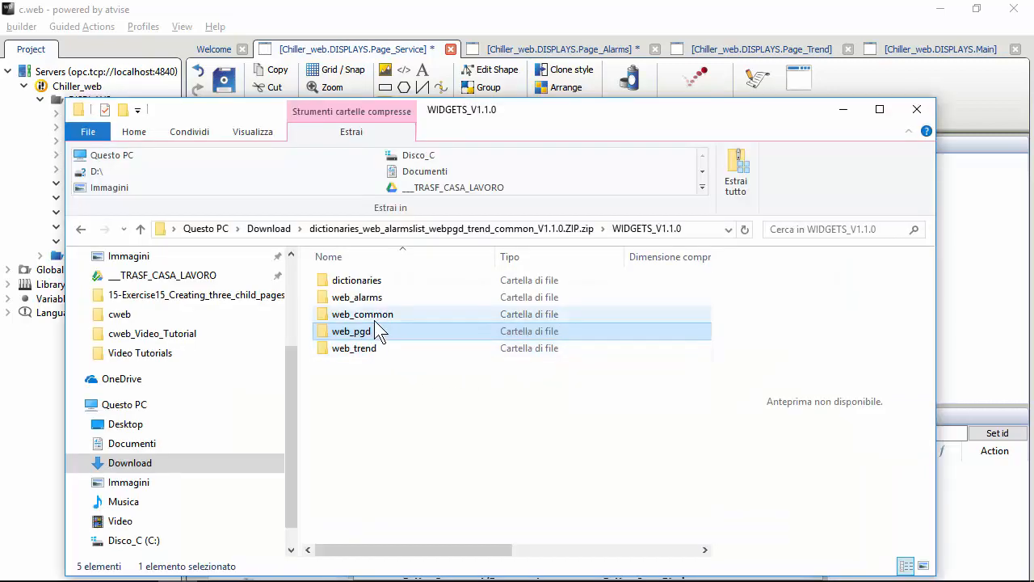
pyautogui.click(362, 314)
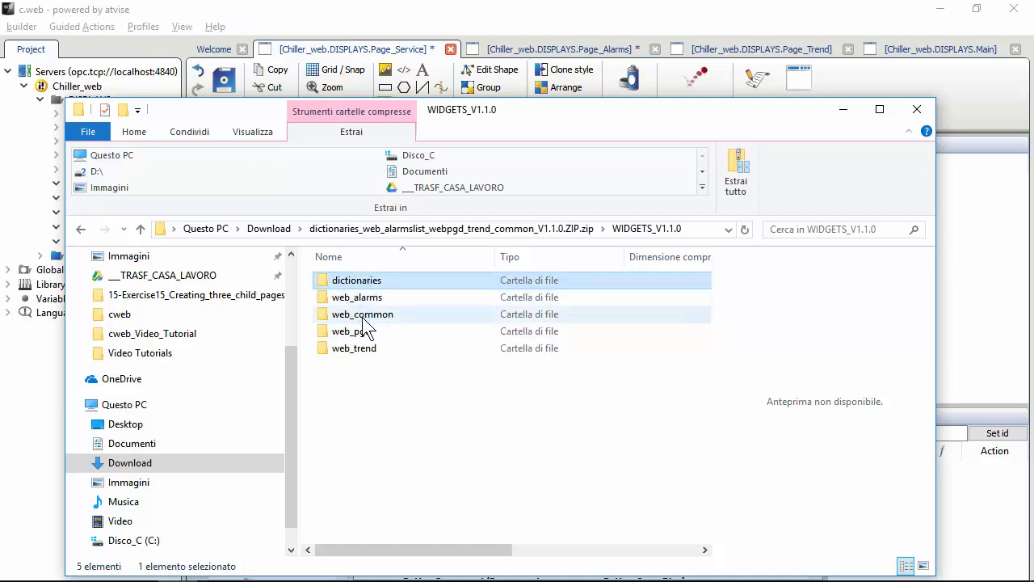
pyautogui.click(351, 331)
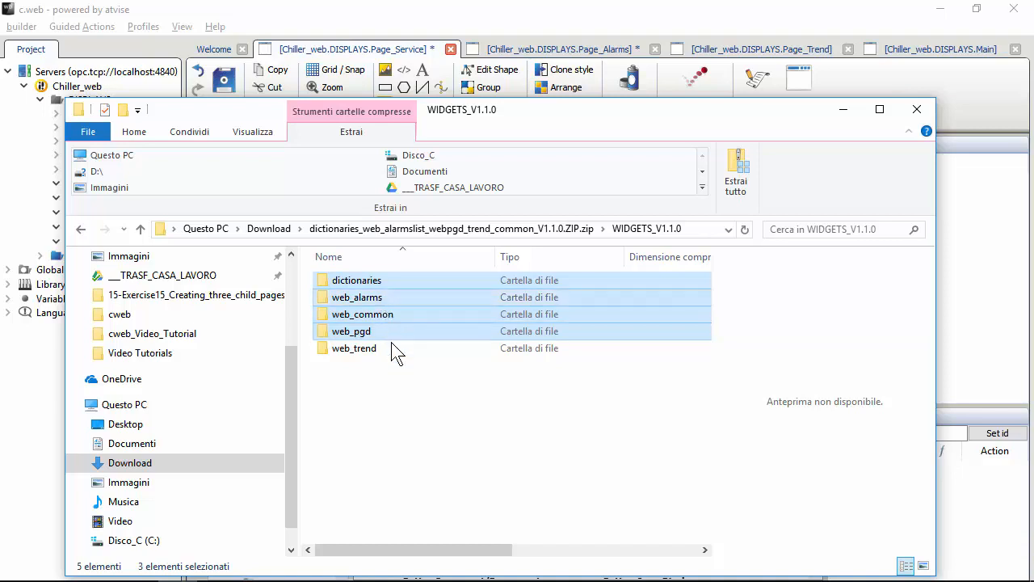
pyautogui.click(353, 348)
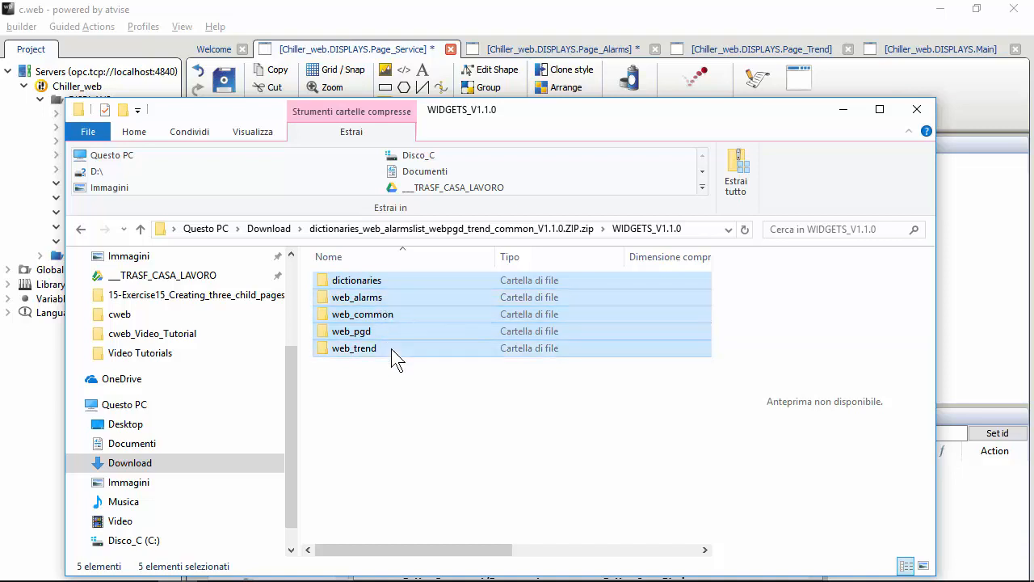
pyautogui.moveTo(370, 358)
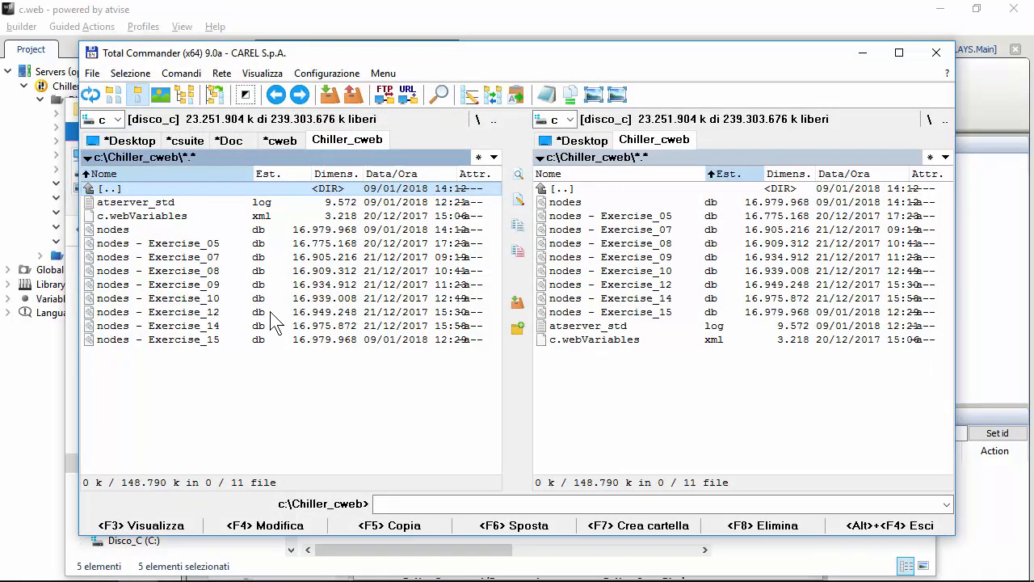
# Change the TrainingCourse FTP address to 10.10.1.2 and connect with an empty password.
pyautogui.click(384, 94)
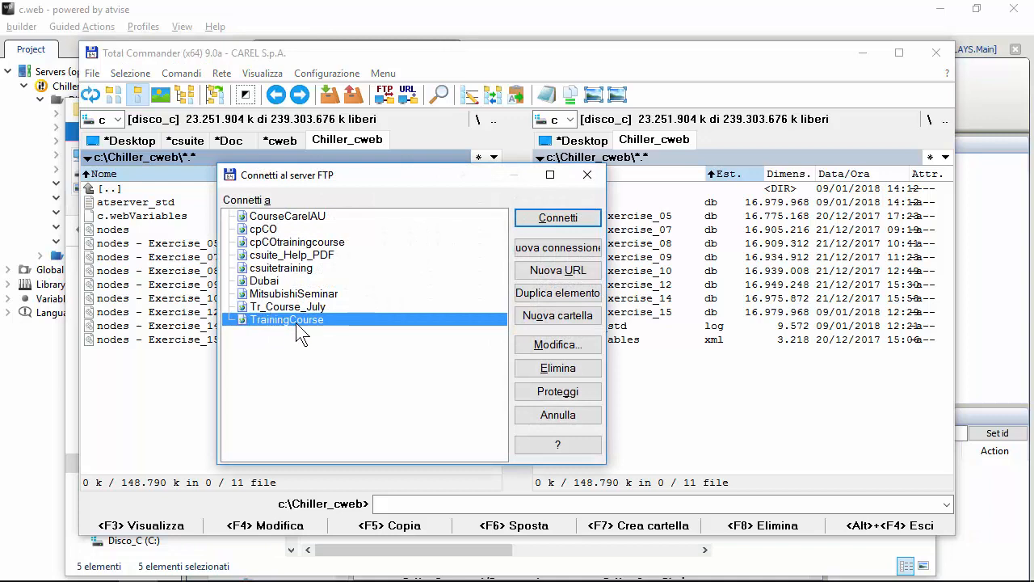
pyautogui.click(557, 344)
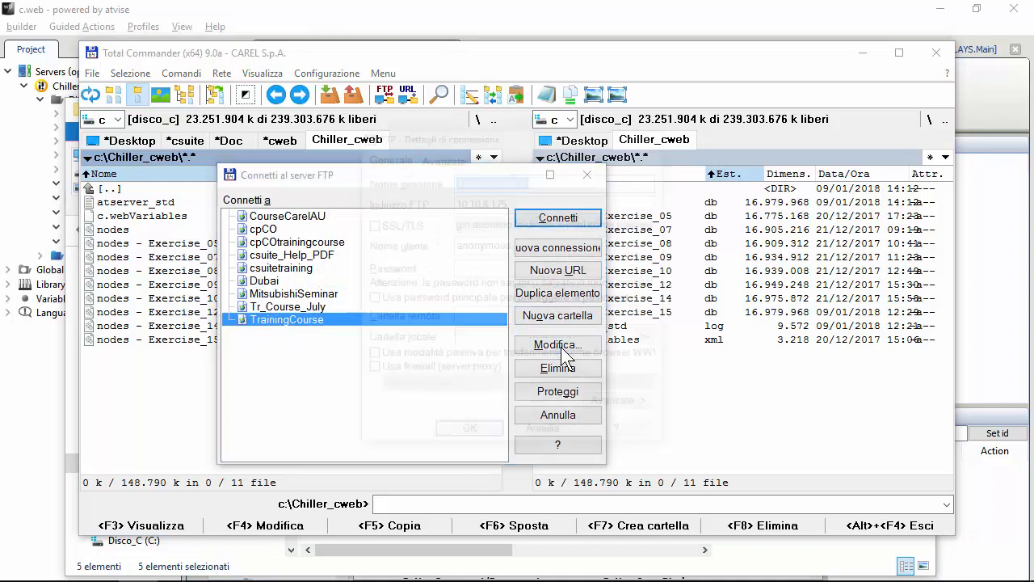
pyautogui.click(557, 344)
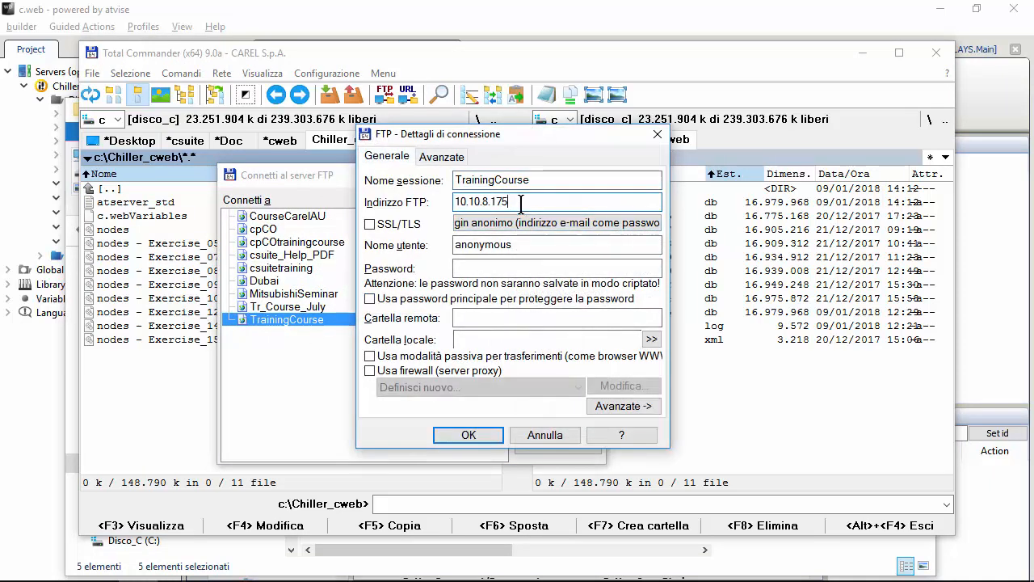
pyautogui.press('BackSpace')
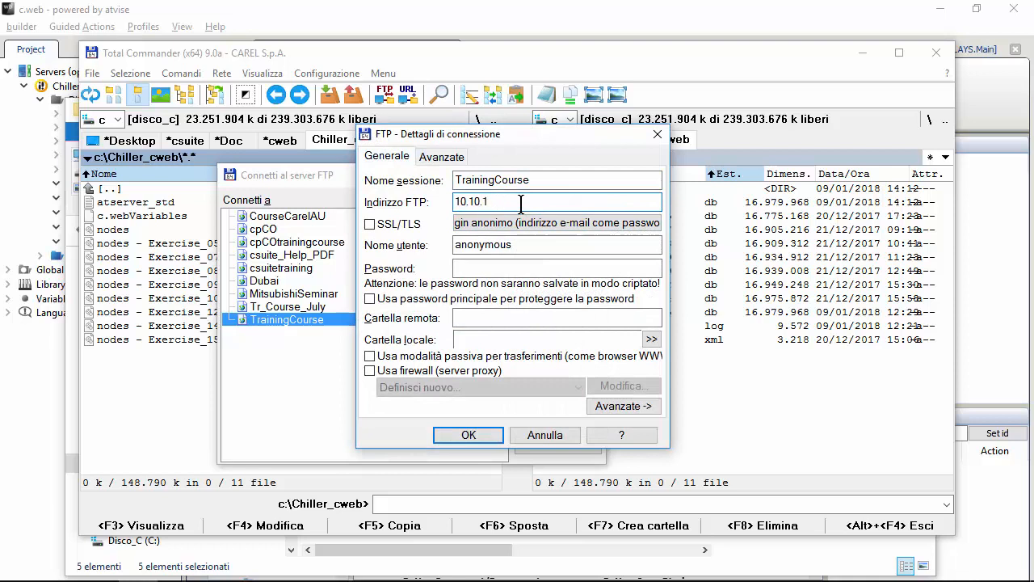
pyautogui.write('.2')
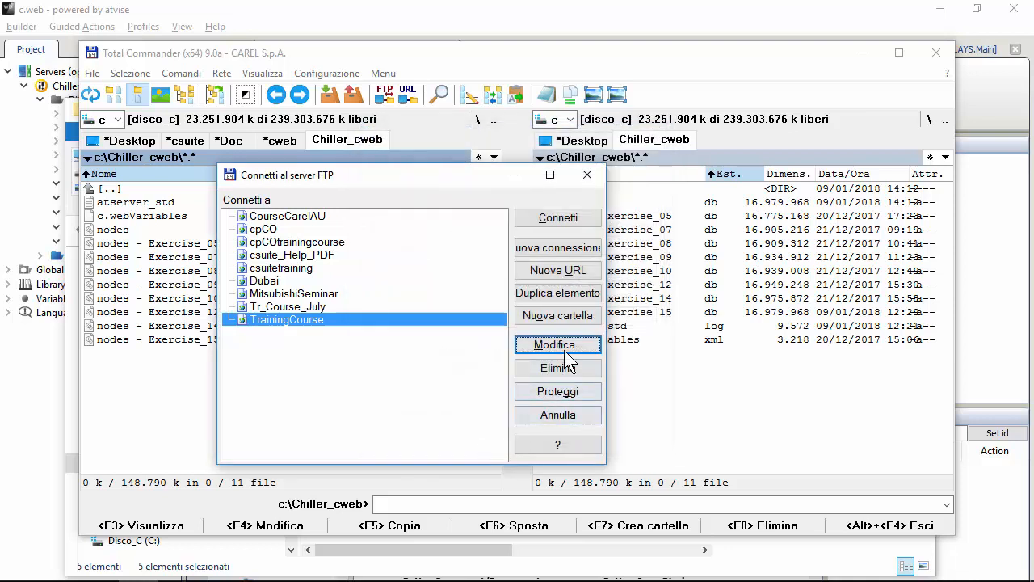
pyautogui.click(557, 218)
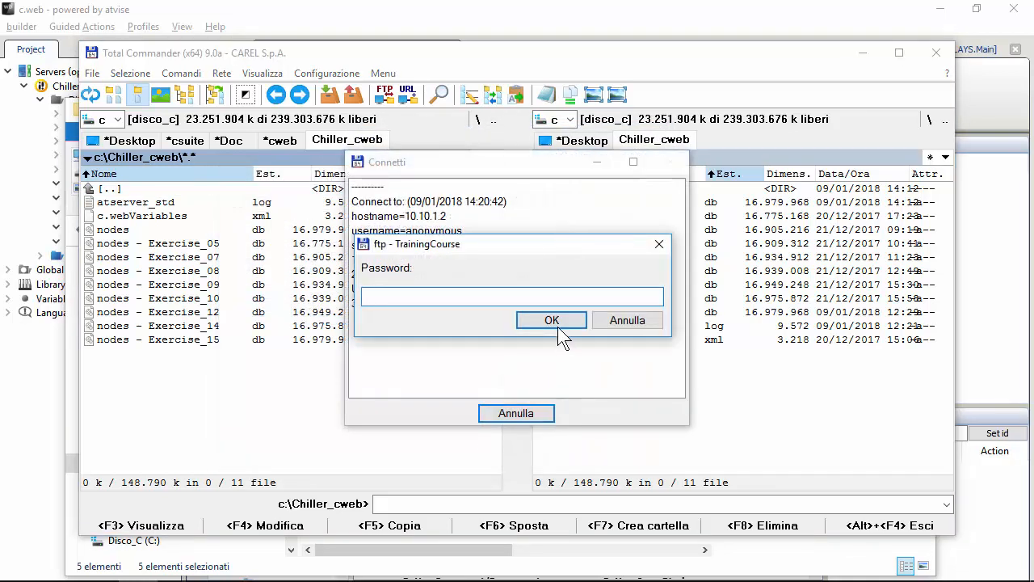
pyautogui.click(551, 320)
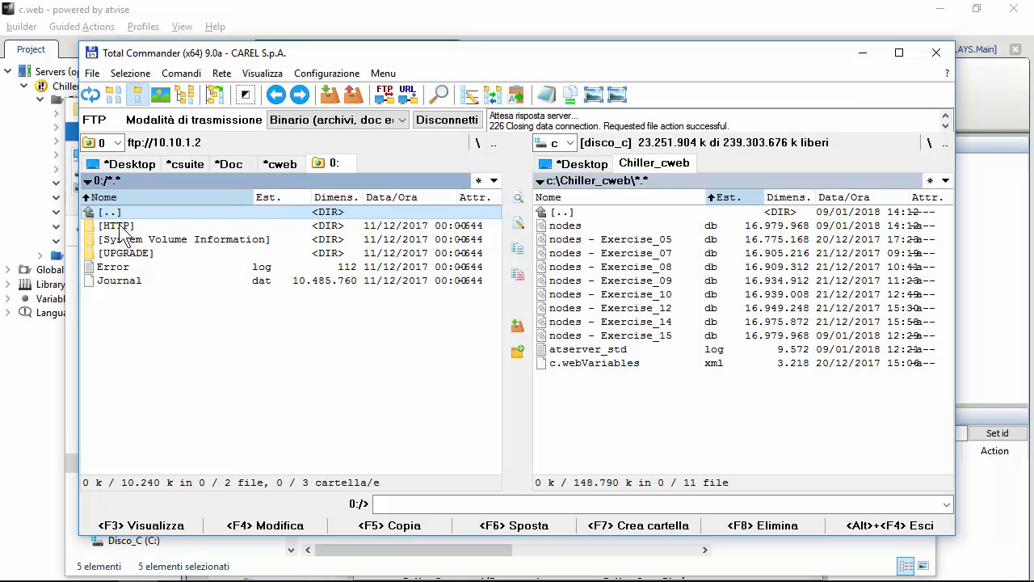
# Open the controller's HTTP folder and select the five local WIDGETS_V1.1.0 folders for upload.
pyautogui.doubleClick(116, 226)
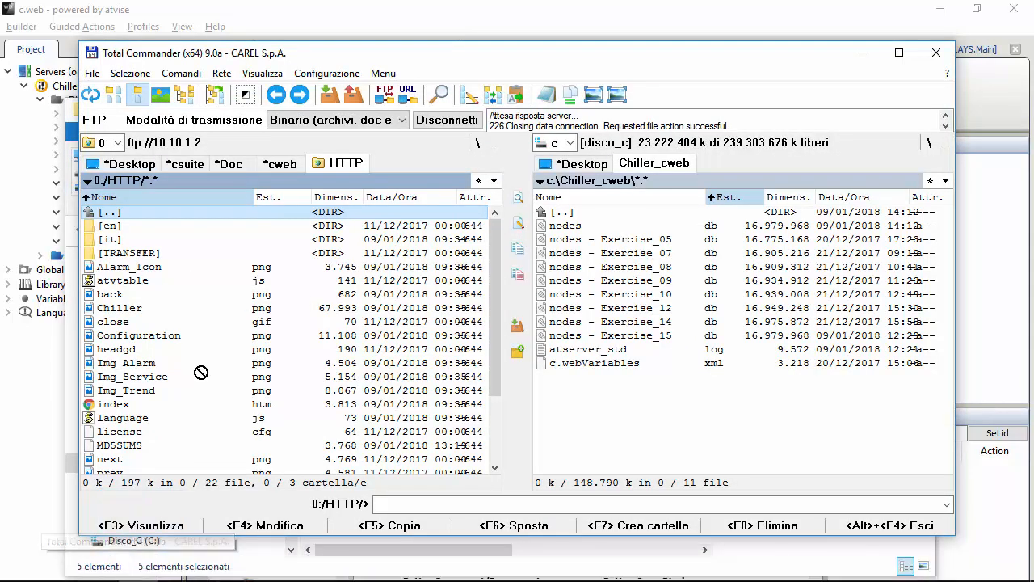
pyautogui.moveTo(395, 352)
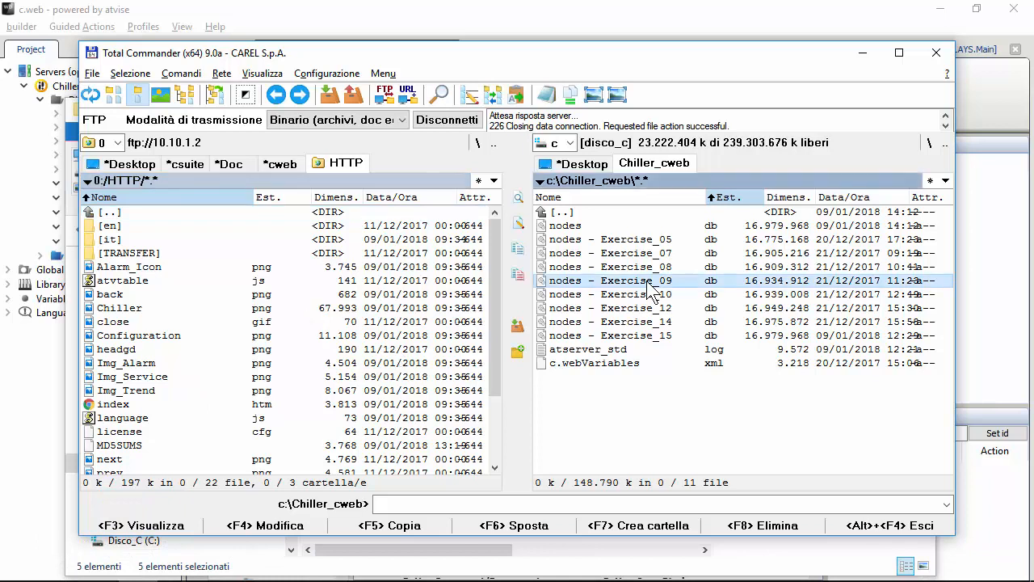
pyautogui.click(945, 180)
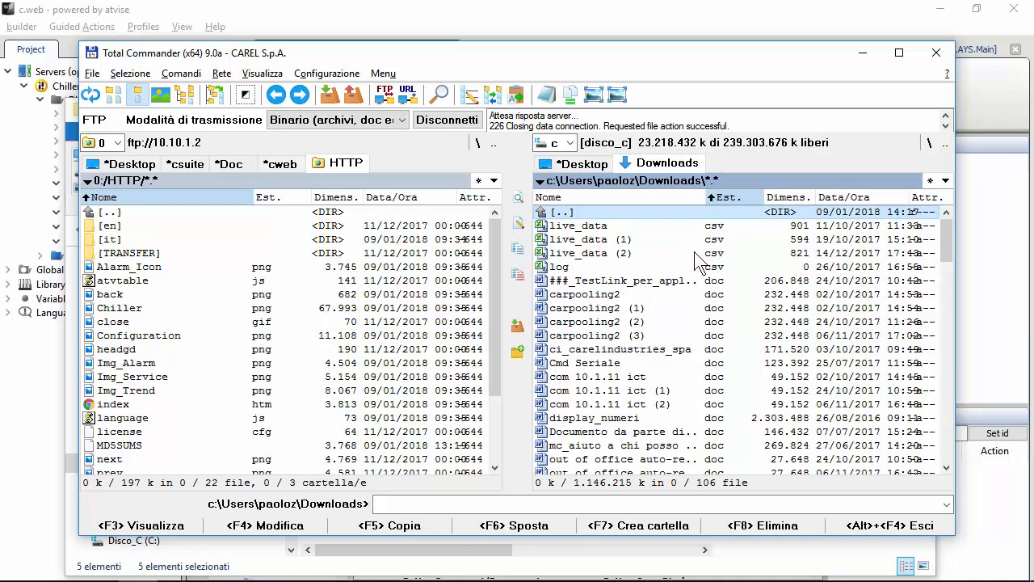
pyautogui.click(844, 196)
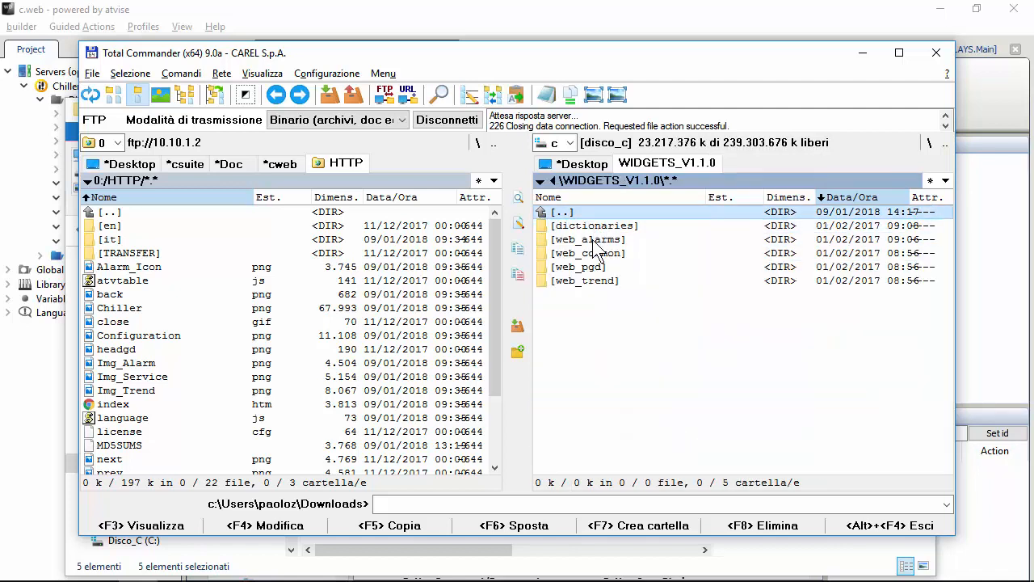
pyautogui.click(588, 253)
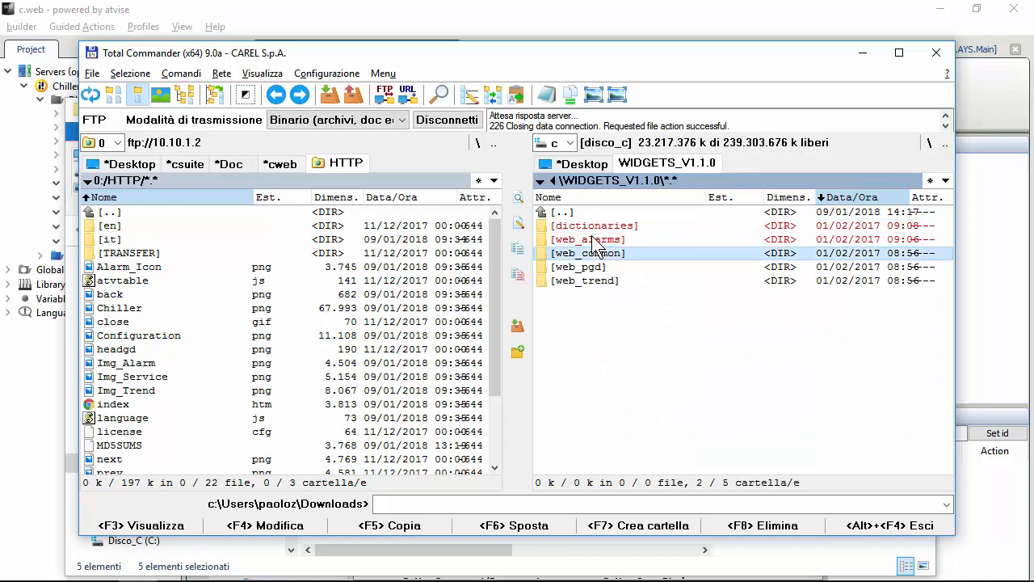
pyautogui.click(588, 239)
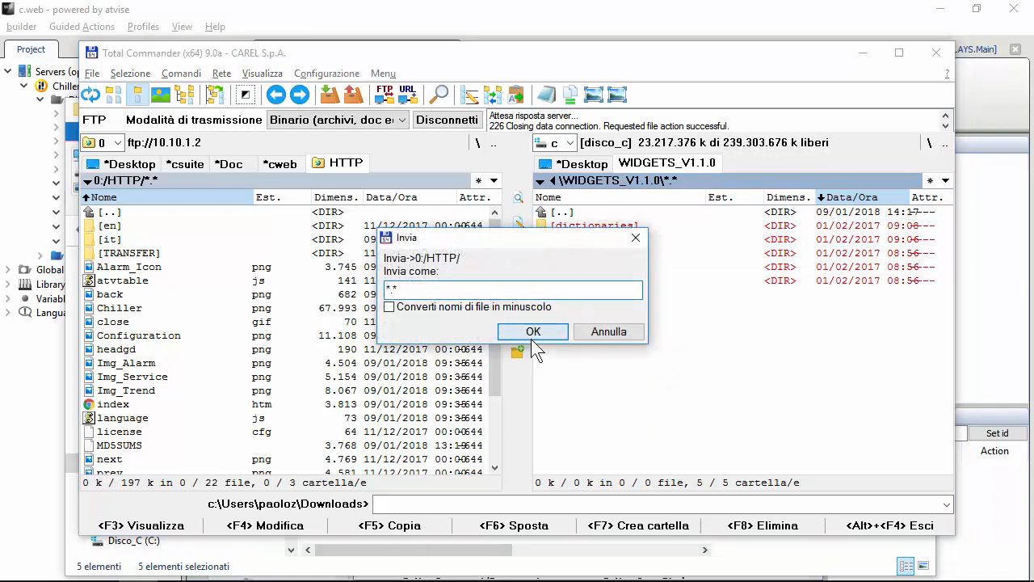
# Confirm uploading the dictionaries and four web_ folders to the controller's HTTP folder.
pyautogui.click(532, 332)
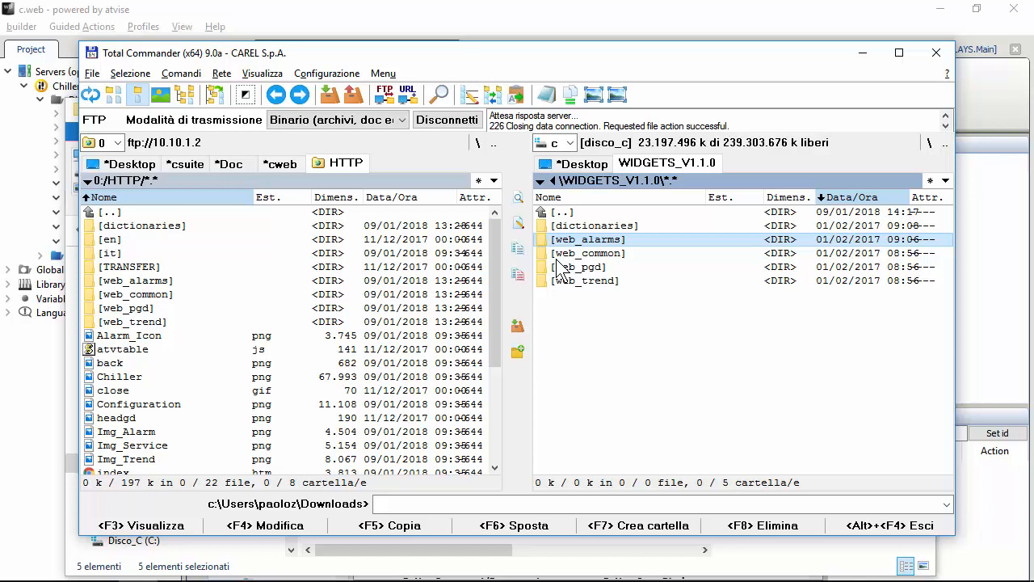
pyautogui.moveTo(113, 324)
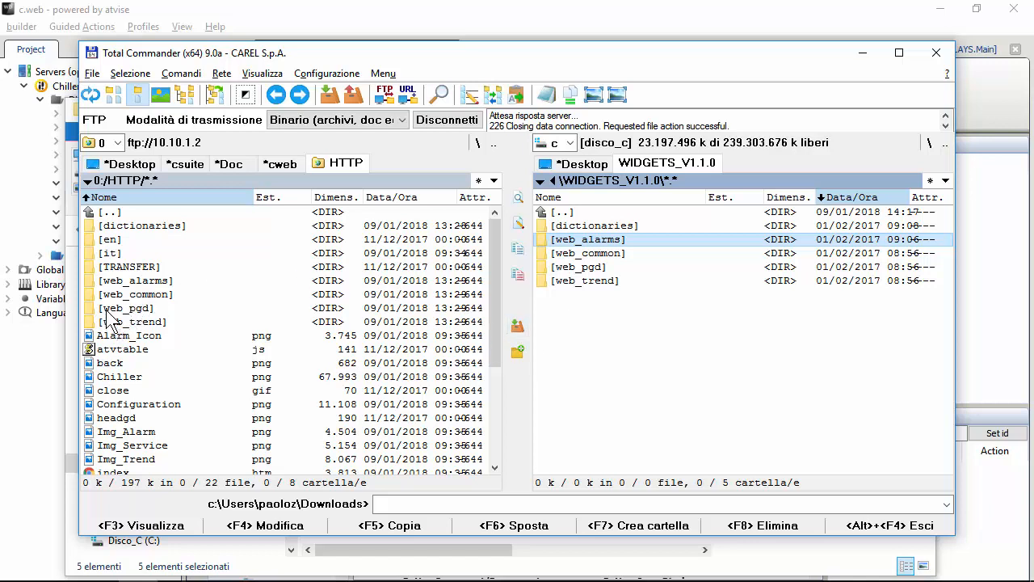
pyautogui.moveTo(129, 234)
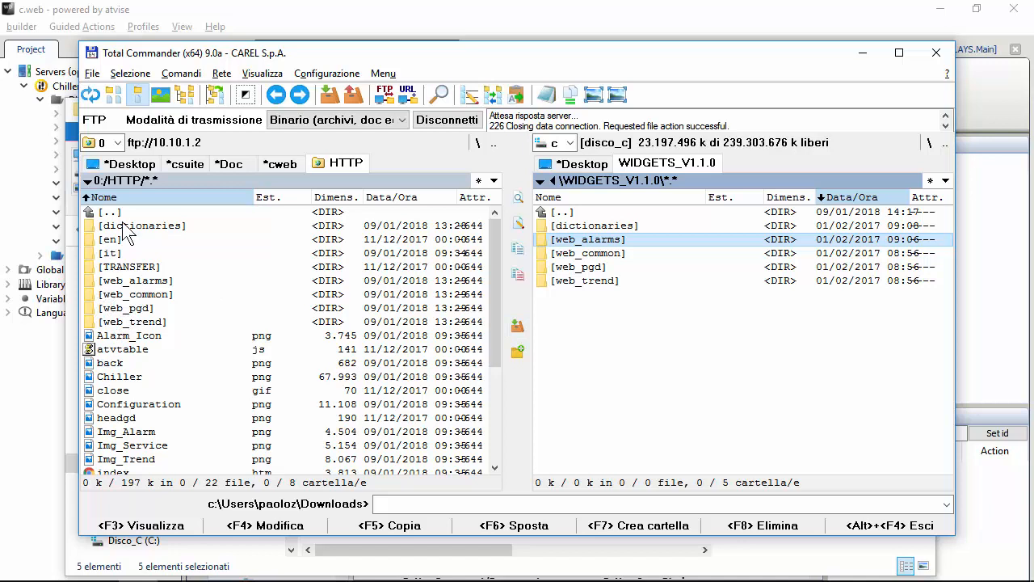
pyautogui.moveTo(118, 194)
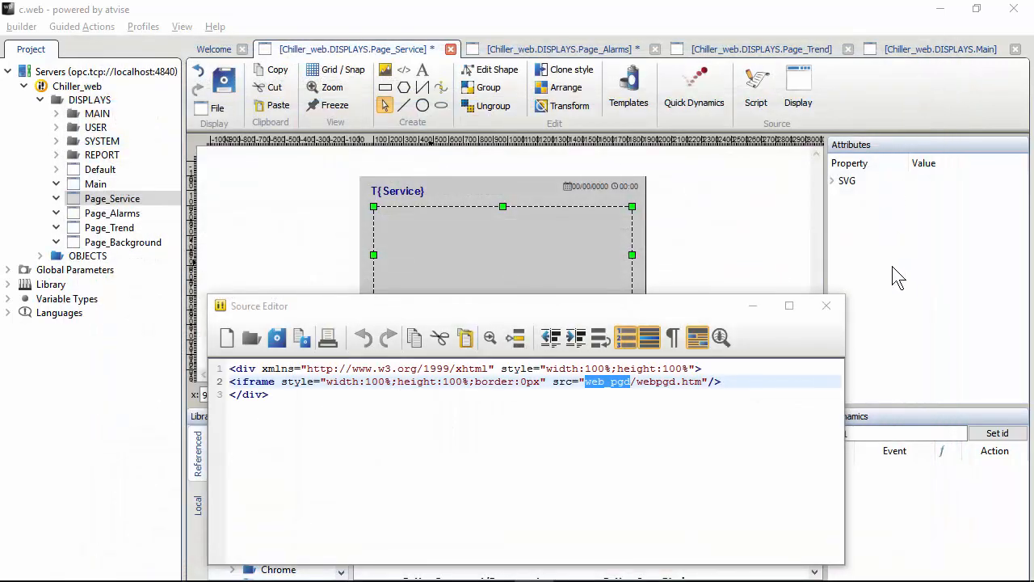
# Switch to the Chrome window showing the Mio Chiller page at 10.10.1.2.
pyautogui.click(826, 306)
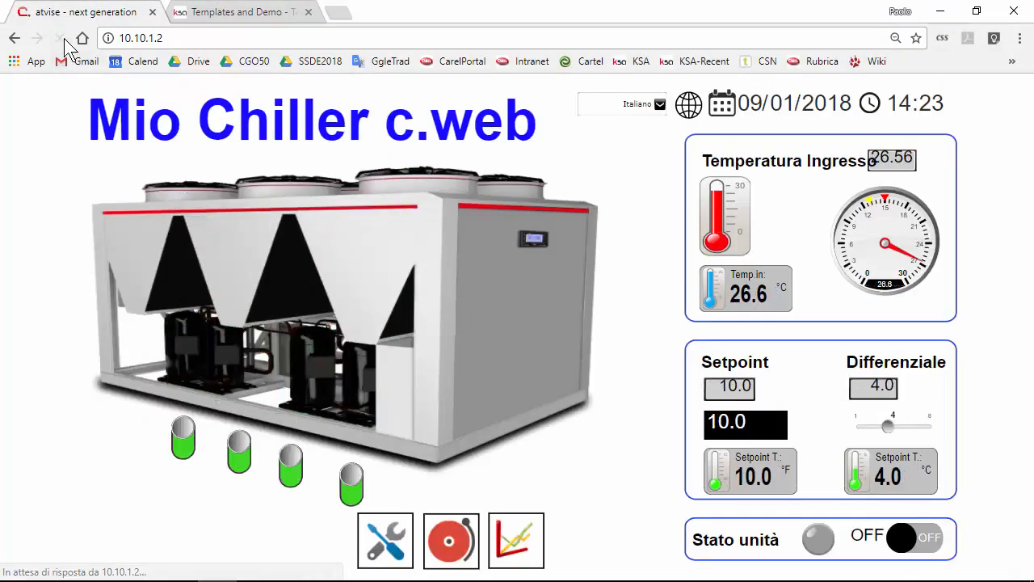
pyautogui.click(385, 539)
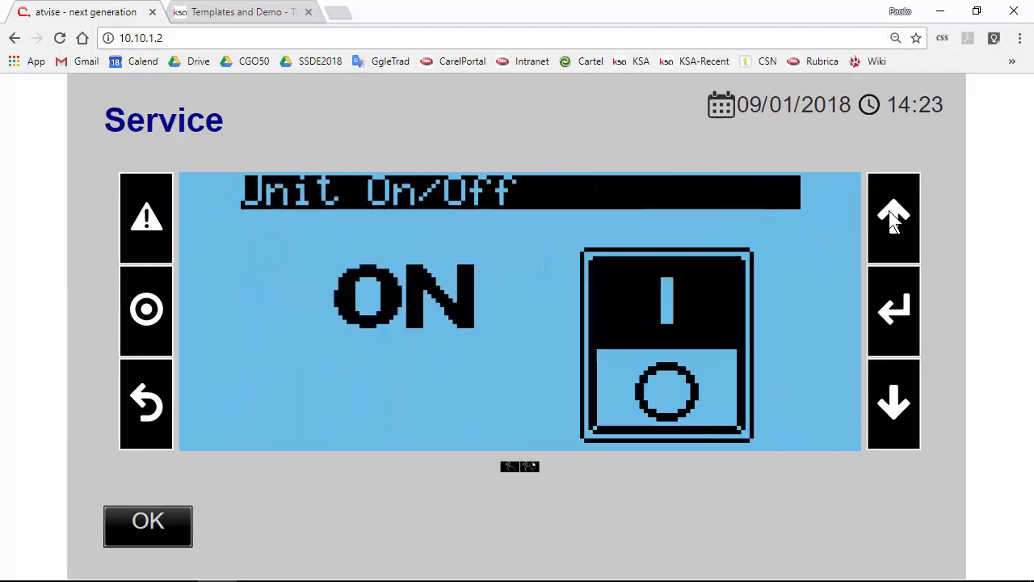
pyautogui.click(147, 525)
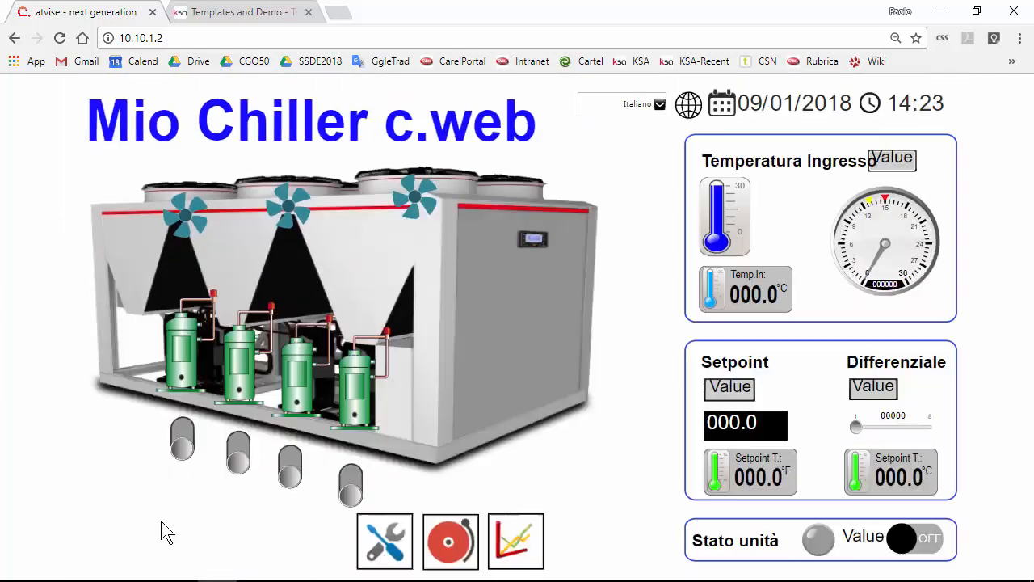
pyautogui.click(450, 540)
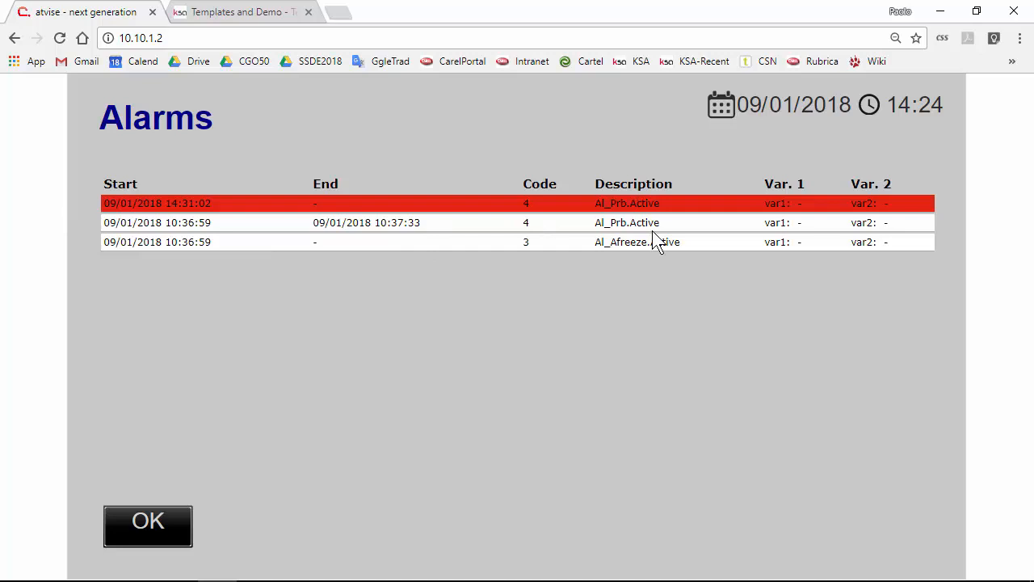
pyautogui.moveTo(645, 261)
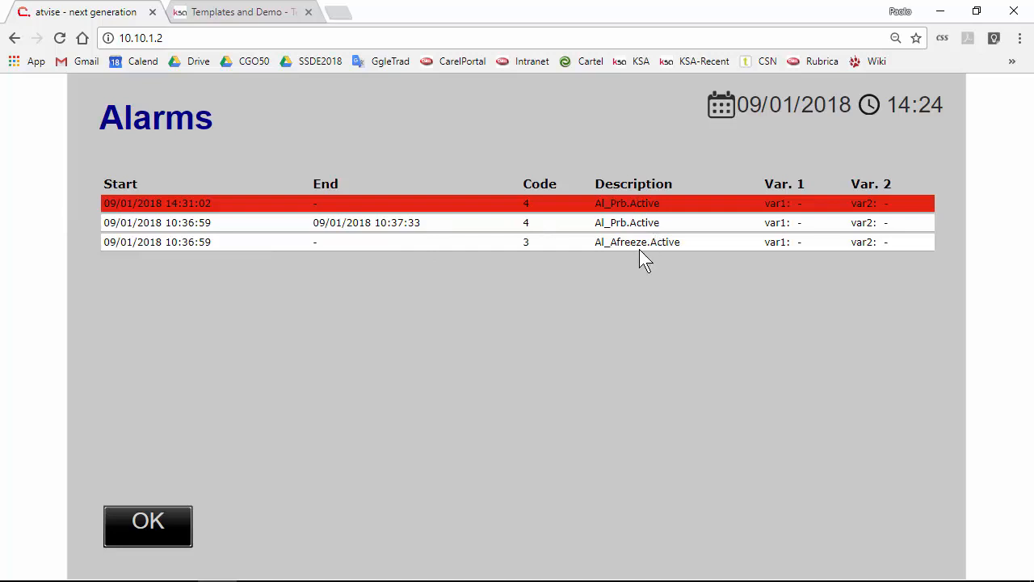
pyautogui.click(147, 521)
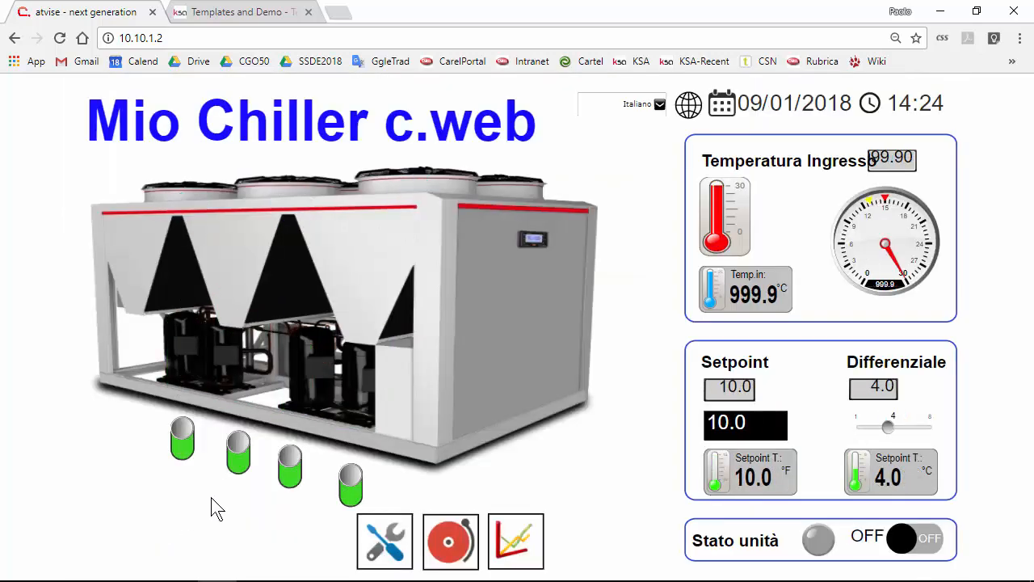
# Open the Trend page from the main page and refresh its Daily interval view.
pyautogui.click(515, 541)
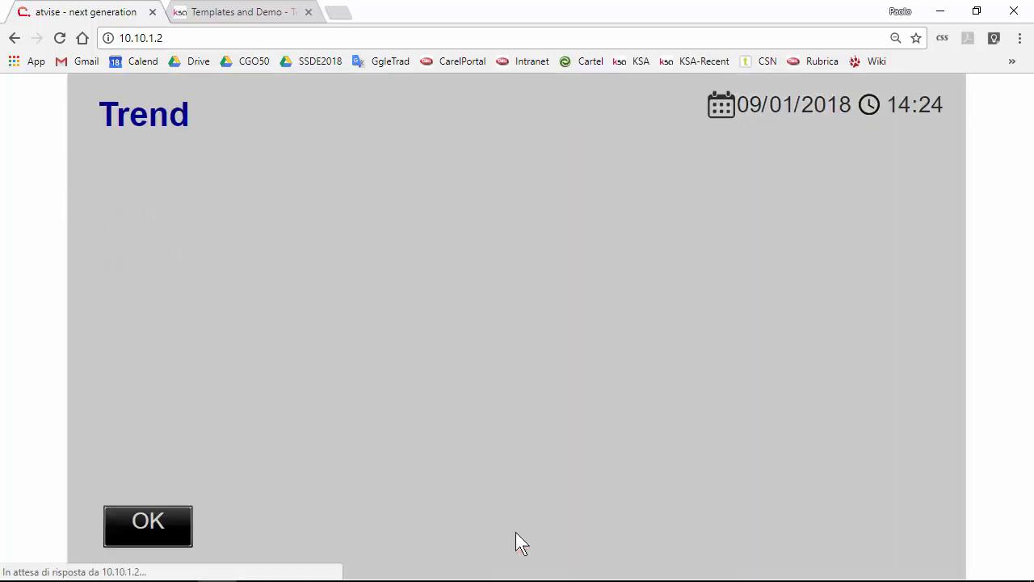
pyautogui.moveTo(439, 351)
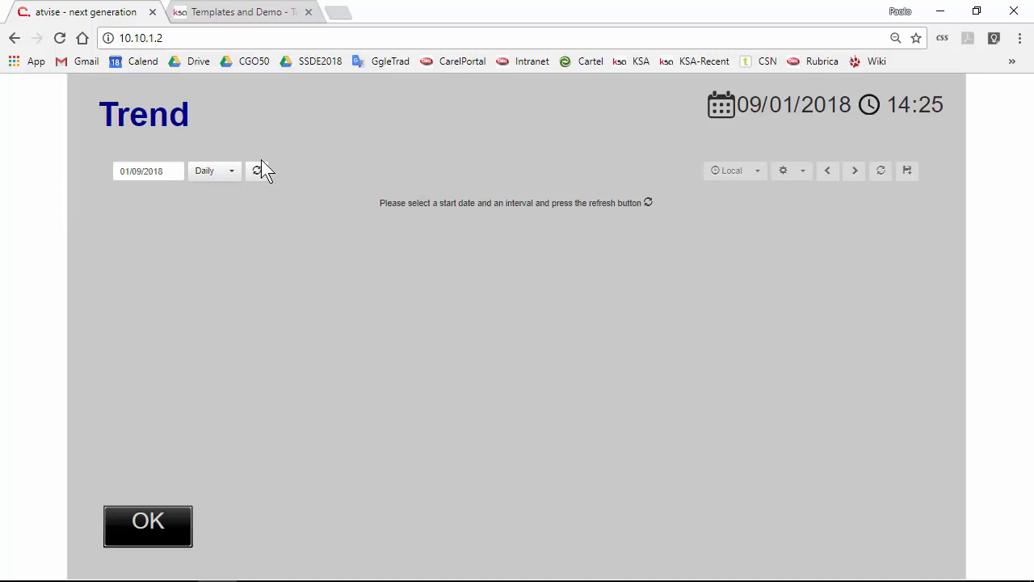
pyautogui.click(257, 170)
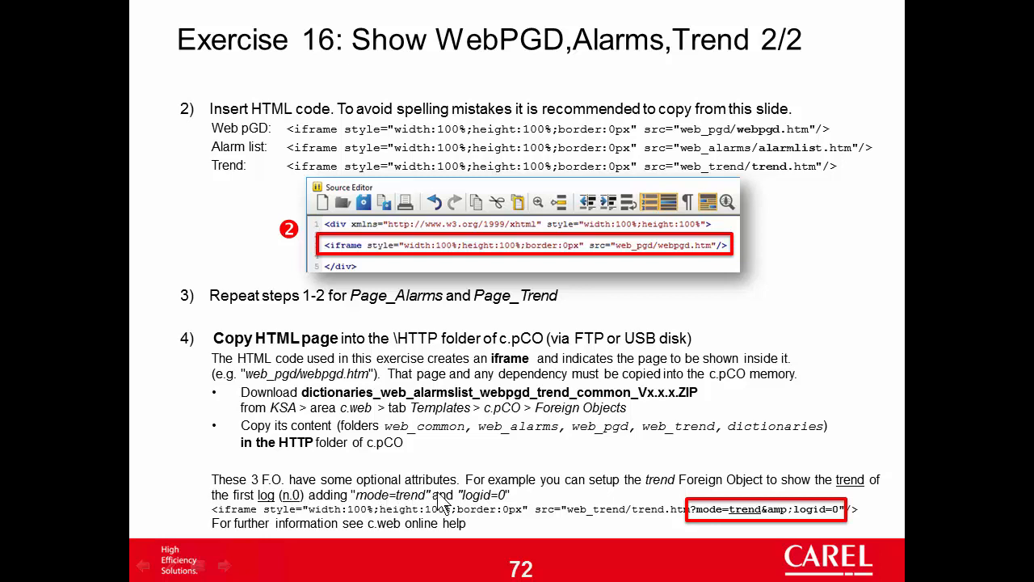
pyautogui.moveTo(582, 499)
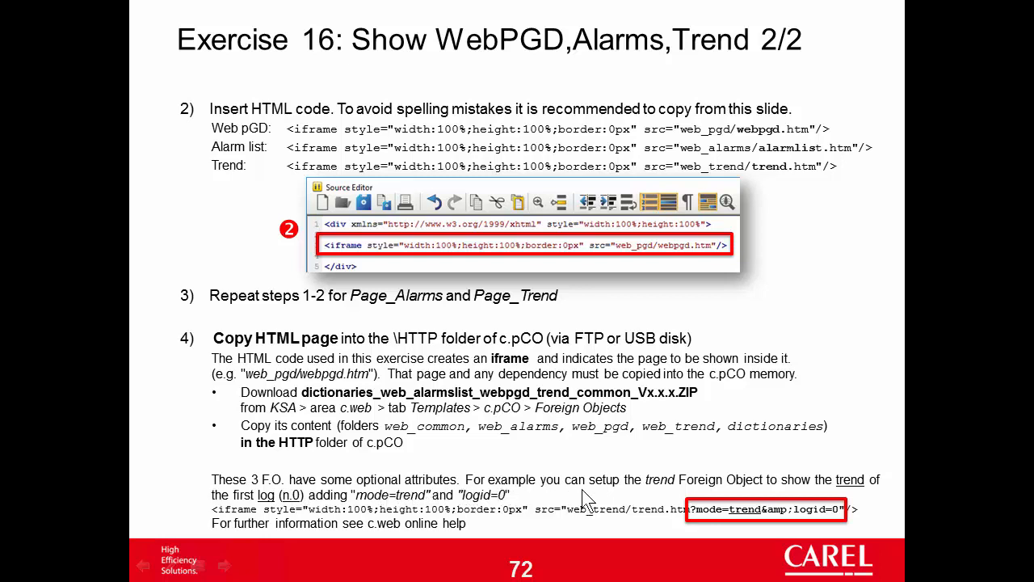
pyautogui.moveTo(589, 497)
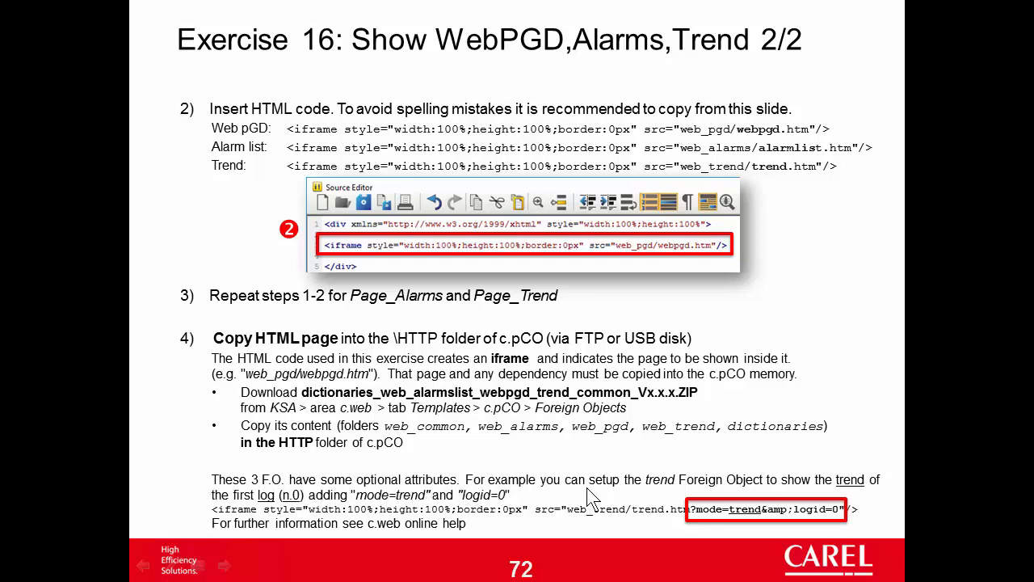
pyautogui.moveTo(630, 496)
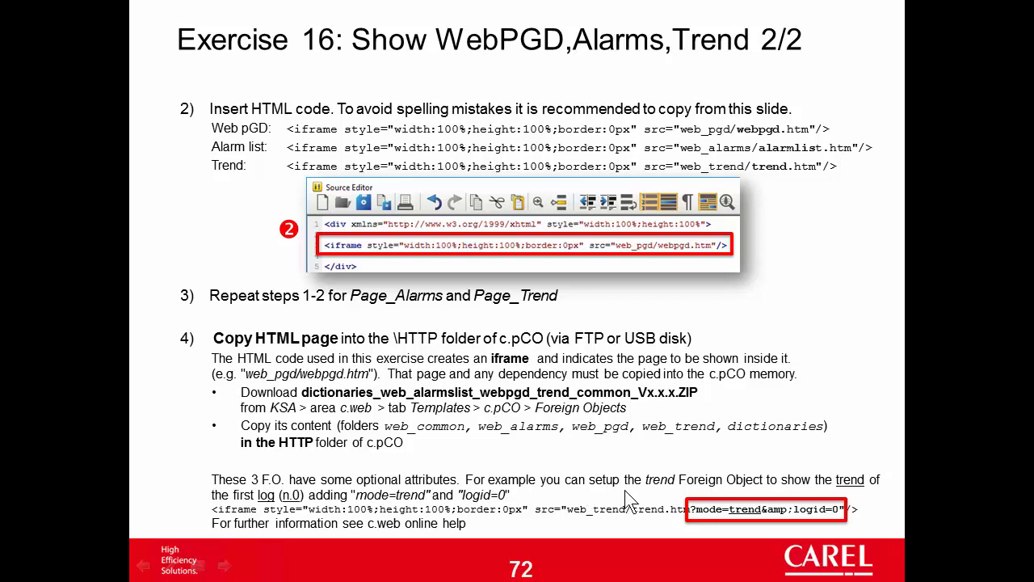
pyautogui.moveTo(667, 489)
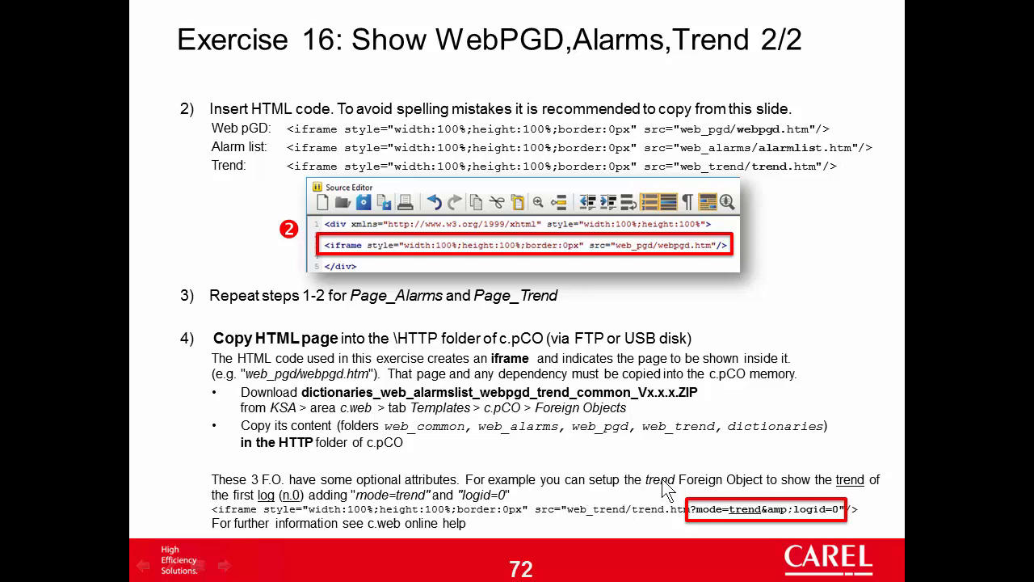
pyautogui.moveTo(674, 499)
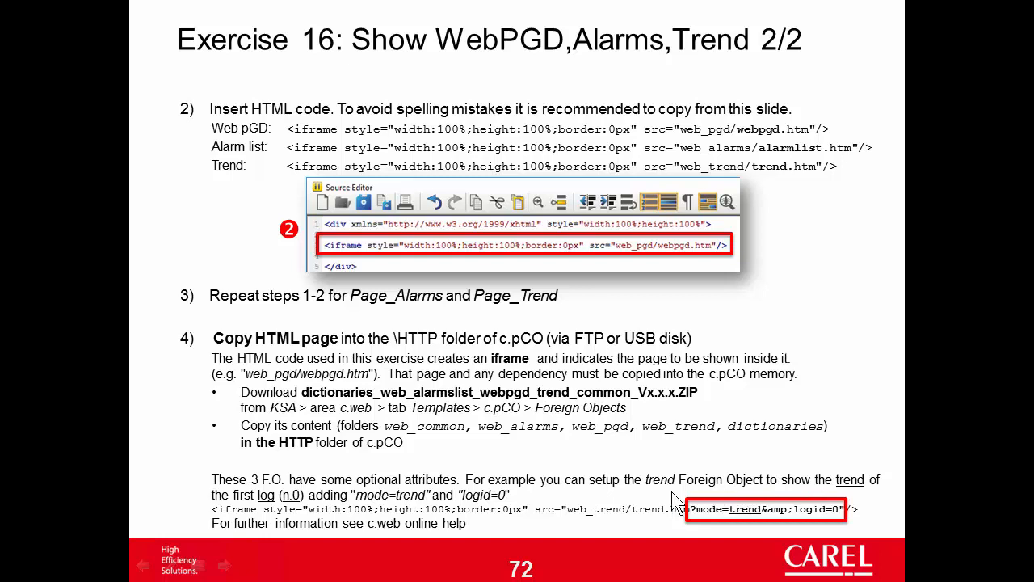
pyautogui.moveTo(287, 515)
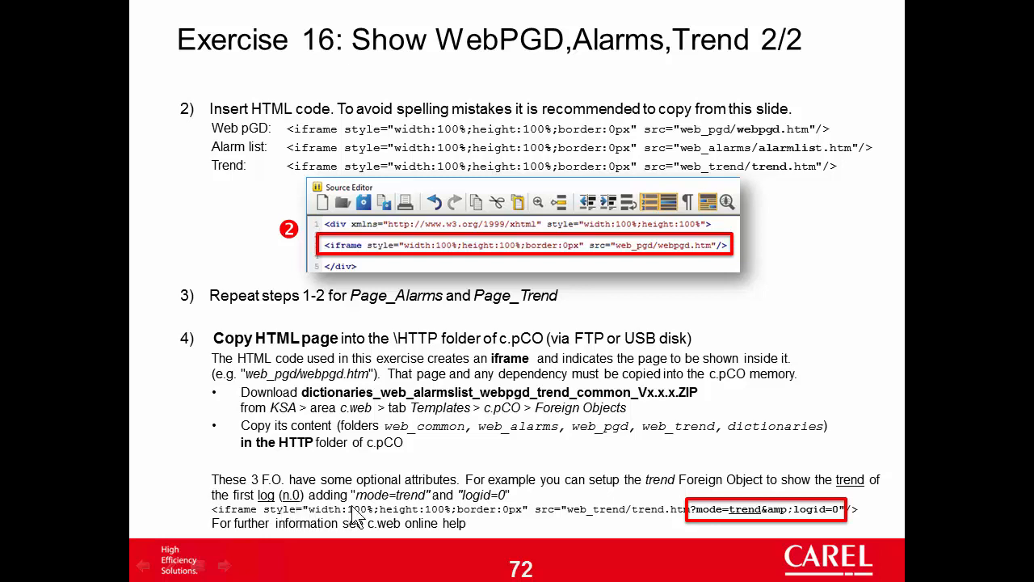
pyautogui.moveTo(691, 529)
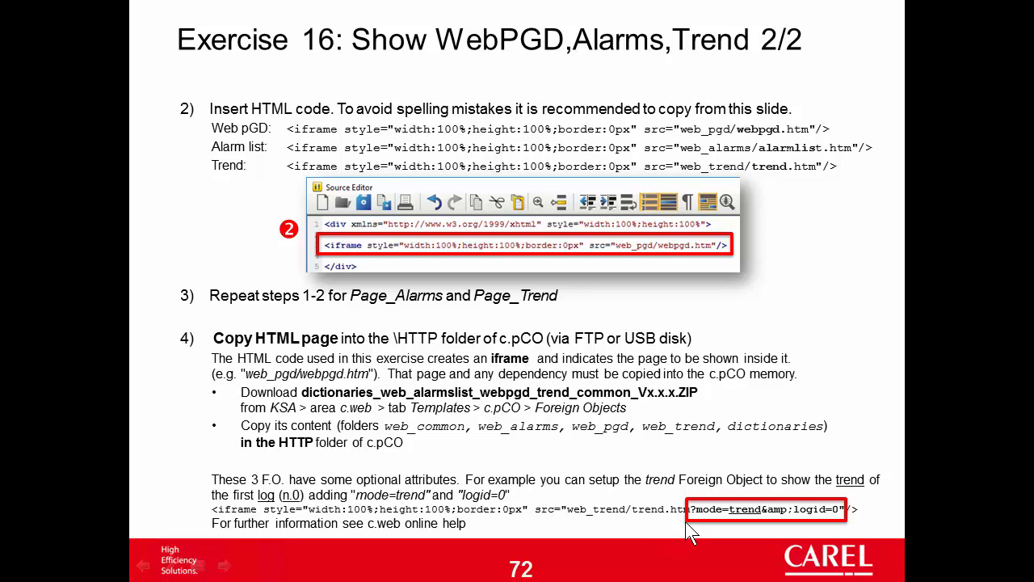
pyautogui.moveTo(795, 521)
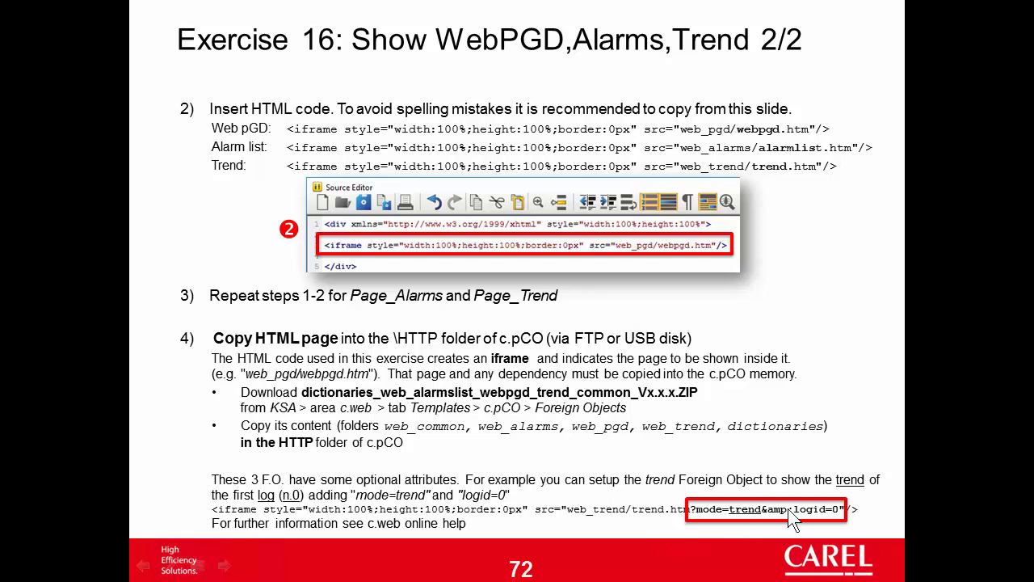
pyautogui.moveTo(753, 159)
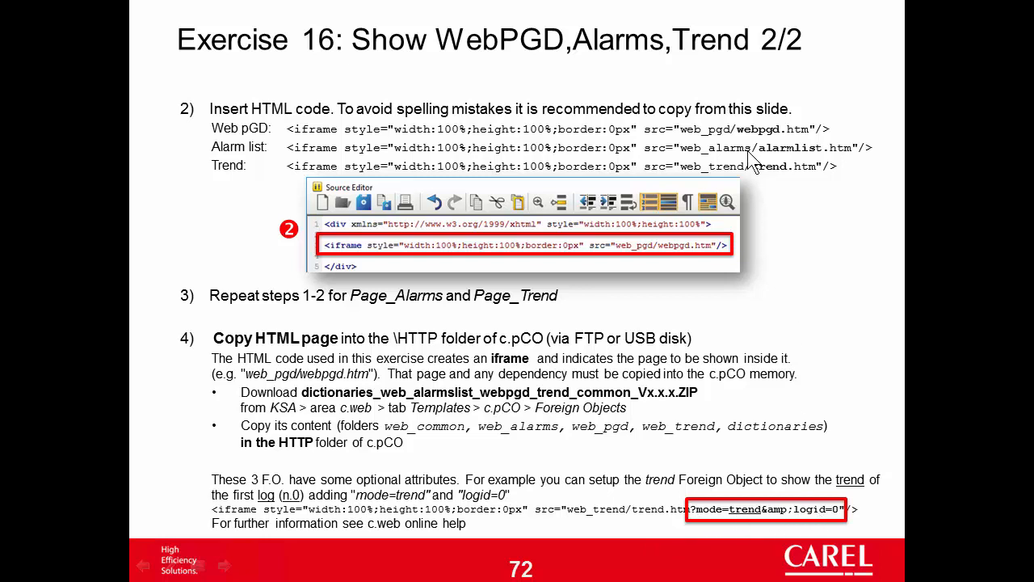
pyautogui.moveTo(846, 529)
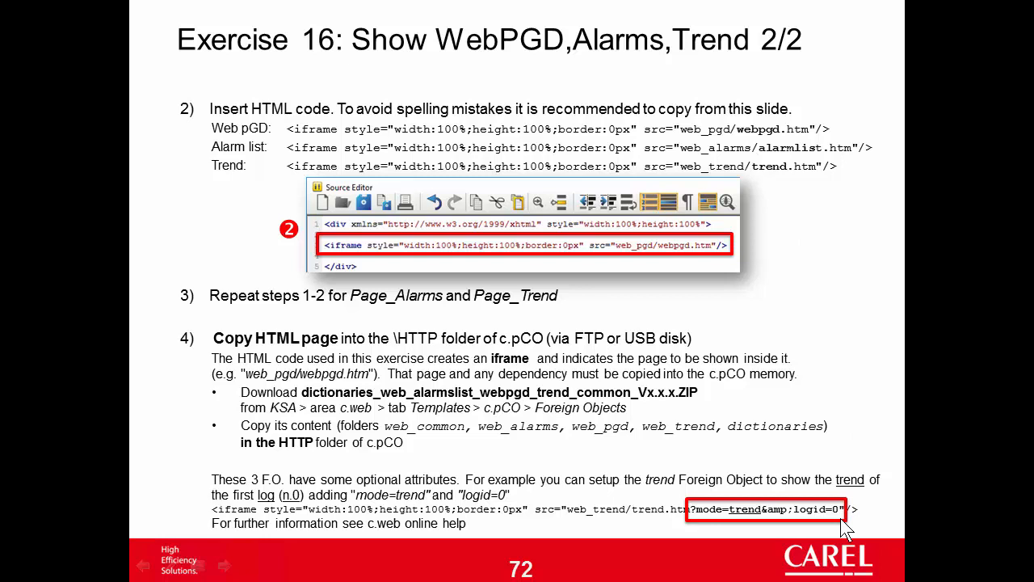
pyautogui.moveTo(476, 533)
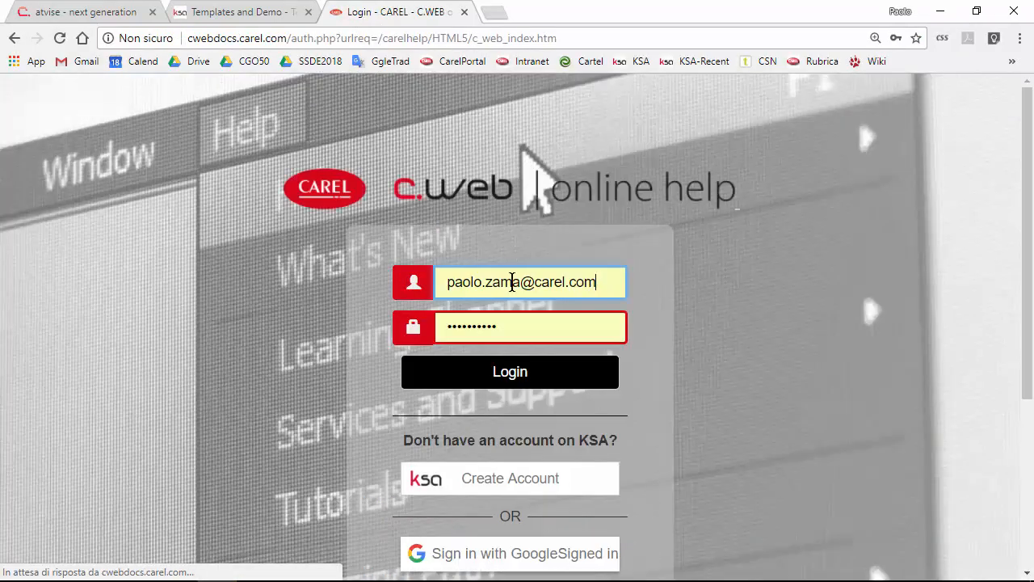
# Sign in to the online help and open Libraries > Foreign Objects > trend.
pyautogui.click(509, 372)
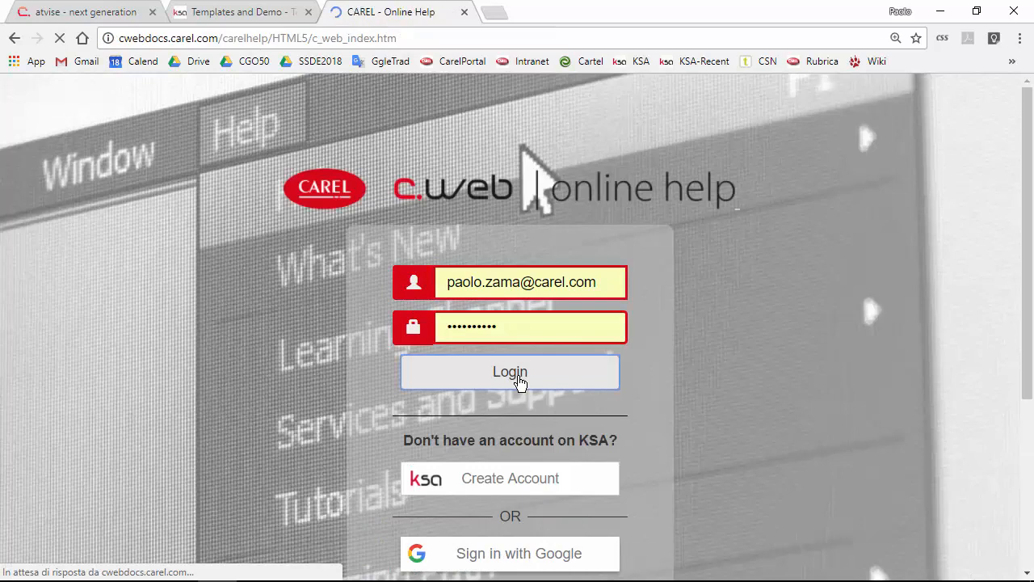
pyautogui.click(510, 371)
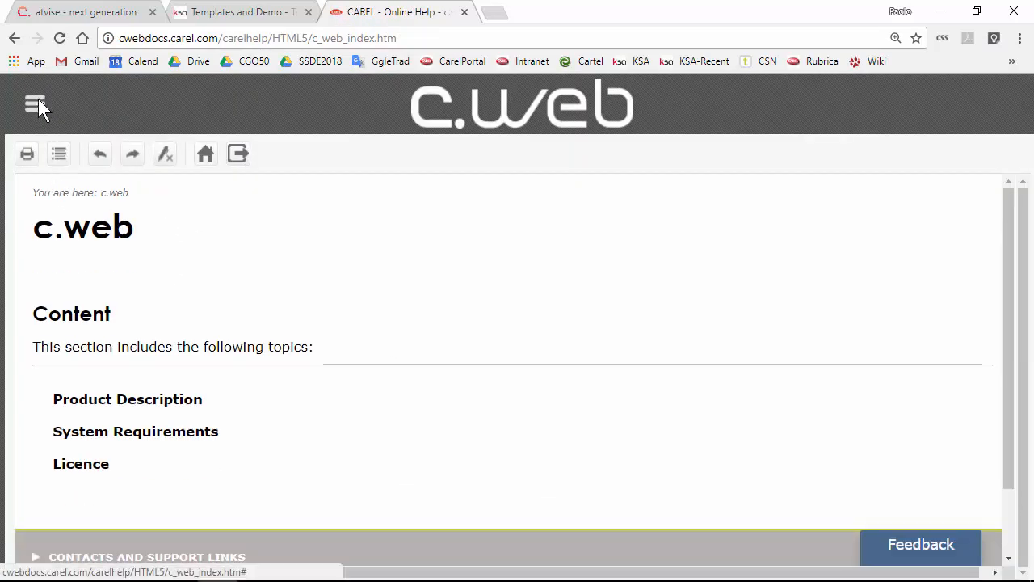
pyautogui.click(35, 104)
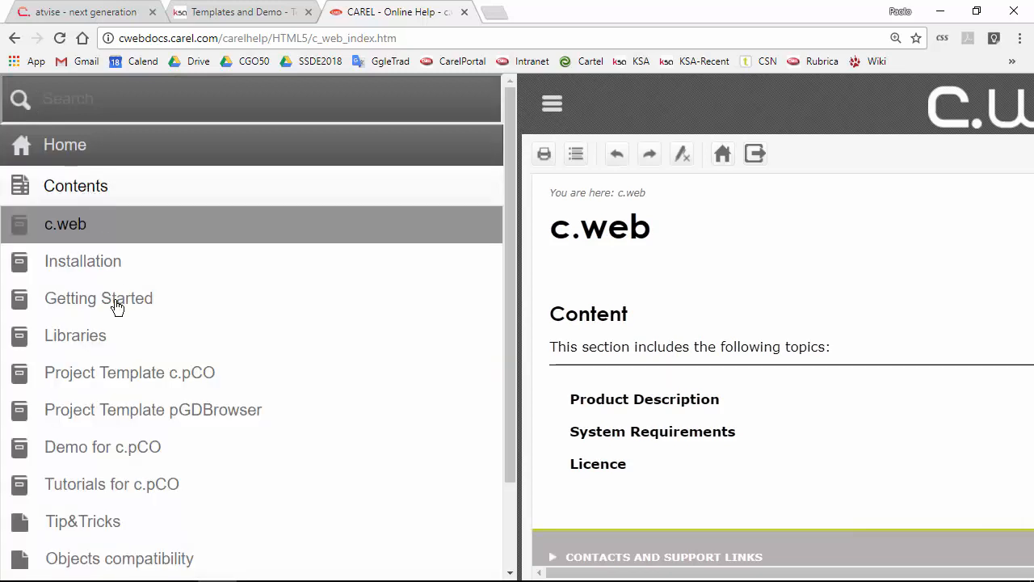
pyautogui.moveTo(115, 374)
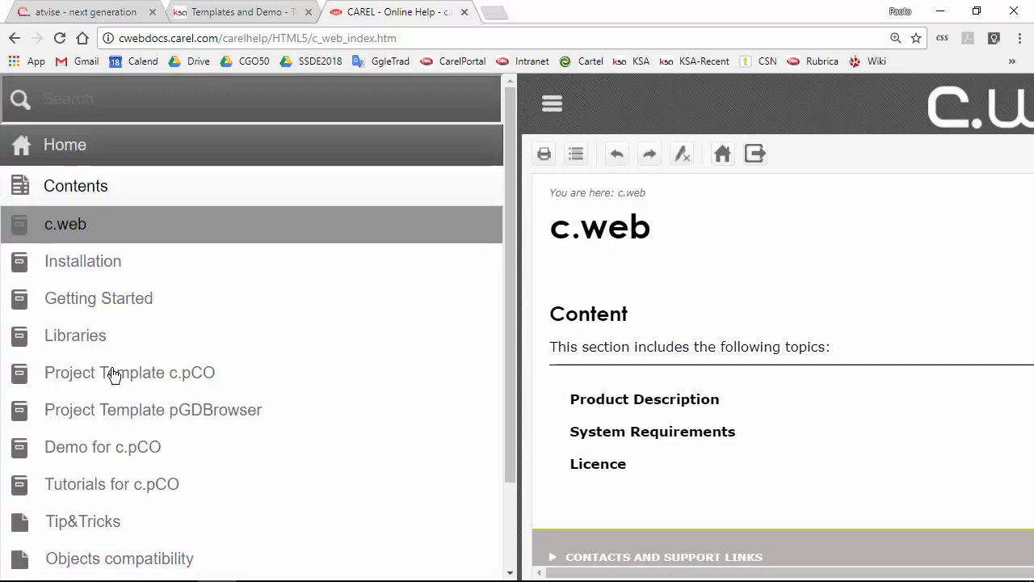
pyautogui.scroll(-3)
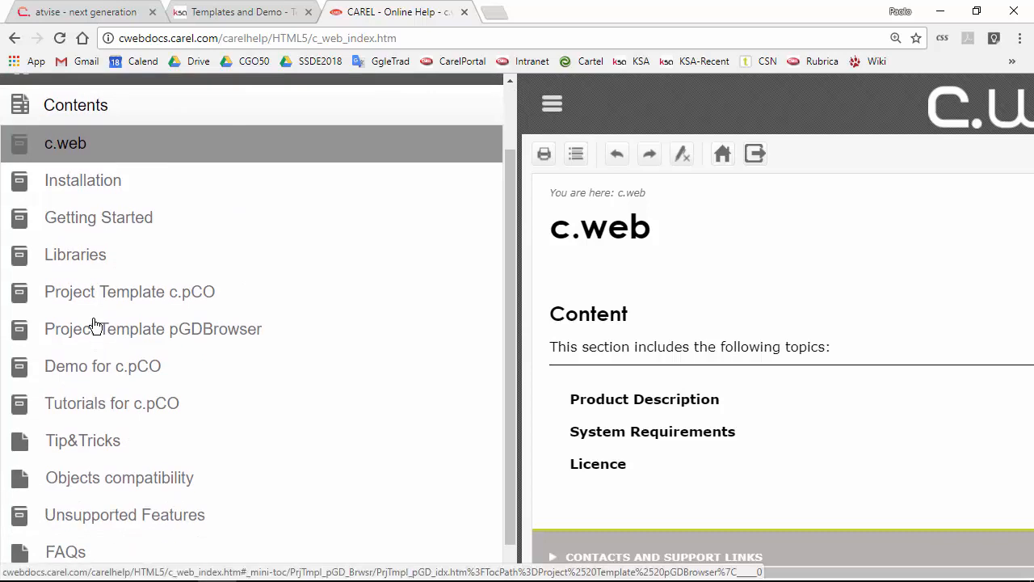
pyautogui.click(75, 254)
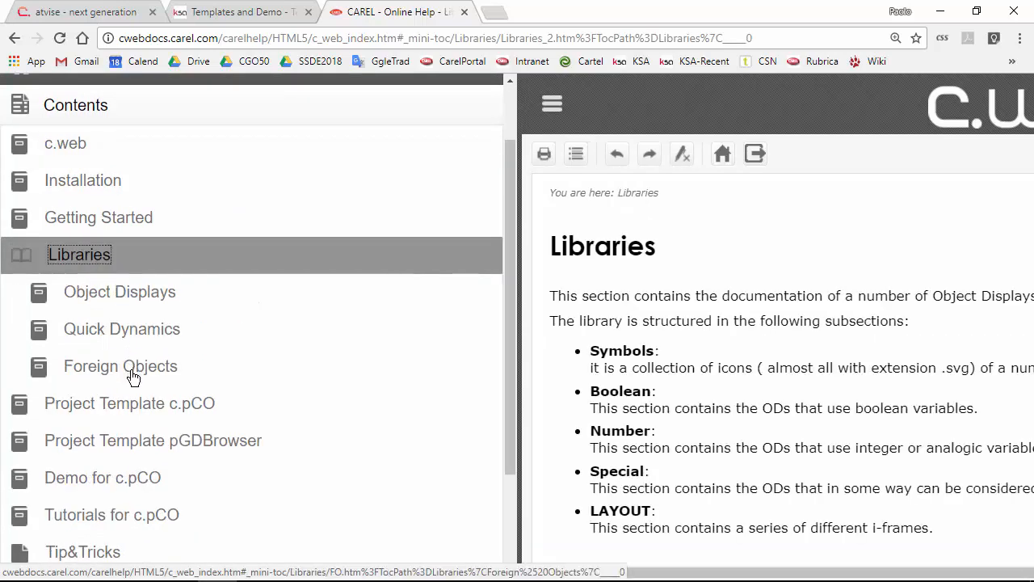
pyautogui.click(120, 365)
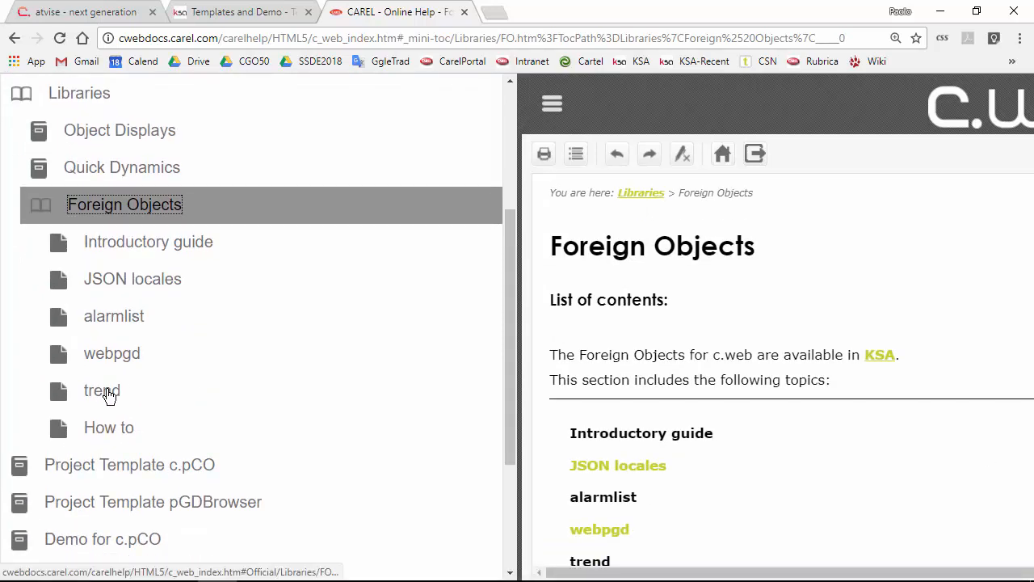
pyautogui.click(101, 390)
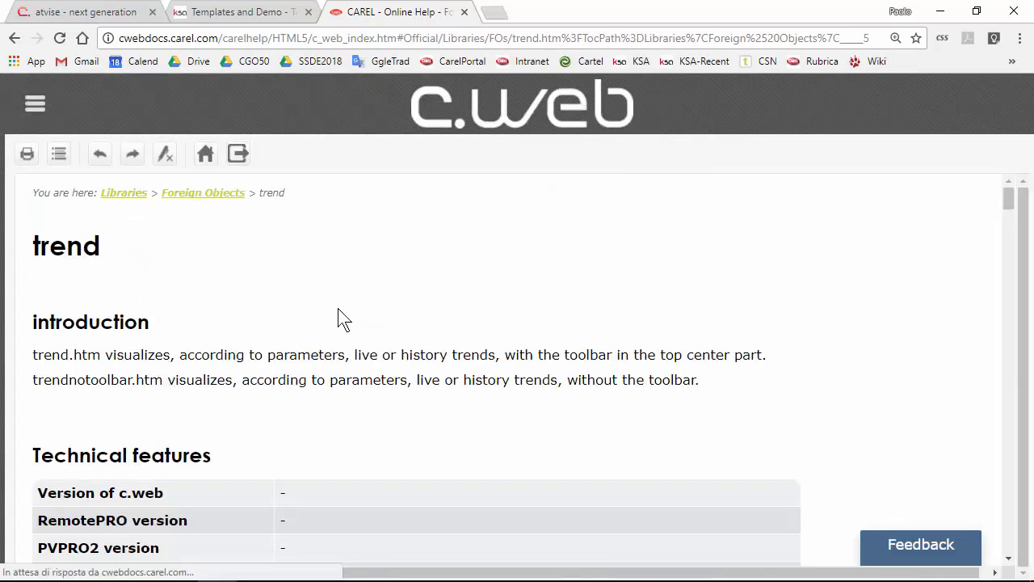
pyautogui.scroll(-3)
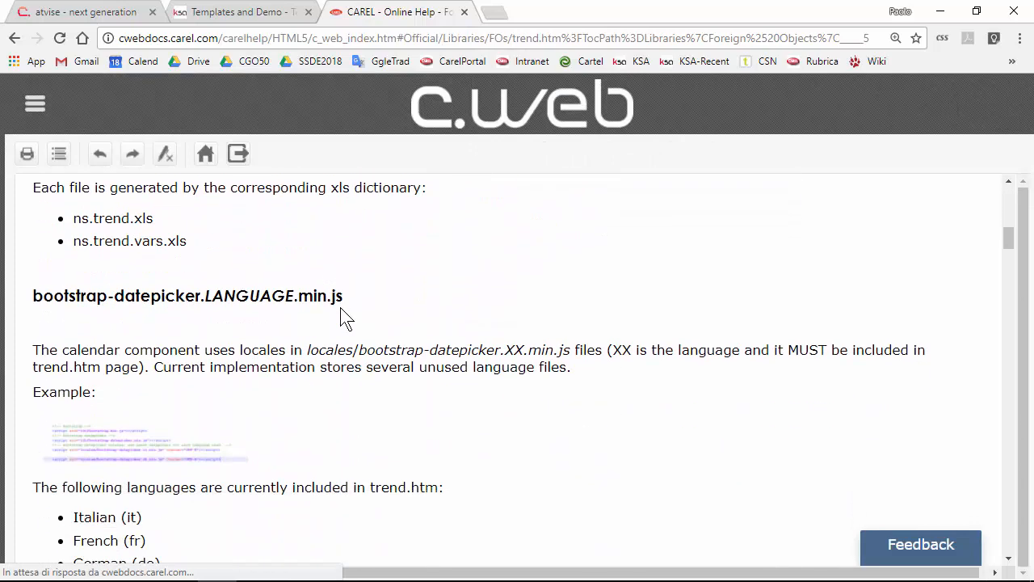
pyautogui.scroll(-3)
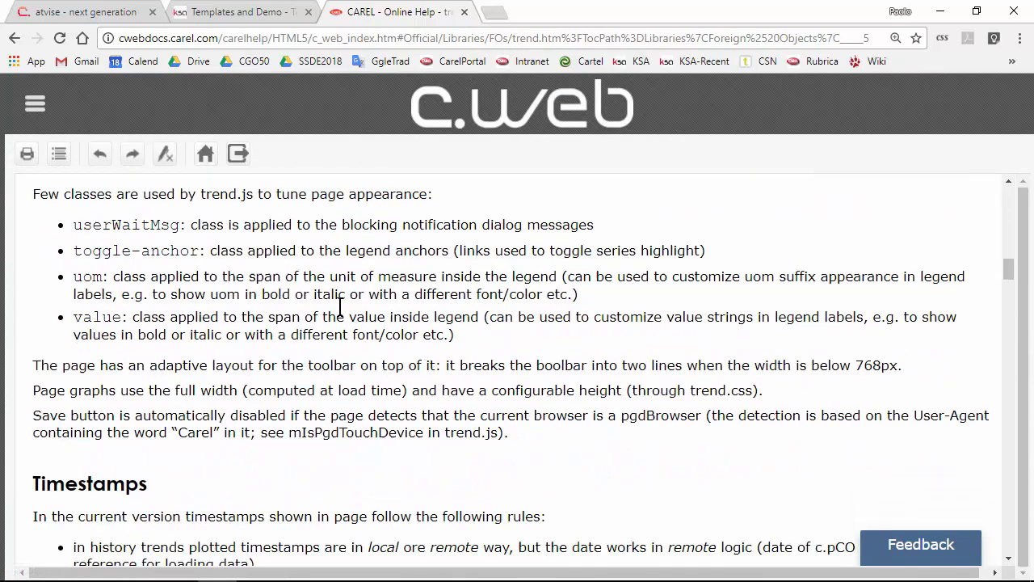
pyautogui.scroll(-3)
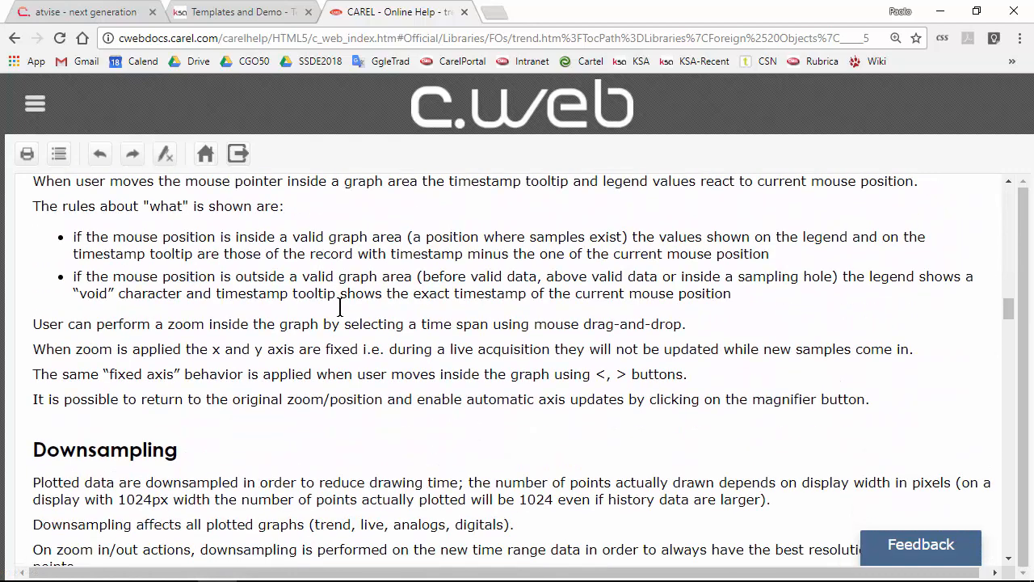
pyautogui.scroll(-3)
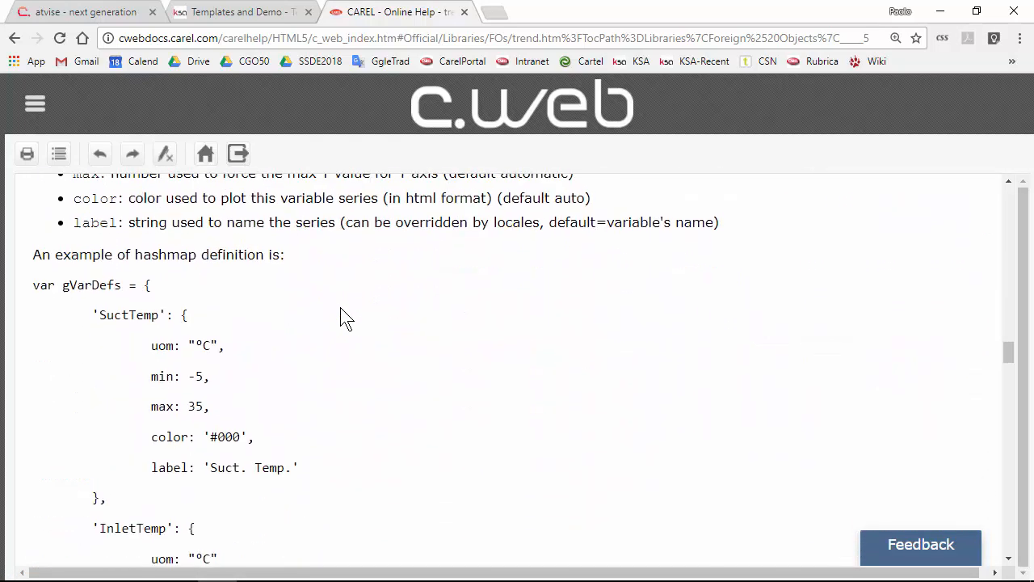
pyautogui.scroll(-3)
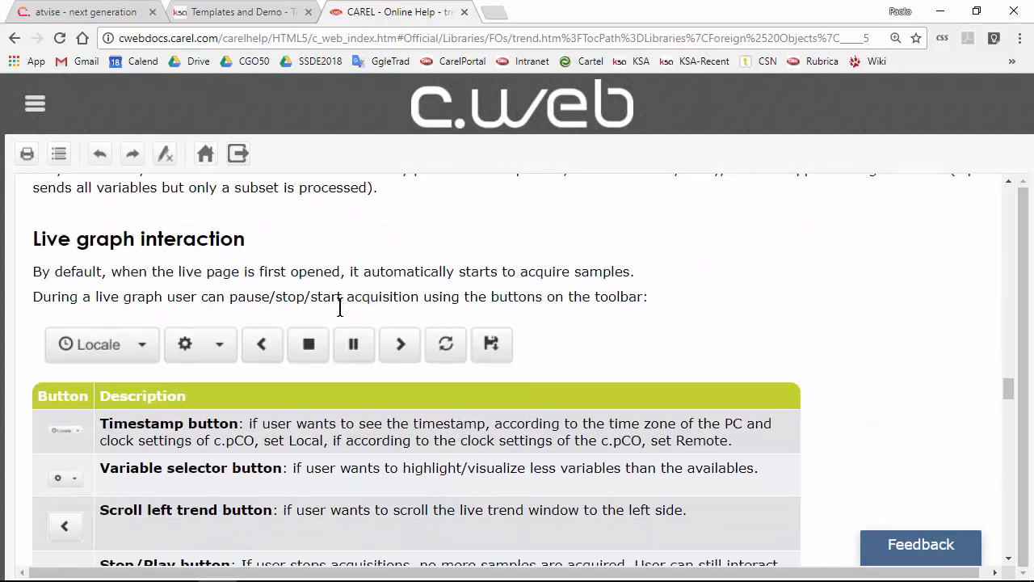
pyautogui.scroll(-3)
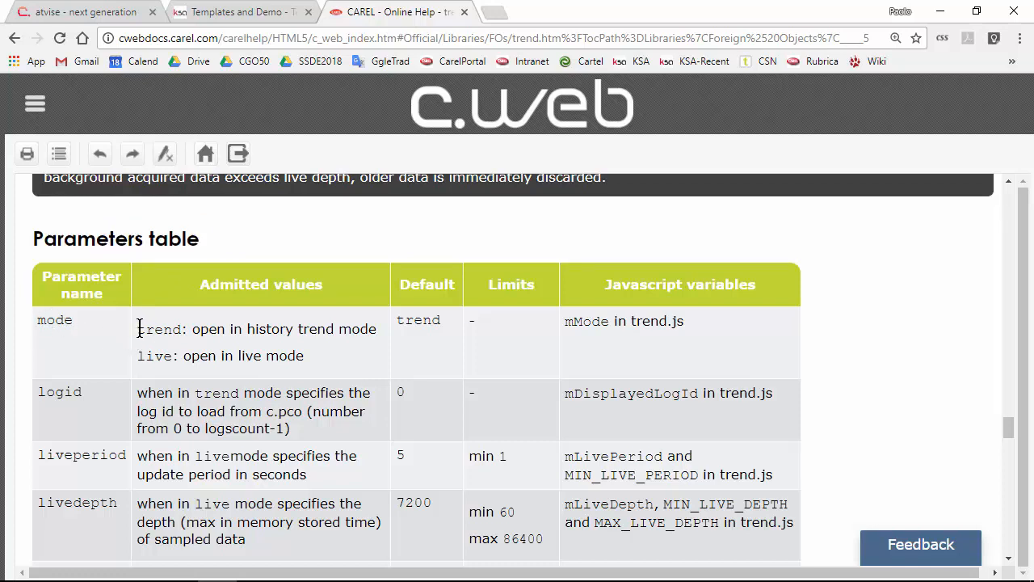
pyautogui.doubleClick(161, 329)
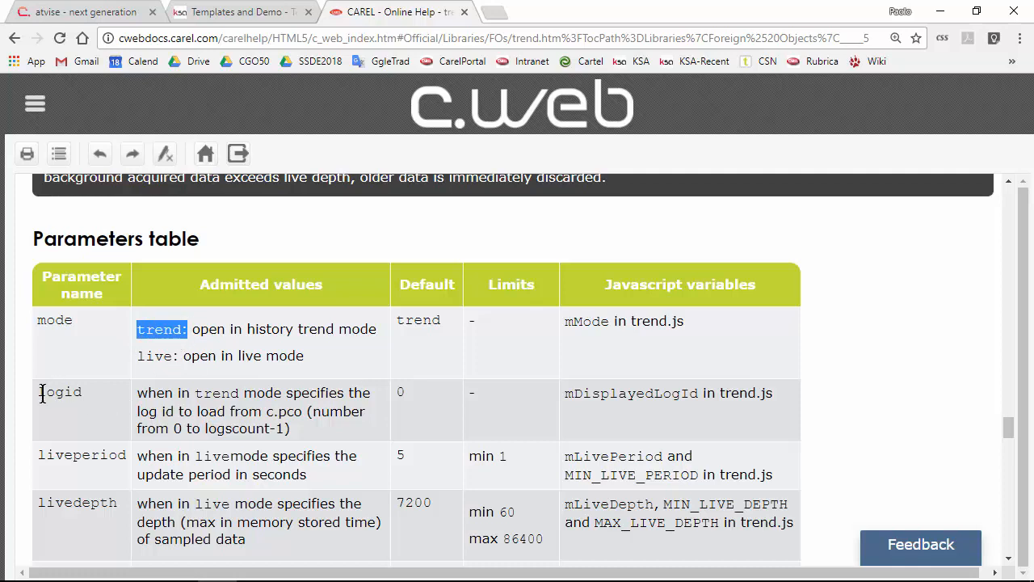
pyautogui.doubleClick(72, 392)
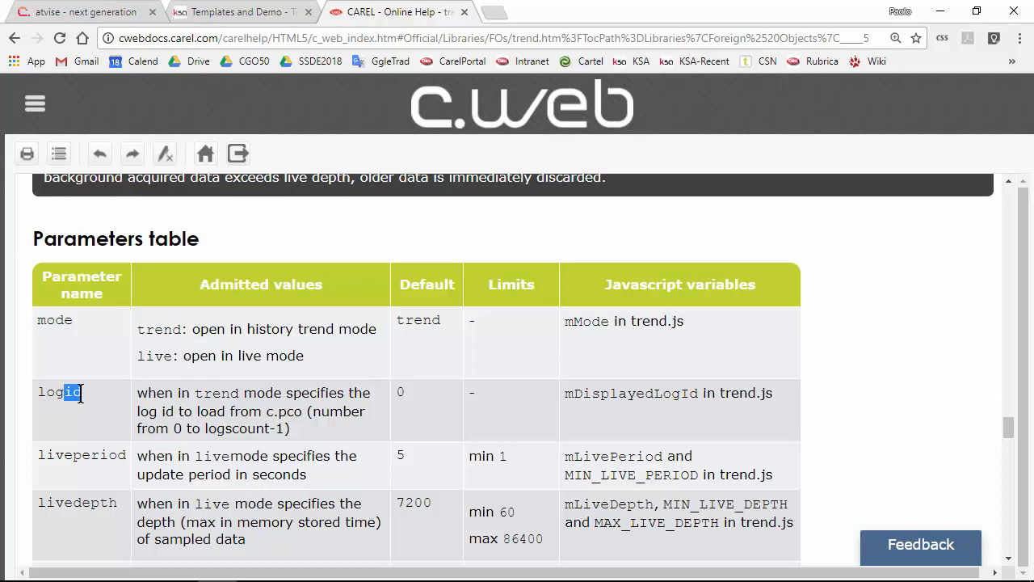
pyautogui.scroll(-3)
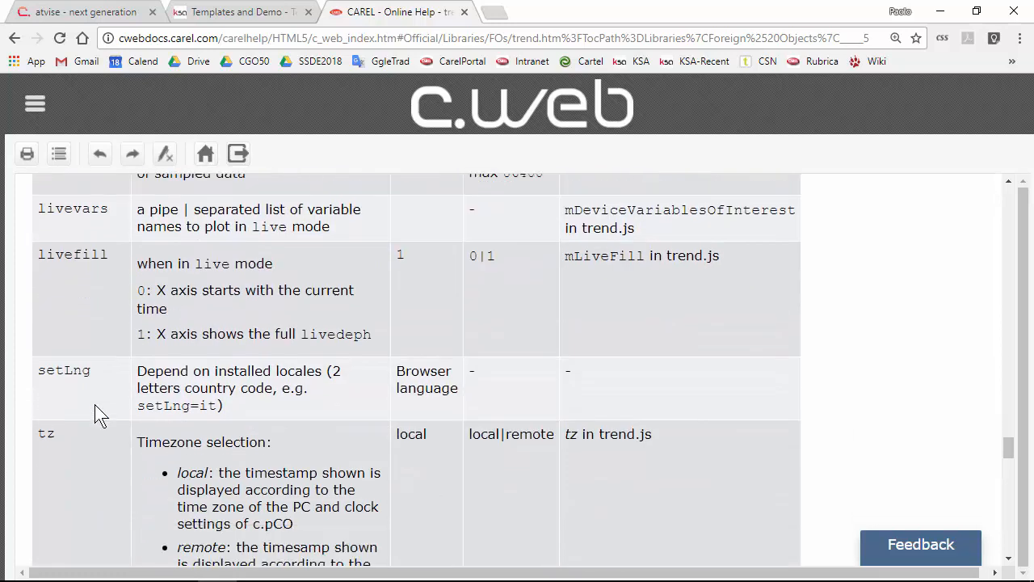
# Select the ?mode=trend&logid=0 query from the history trend URL example.
pyautogui.scroll(-3)
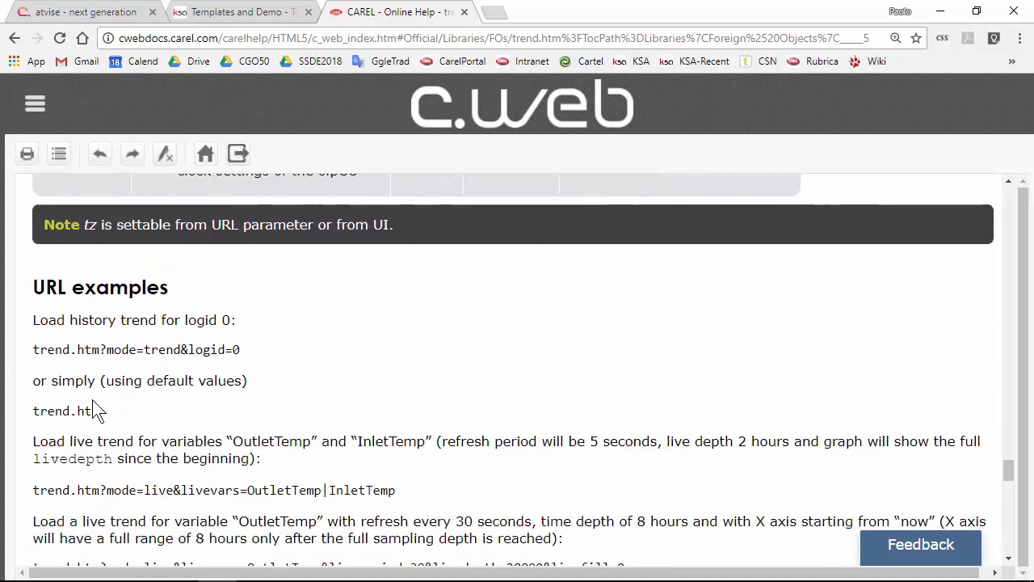
pyautogui.scroll(-3)
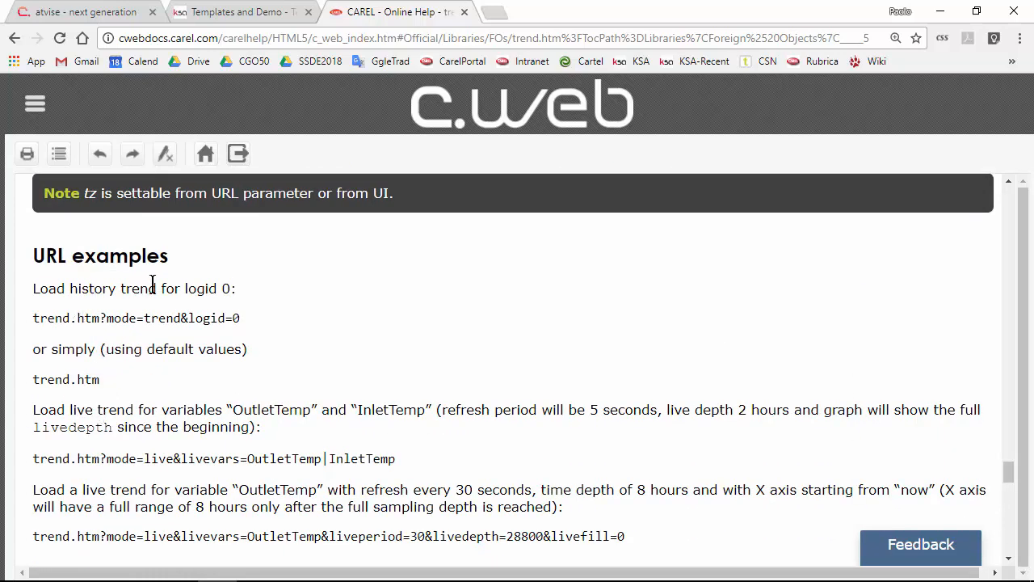
pyautogui.moveTo(210, 289)
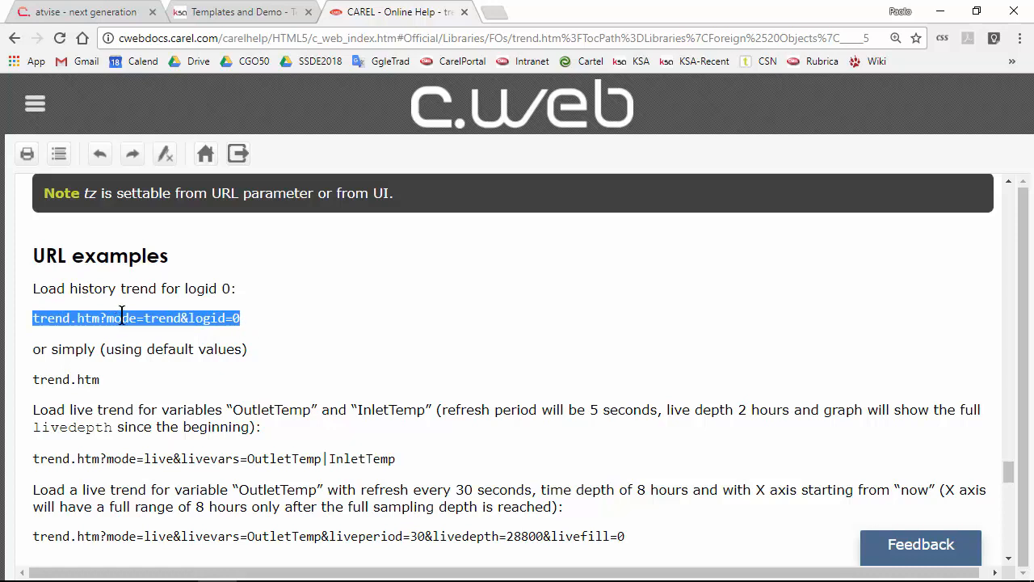
pyautogui.click(120, 318)
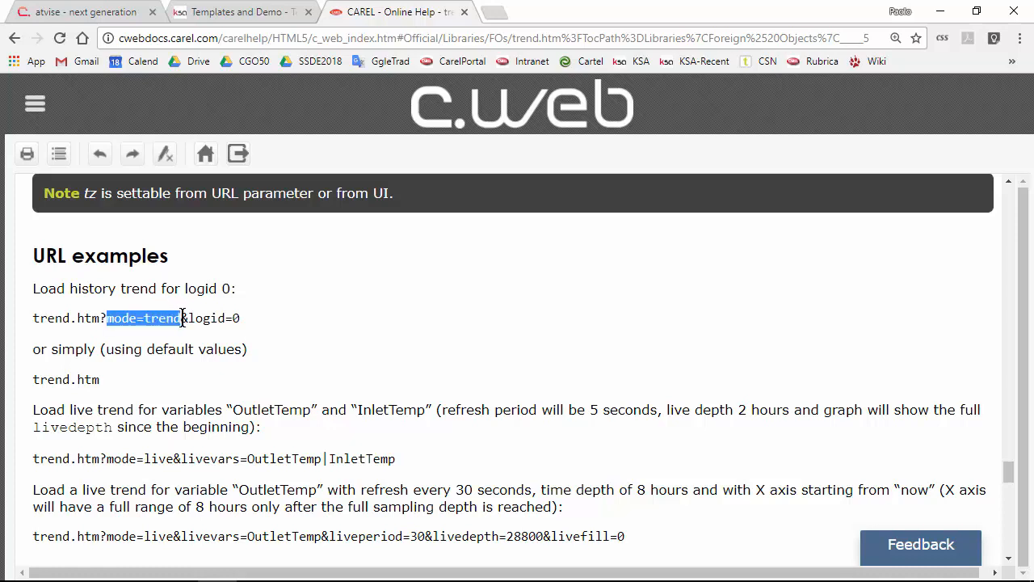
pyautogui.moveTo(184, 318)
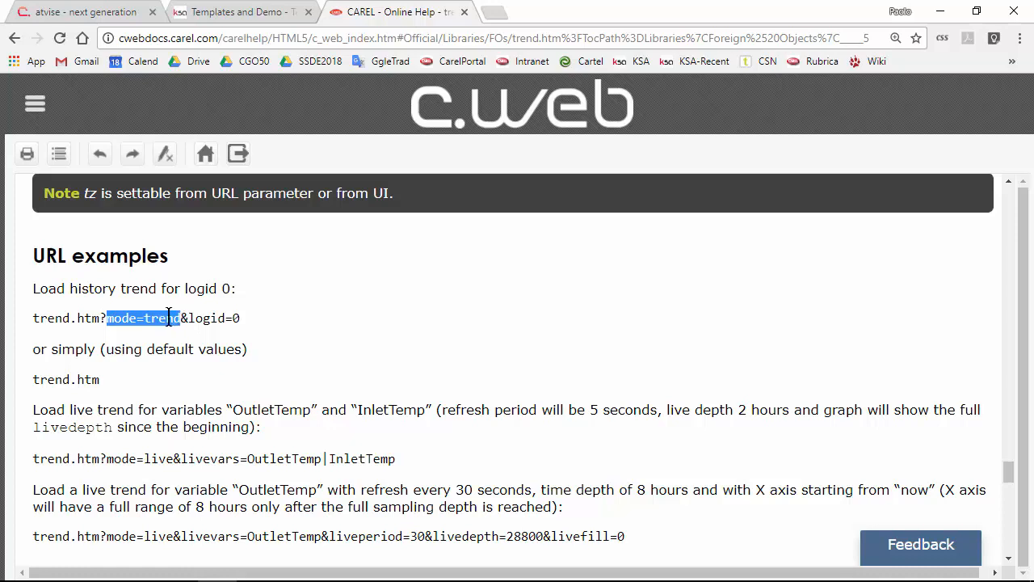
pyautogui.moveTo(108, 317); pyautogui.dragTo(229, 318)
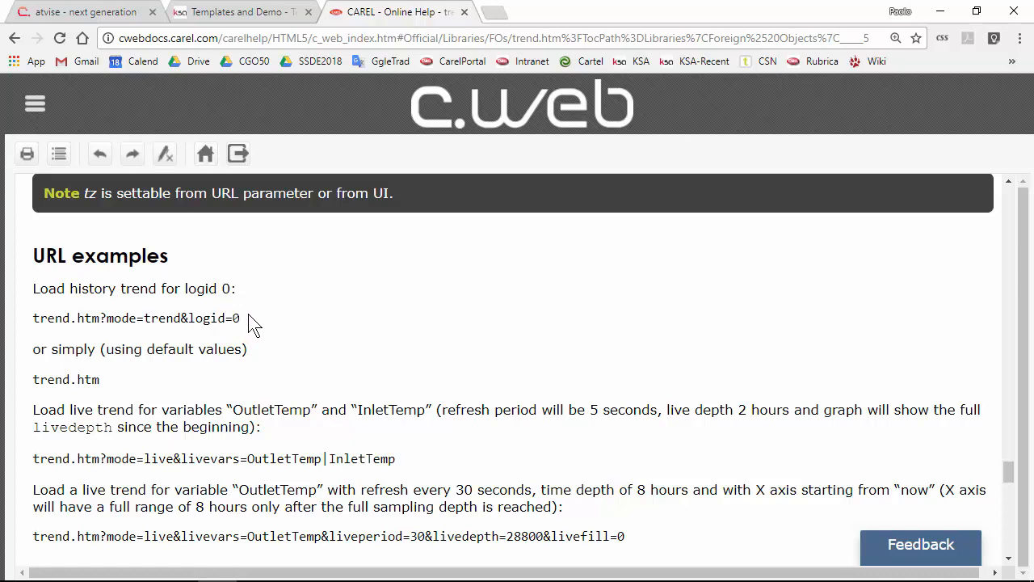
pyautogui.moveTo(103, 317); pyautogui.dragTo(240, 318)
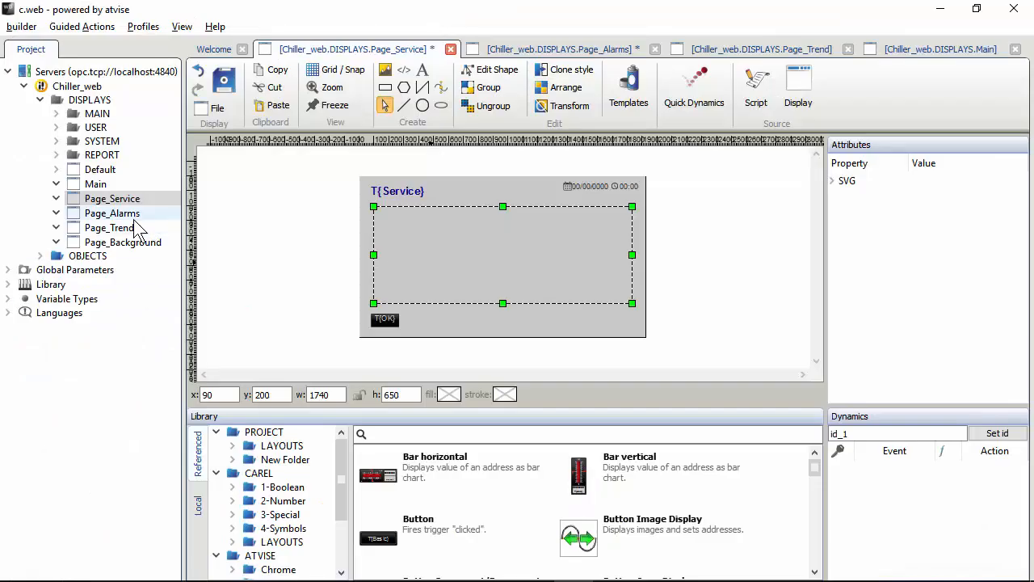
# Paste ?mode=trend&logid=0 after trend.htm in Page_Trend's iframe source, add '&', and save.
pyautogui.doubleClick(110, 227)
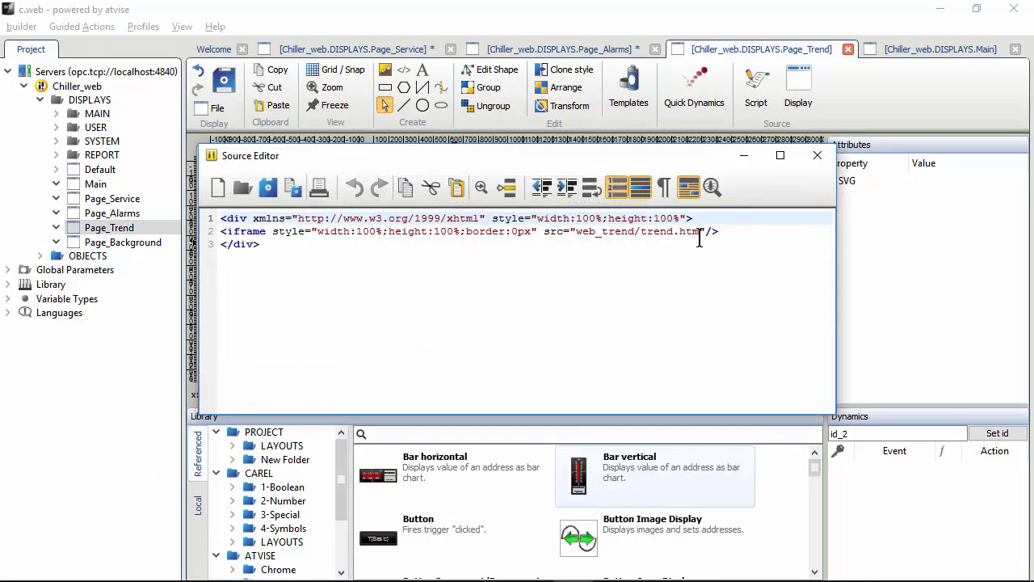
pyautogui.rightClick(700, 235)
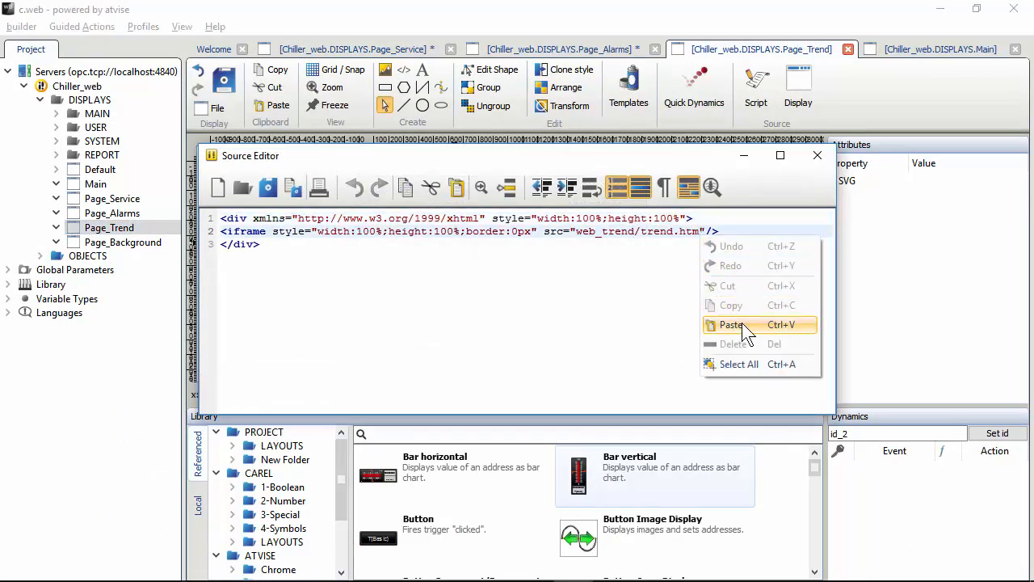
pyautogui.click(730, 324)
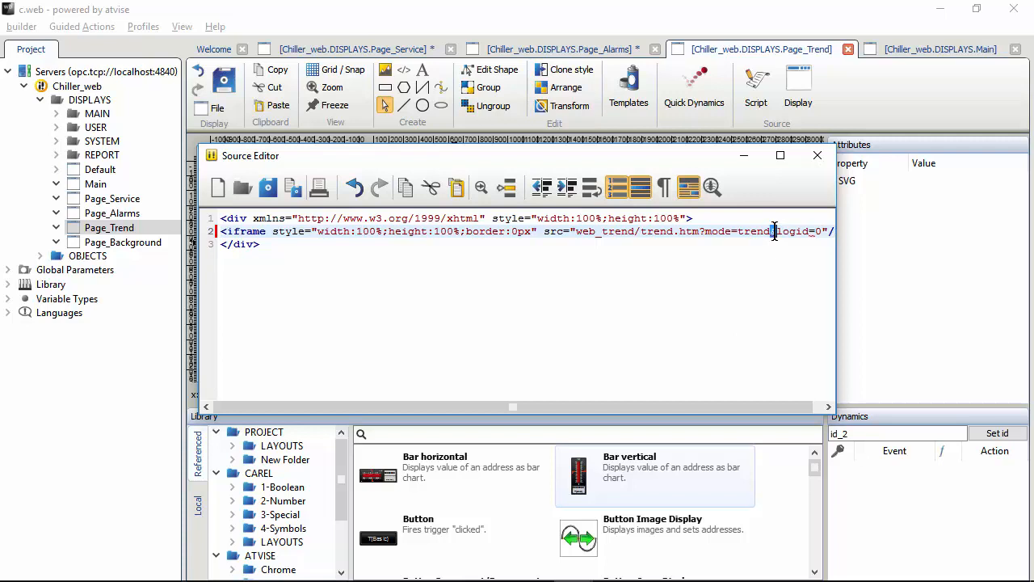
pyautogui.write('&')
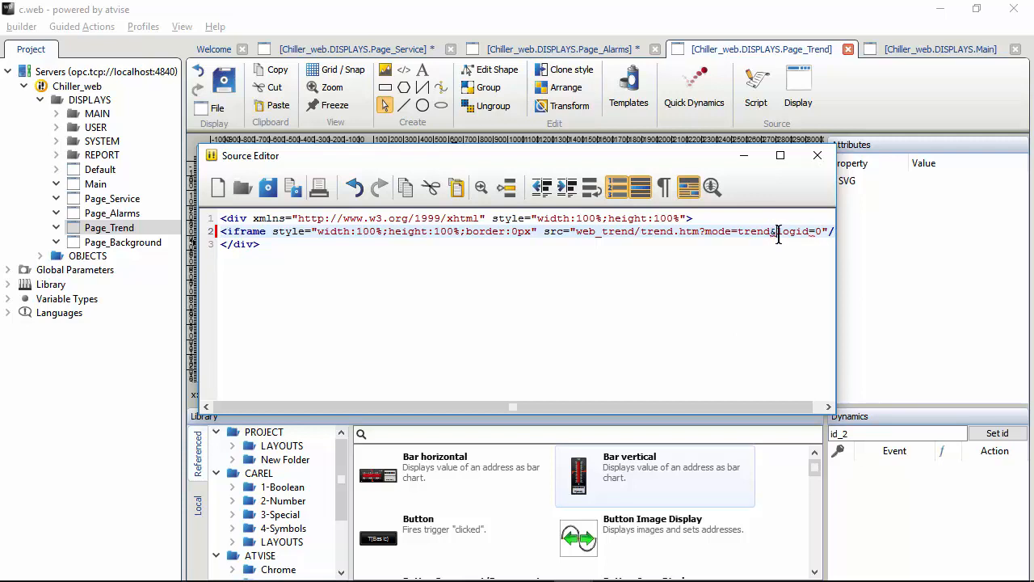
pyautogui.moveTo(770, 284)
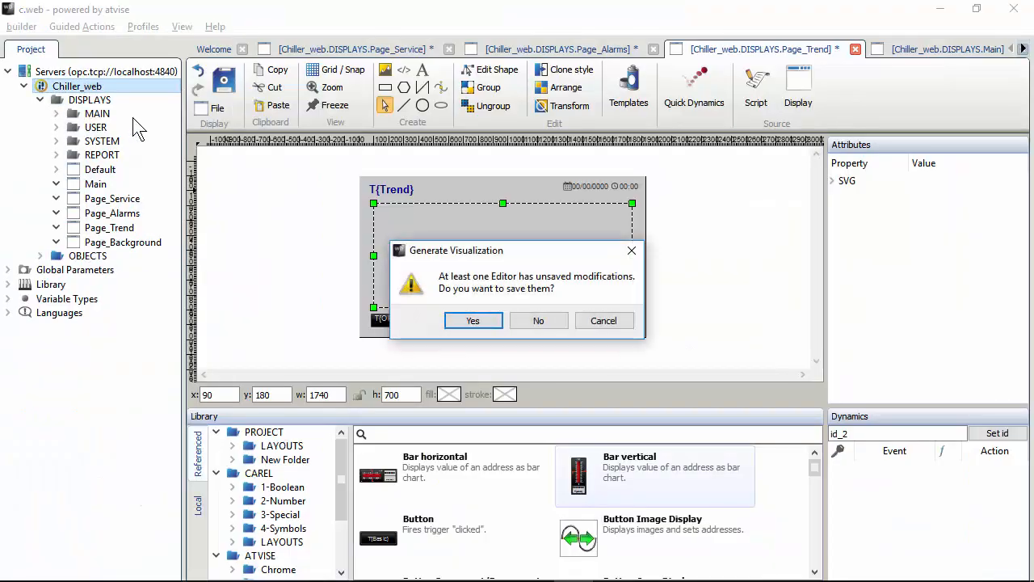
pyautogui.click(472, 320)
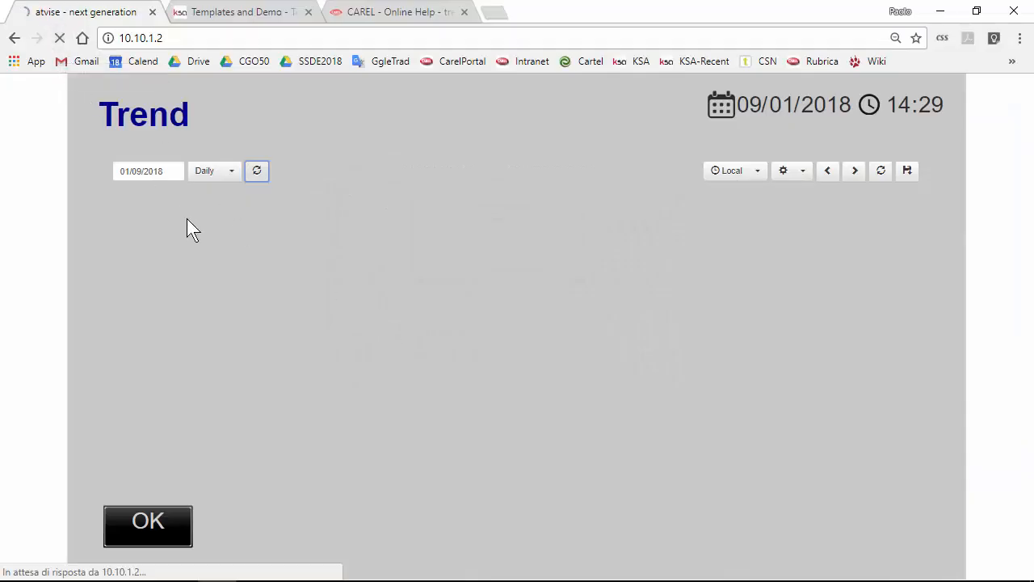
# Reopen the Trend page and refresh the Daily chart to plot the W_InTemp curve.
pyautogui.rightClick(192, 228)
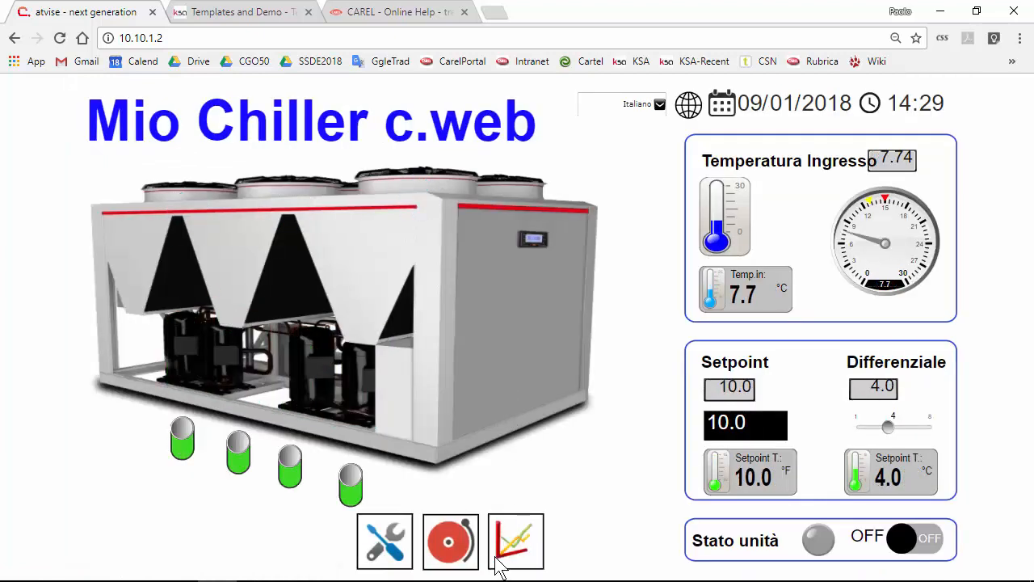
pyautogui.click(516, 540)
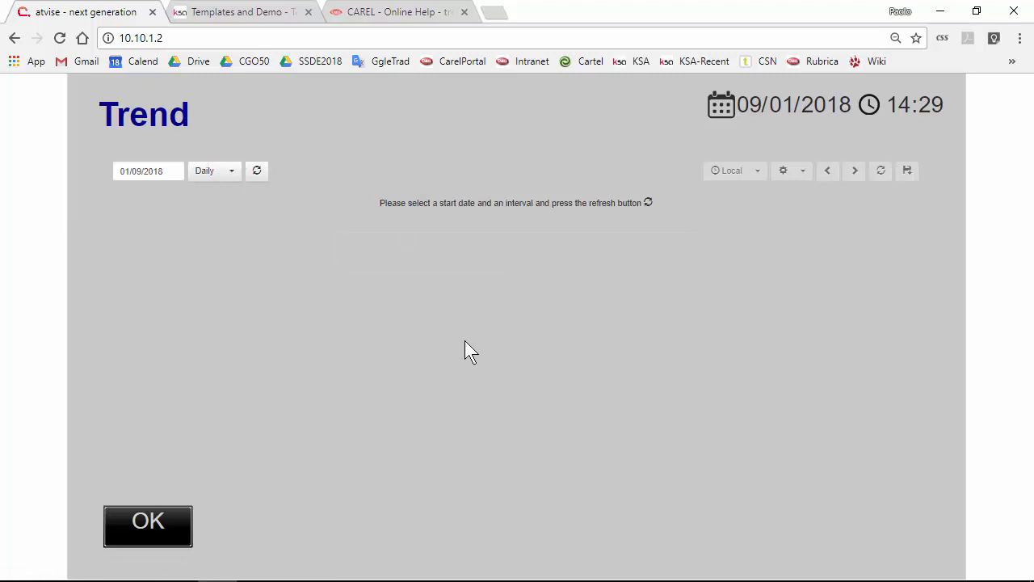
pyautogui.moveTo(637, 214)
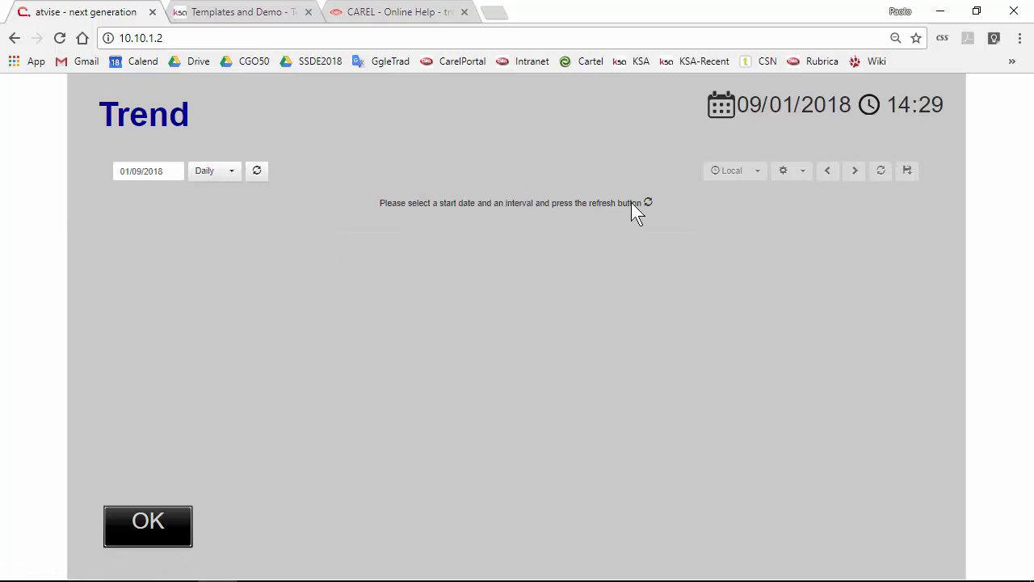
pyautogui.click(257, 171)
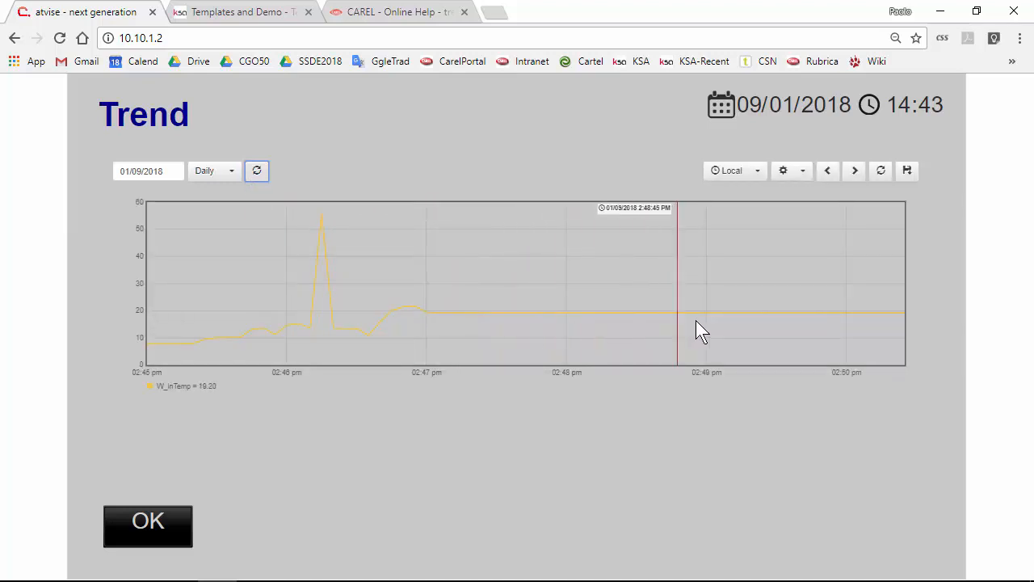
pyautogui.moveTo(832, 339)
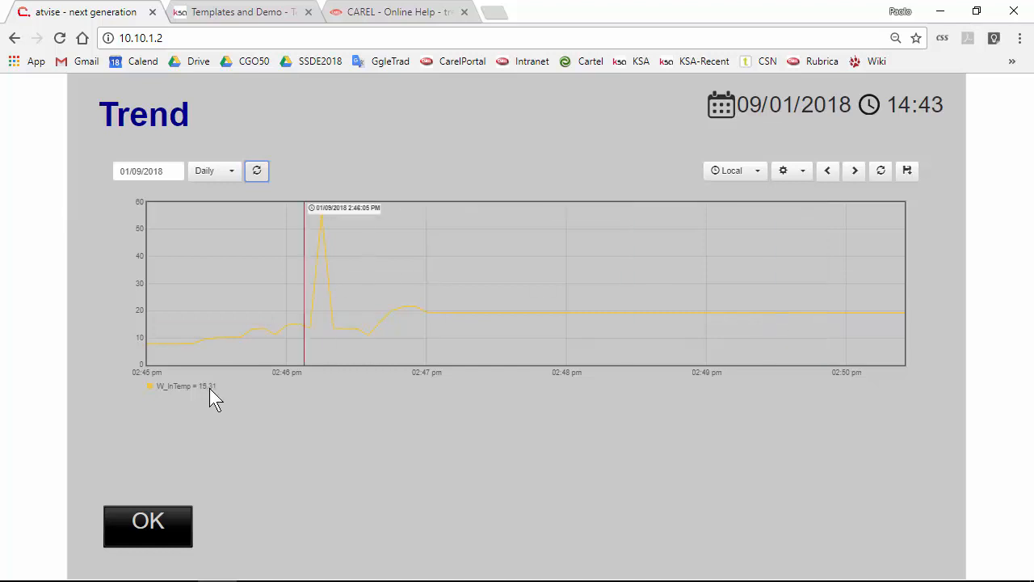
pyautogui.click(257, 171)
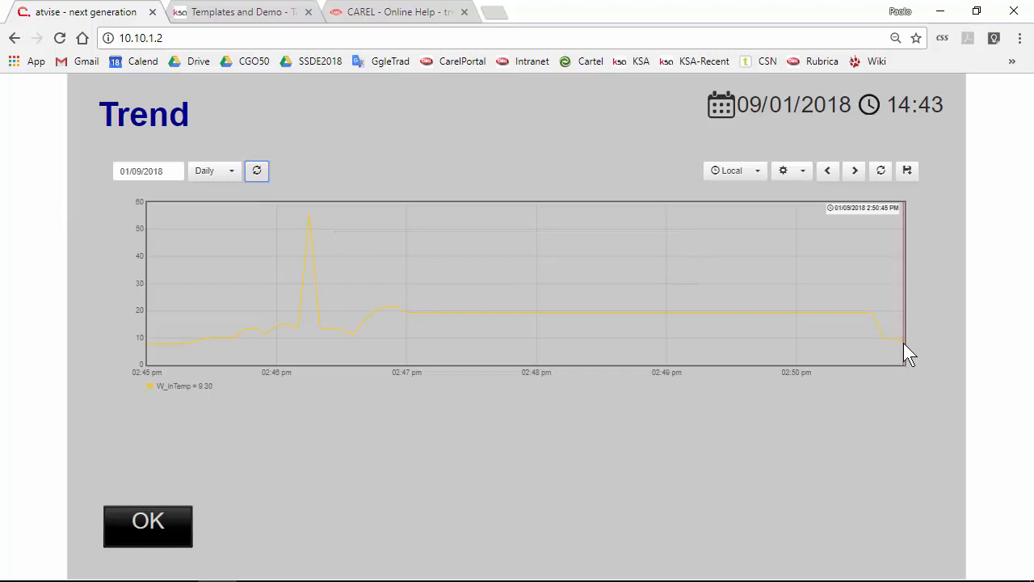
pyautogui.moveTo(158, 485)
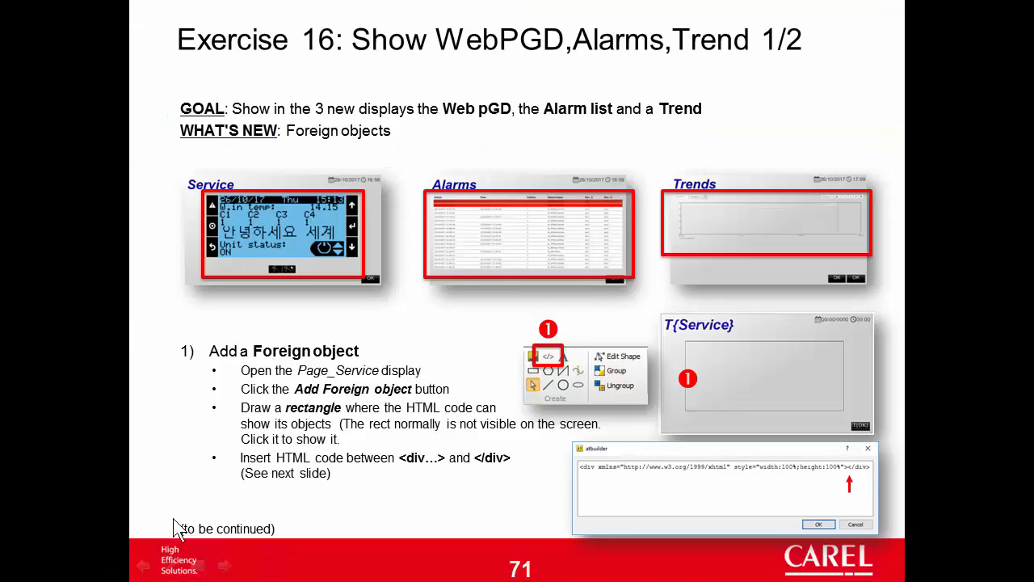
pyautogui.moveTo(495, 173)
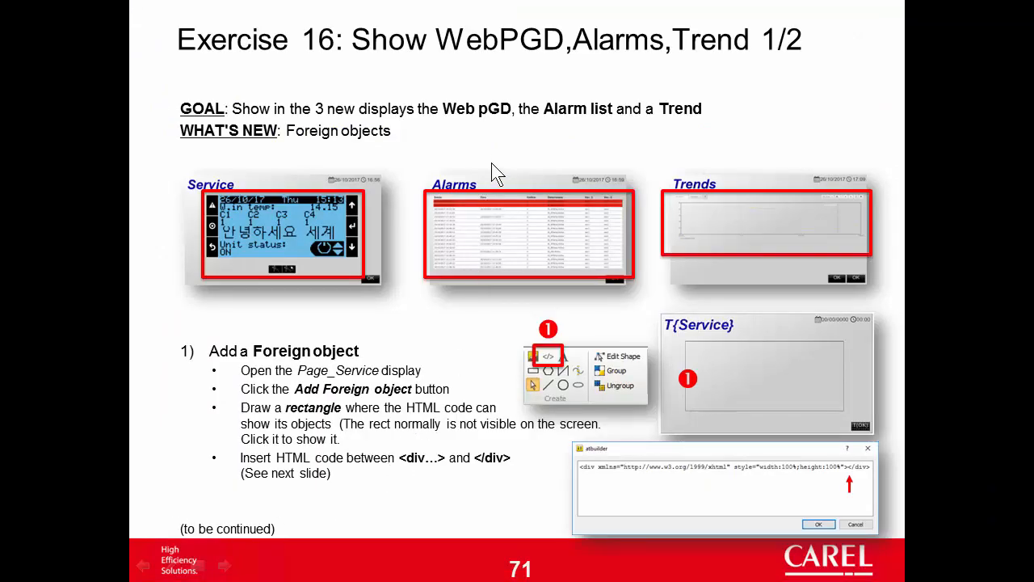
pyautogui.moveTo(487, 158)
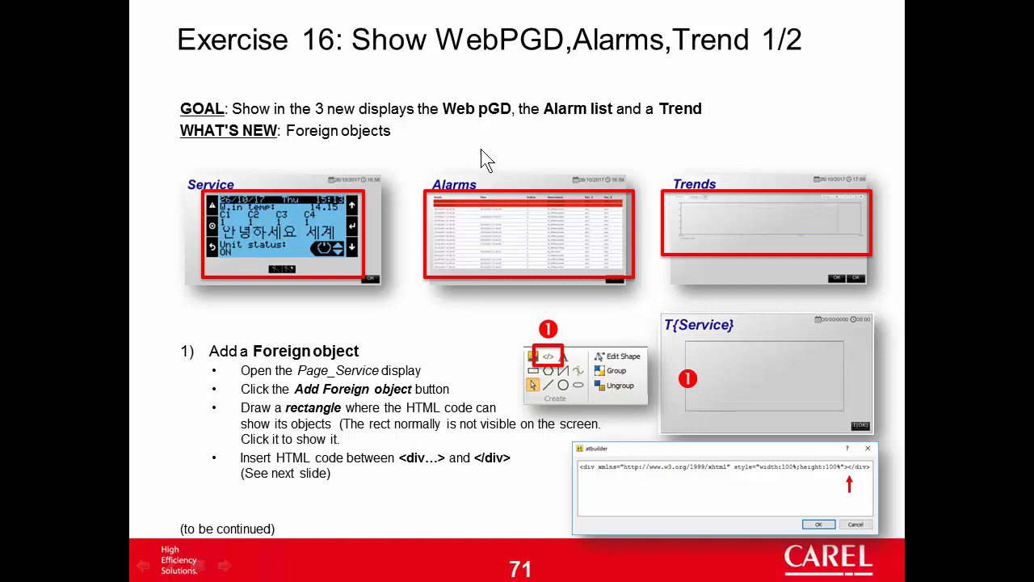
pyautogui.moveTo(386, 193)
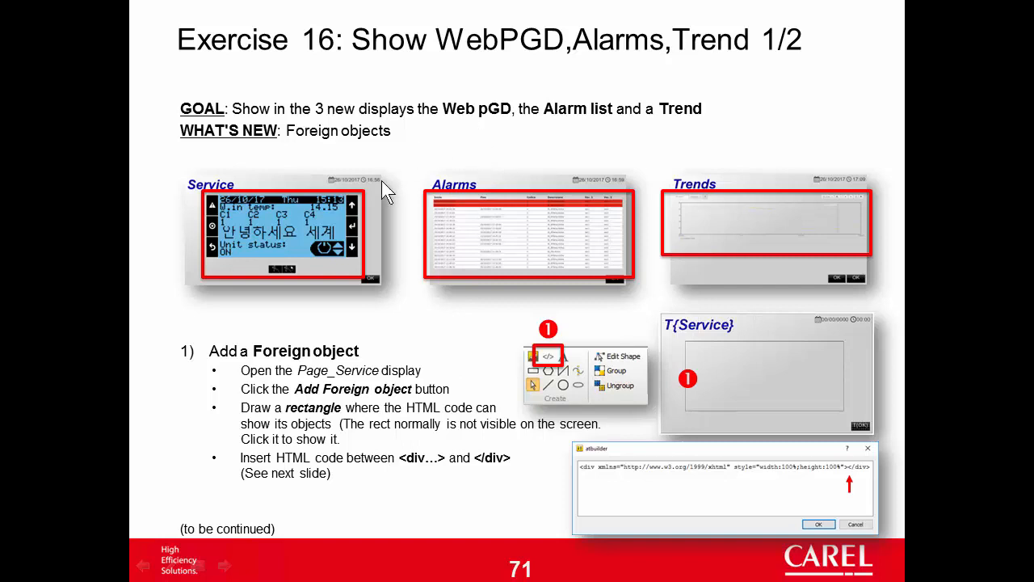
pyautogui.moveTo(711, 235)
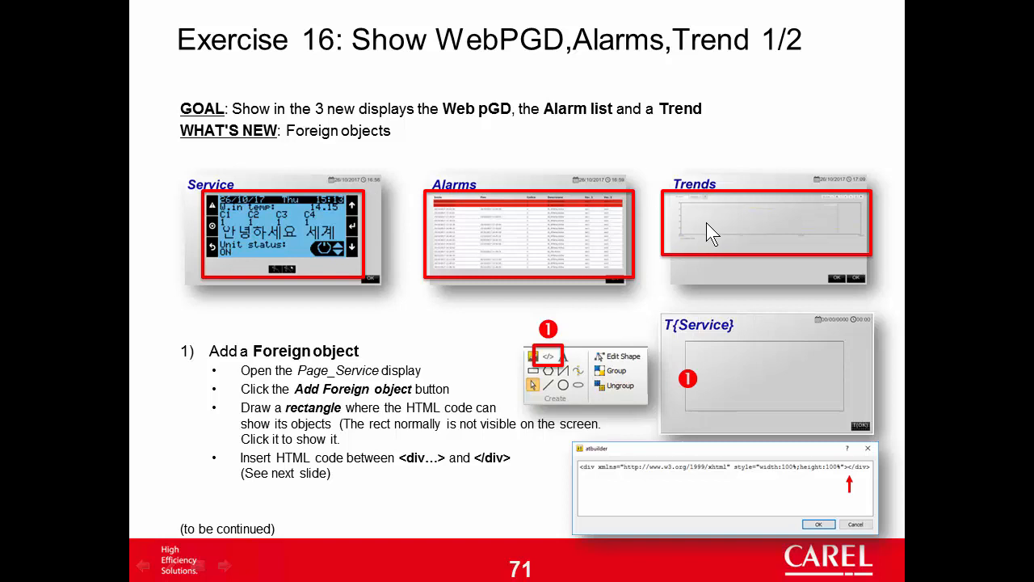
pyautogui.moveTo(327, 214)
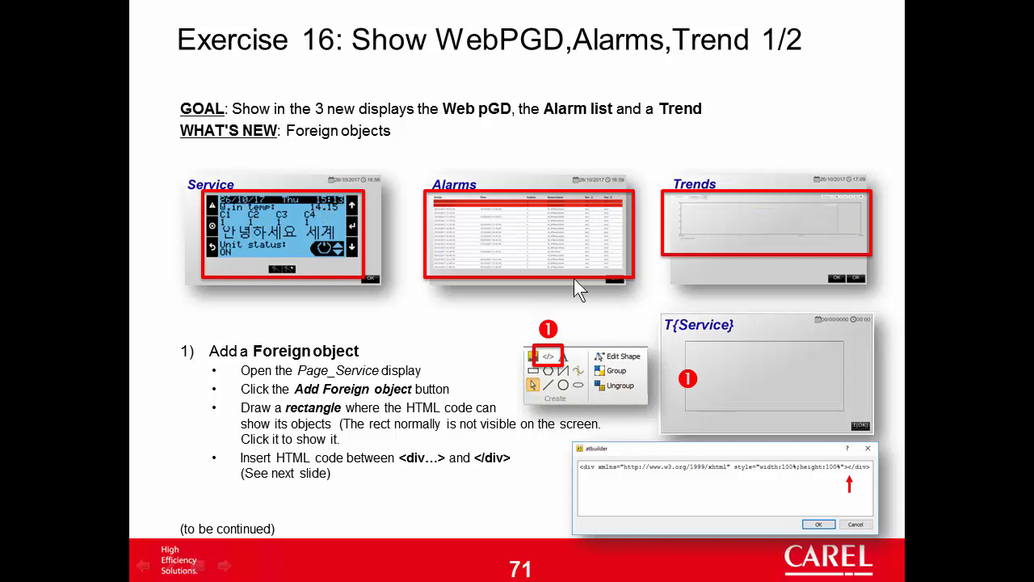
pyautogui.moveTo(860, 408)
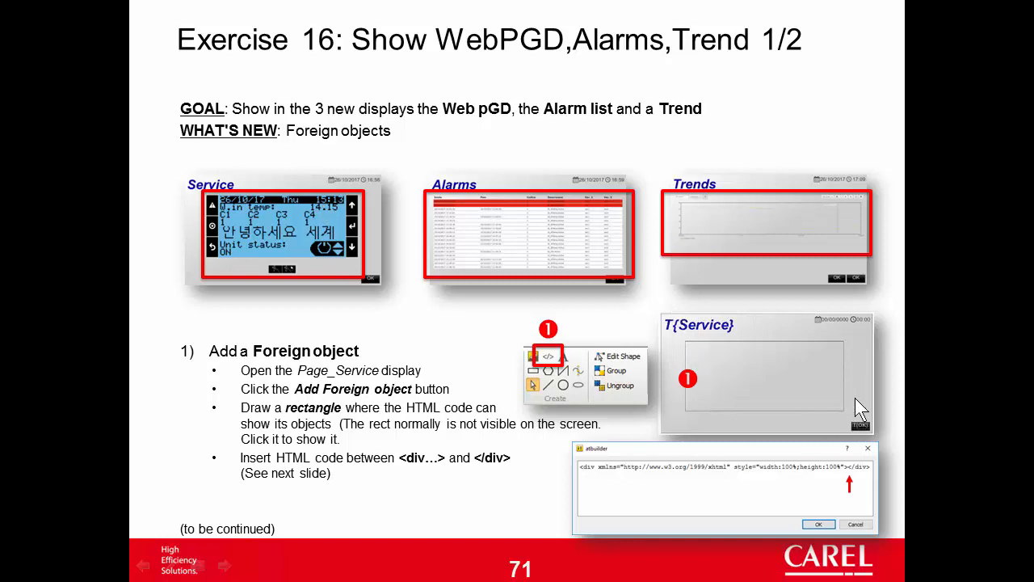
pyautogui.moveTo(685, 343)
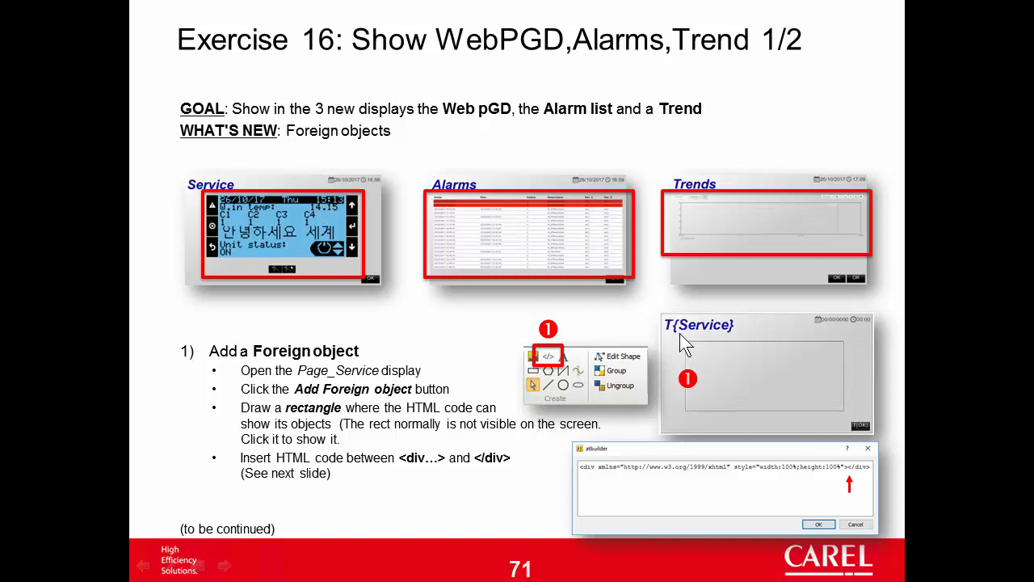
pyautogui.moveTo(750, 472)
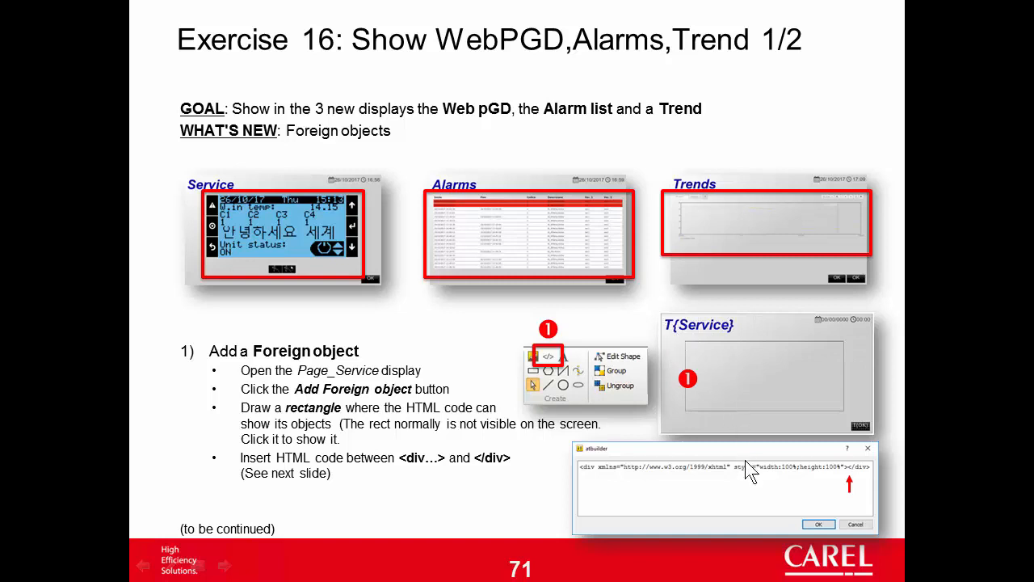
# Advance to Exercise 16 slide 2/2 listing the iframe codes and trend attributes.
pyautogui.press('Right')
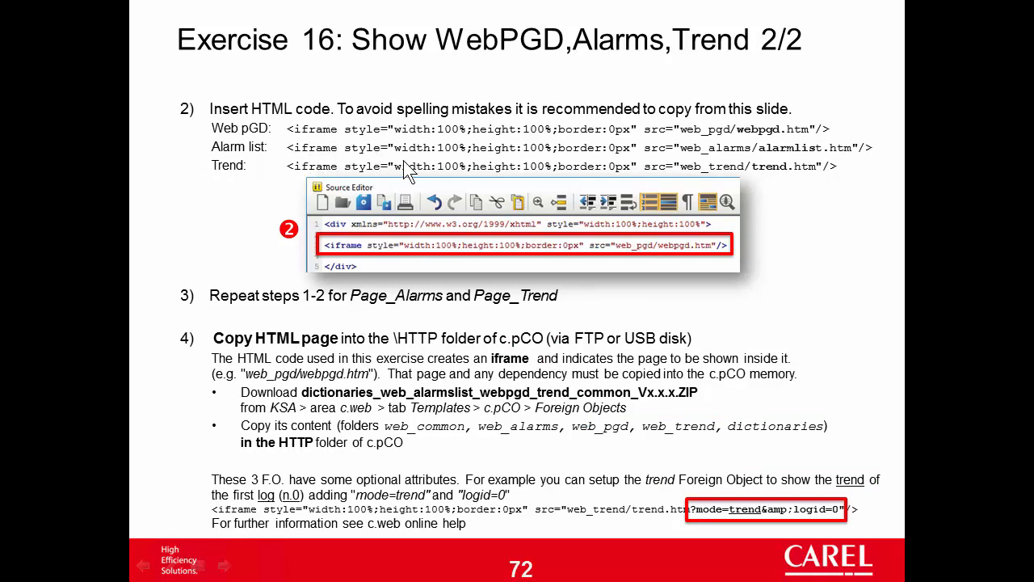
pyautogui.moveTo(420, 166)
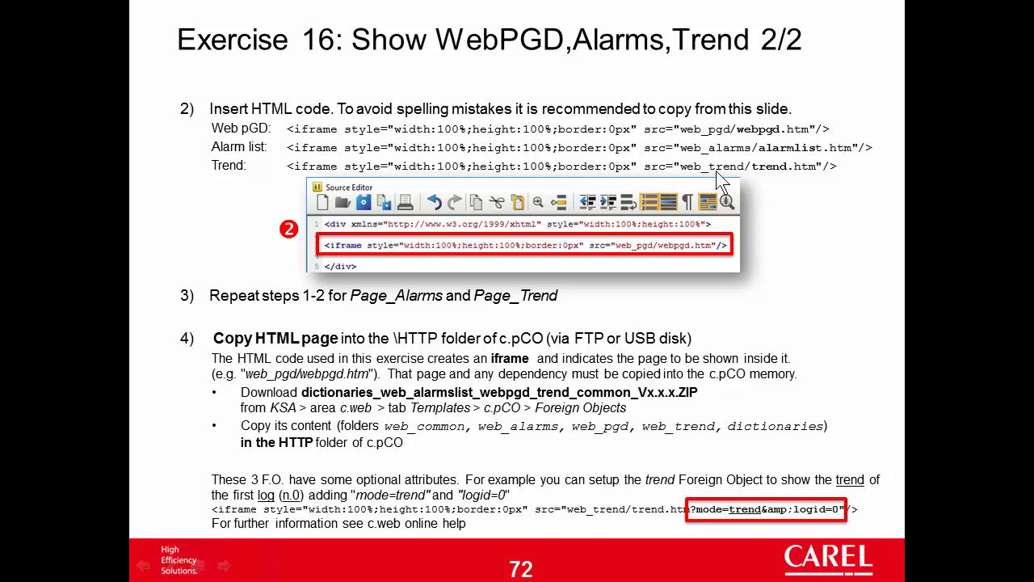
pyautogui.moveTo(731, 153)
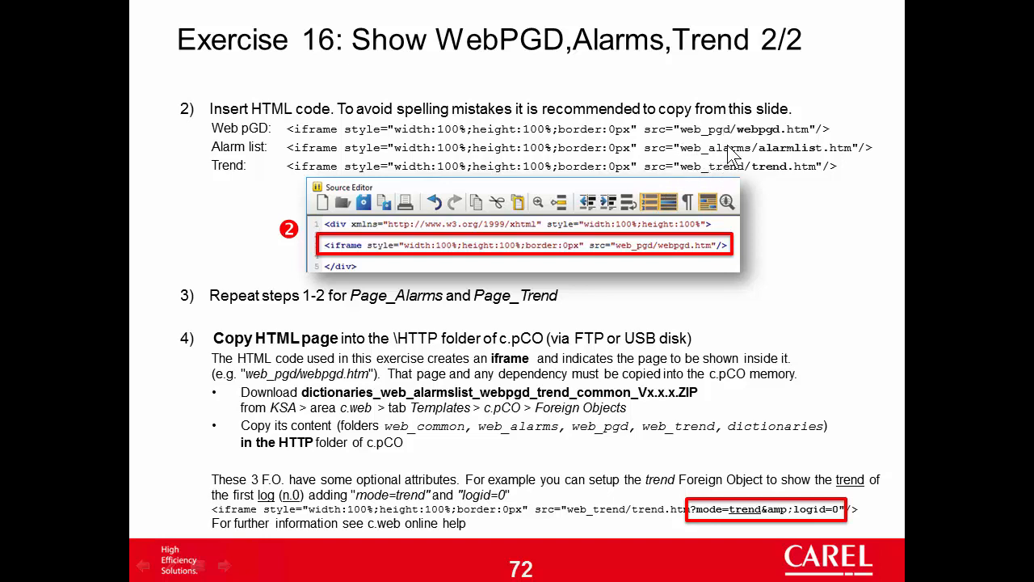
pyautogui.moveTo(737, 182)
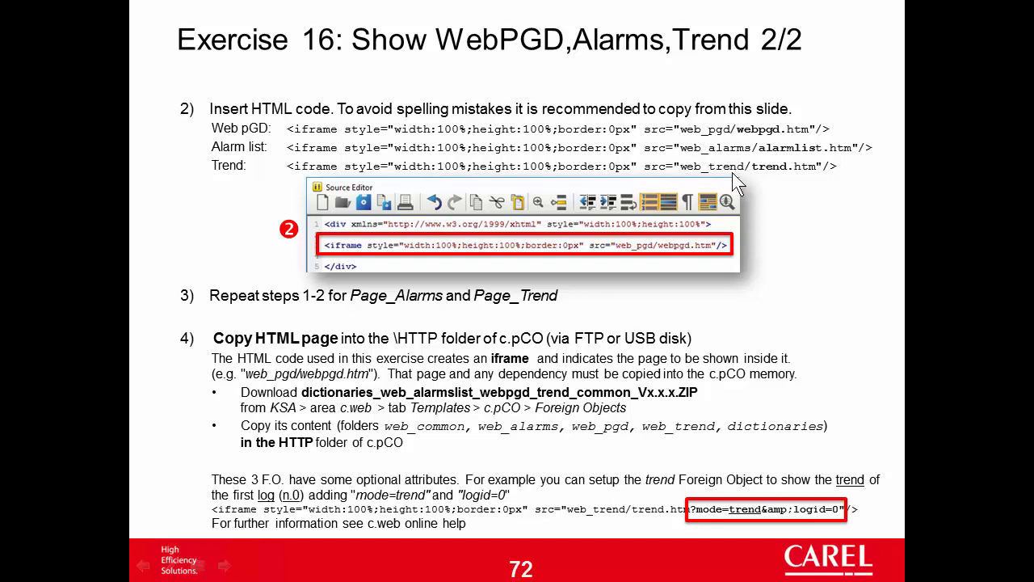
pyautogui.moveTo(659, 372)
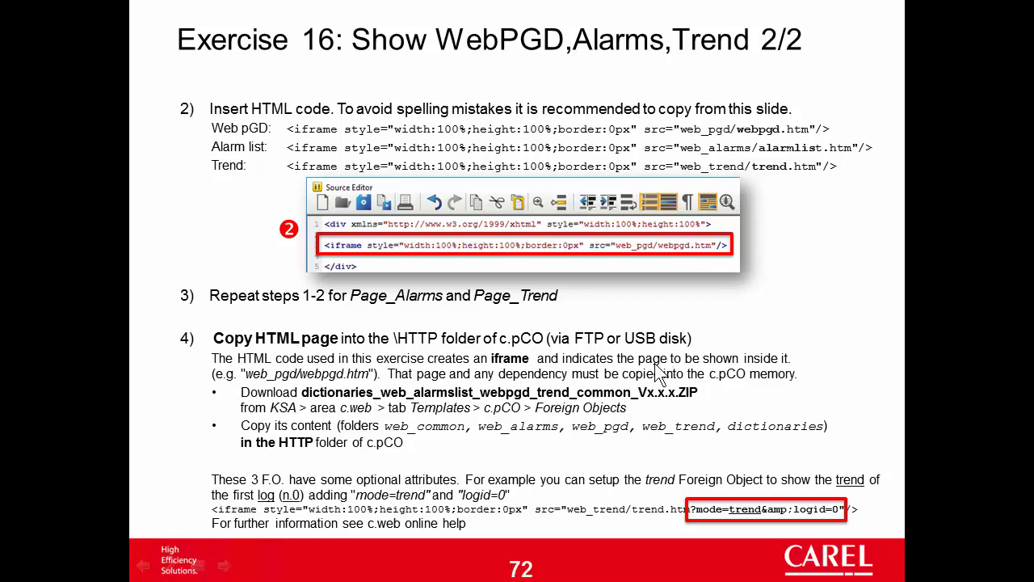
pyautogui.moveTo(582, 387)
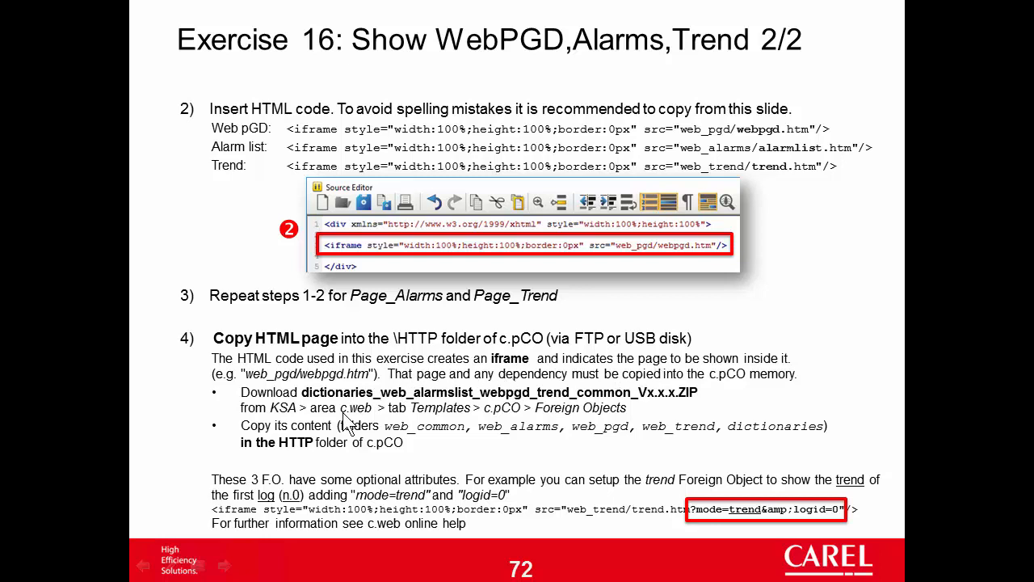
pyautogui.moveTo(575, 417)
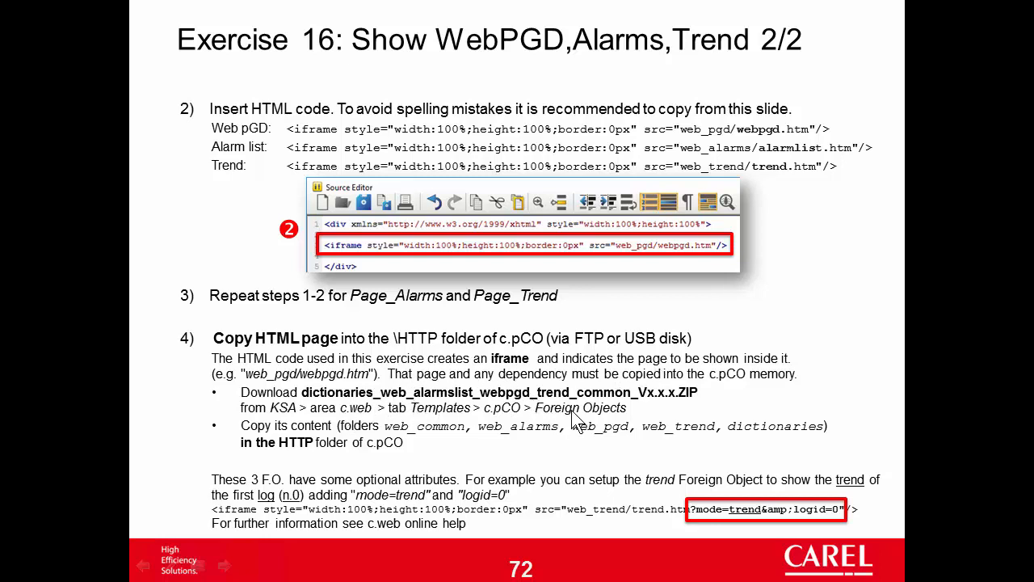
pyautogui.moveTo(586, 358)
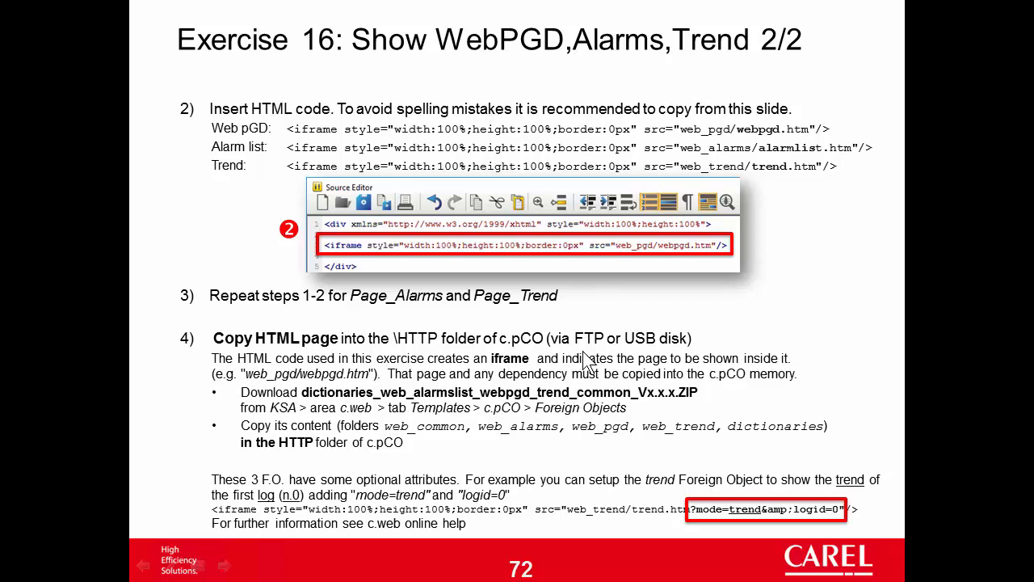
pyautogui.moveTo(642, 344)
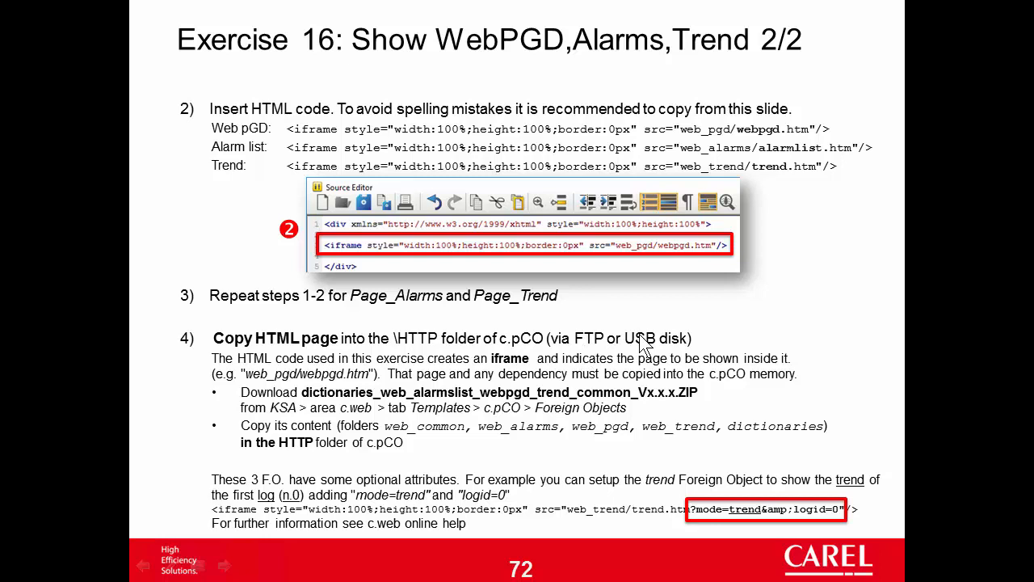
pyautogui.moveTo(637, 362)
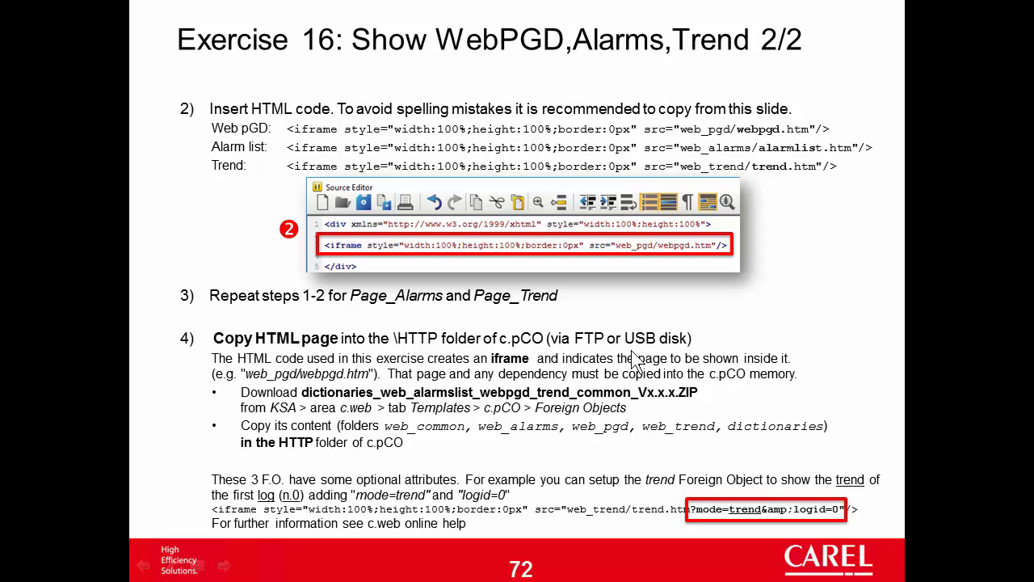
pyautogui.moveTo(638, 359)
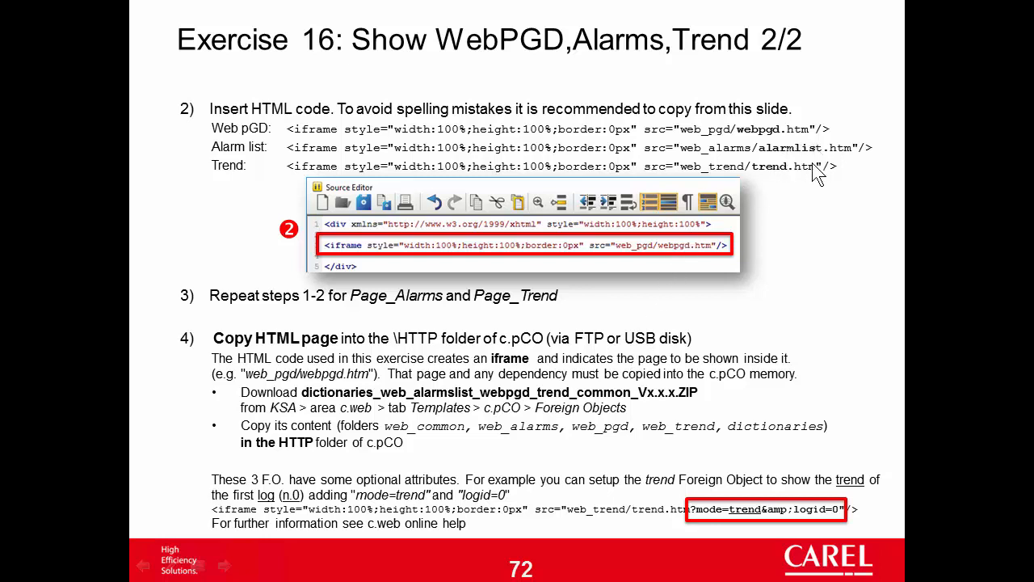
pyautogui.moveTo(818, 383)
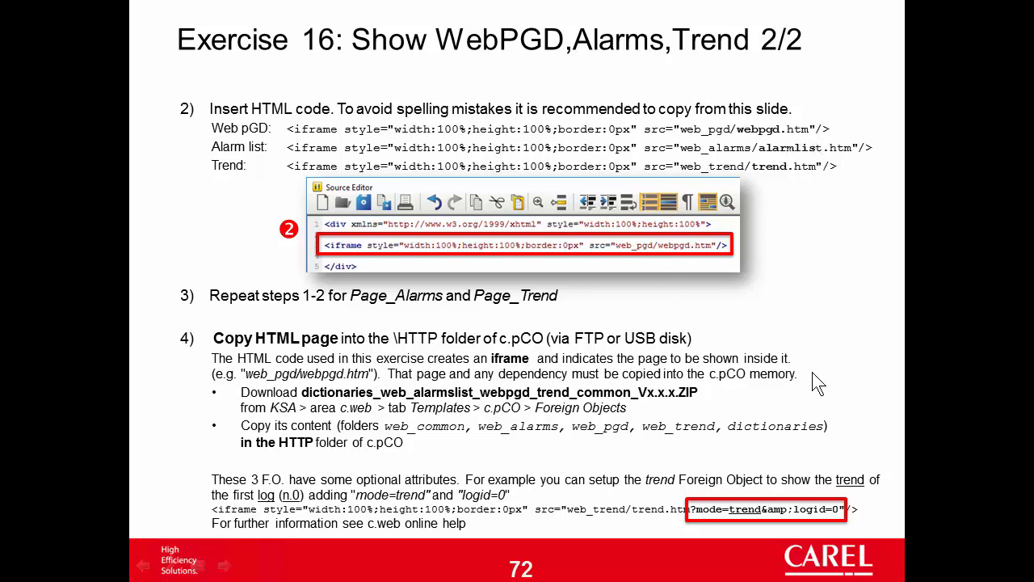
pyautogui.moveTo(820, 524)
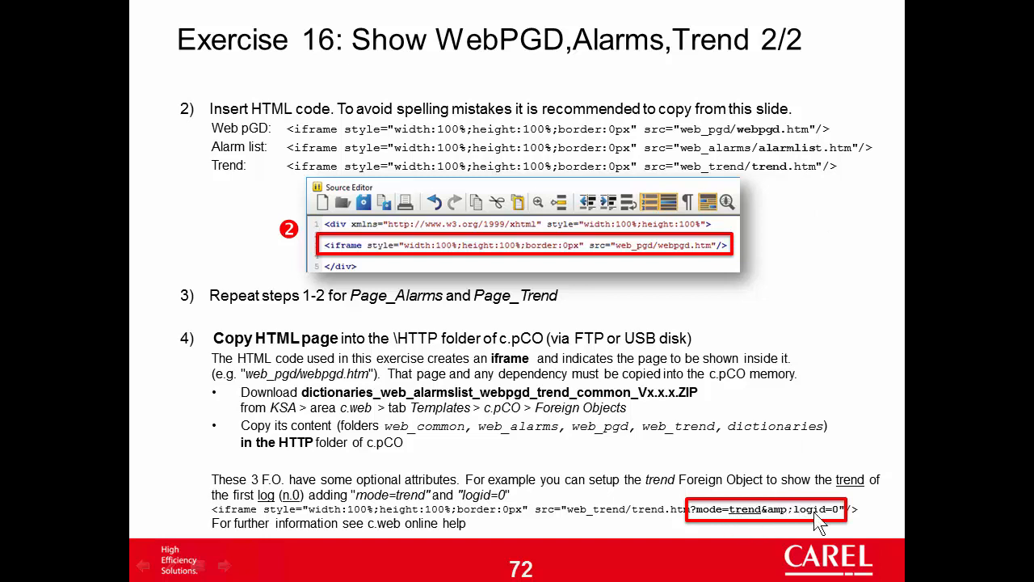